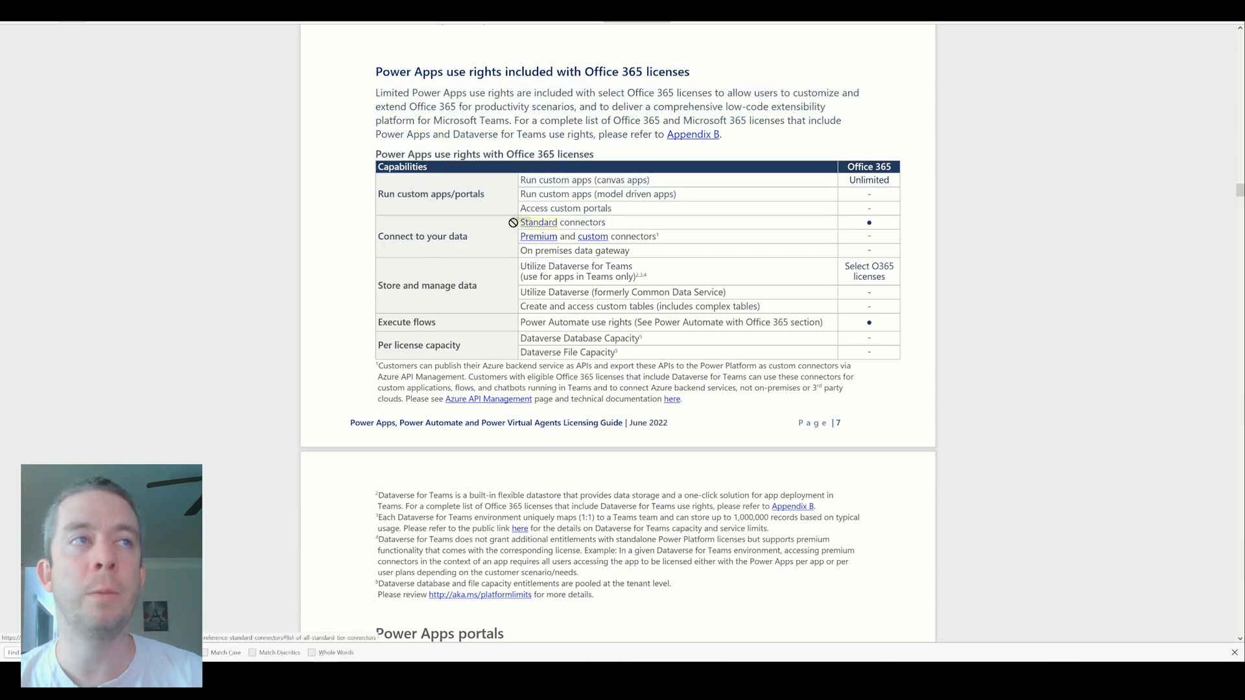
{"action": "mouse_move", "coordinate": [538, 236]}
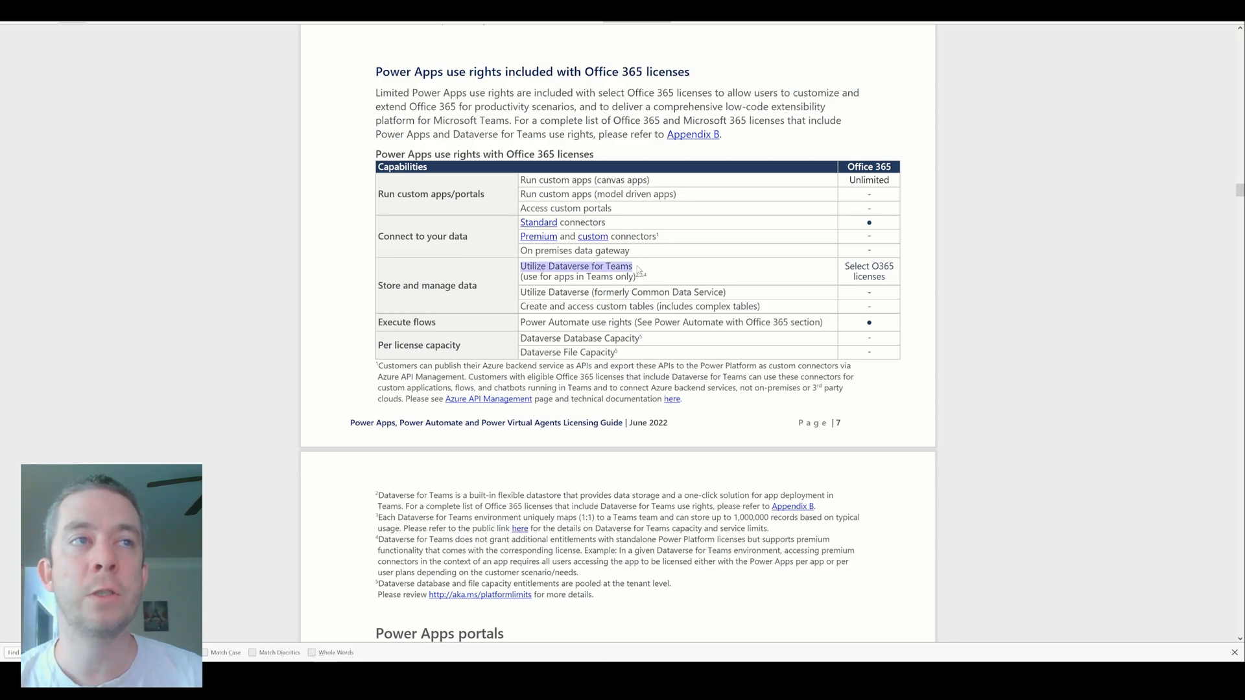
{"action": "mouse_move", "coordinate": [655, 276]}
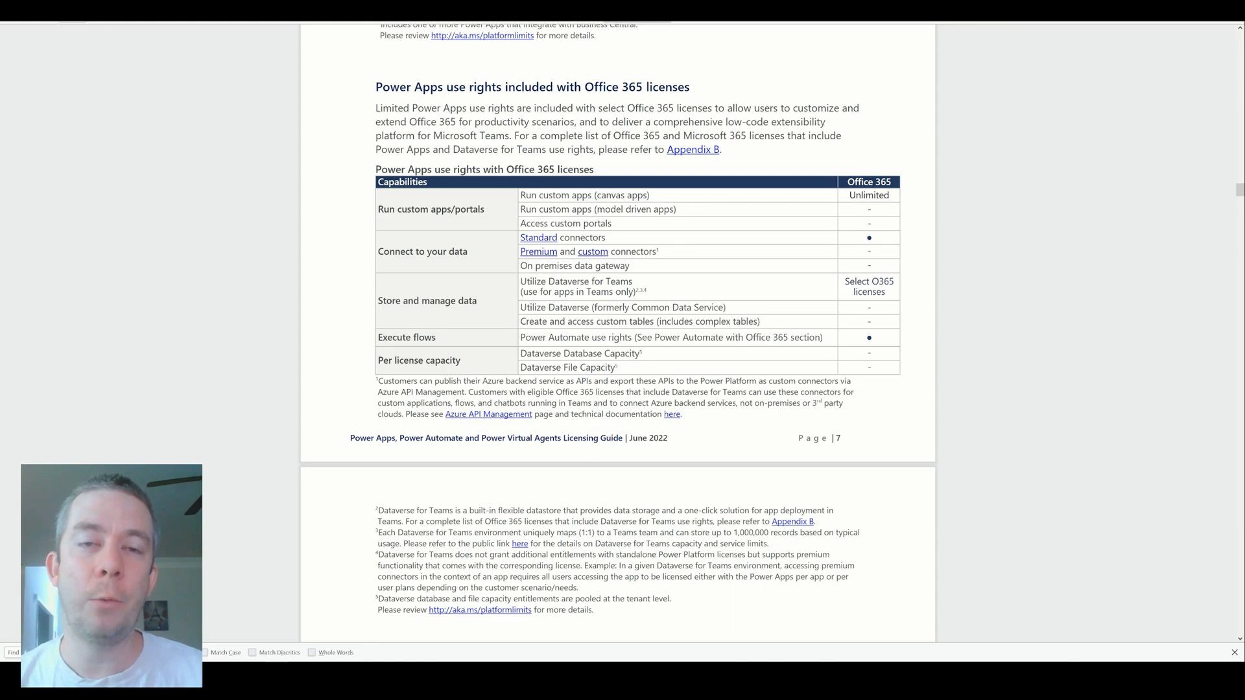
{"action": "mouse_move", "coordinate": [781, 277]}
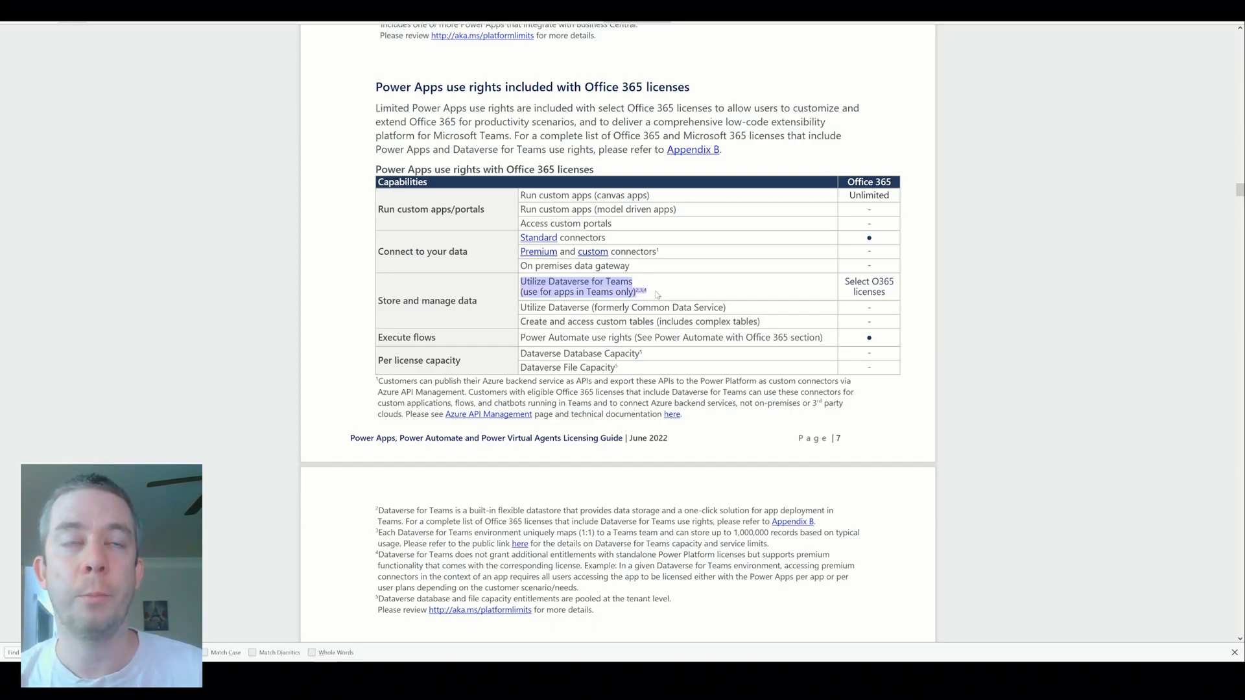
{"action": "mouse_move", "coordinate": [1149, 421]}
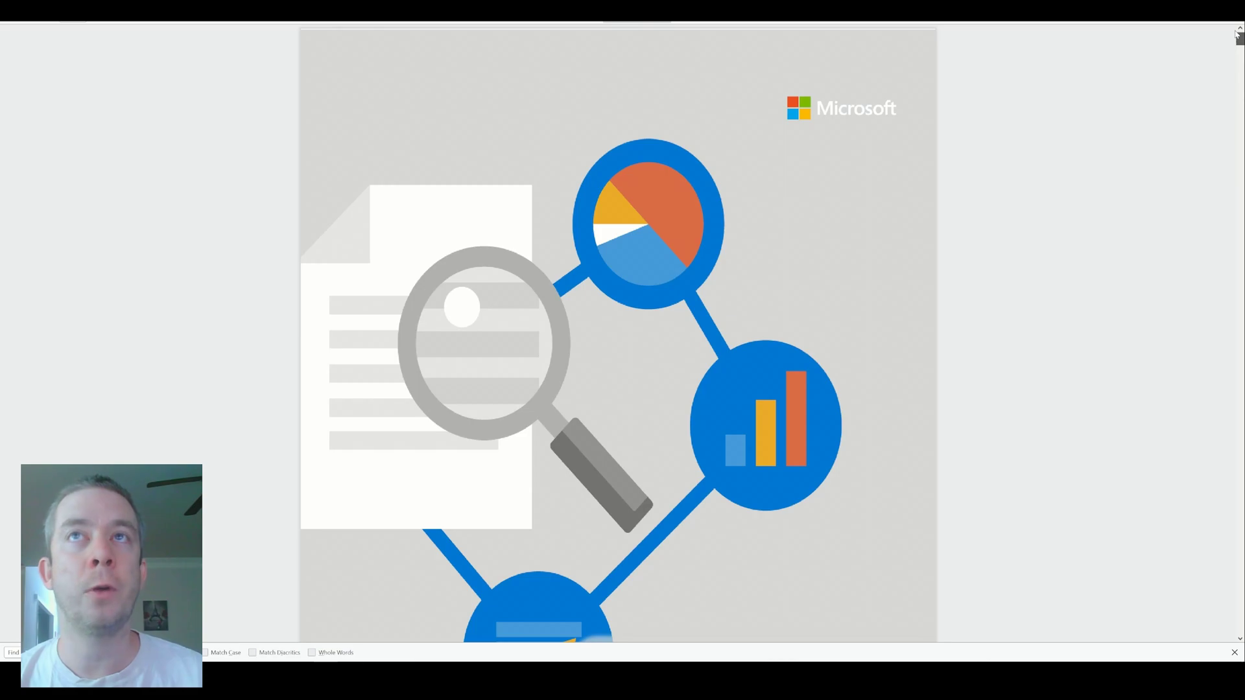
Scroll to the licensing guide's June 2022 cover page and full table of contents.
{"action": "scroll", "scroll_direction": "down", "scroll_amount": 3}
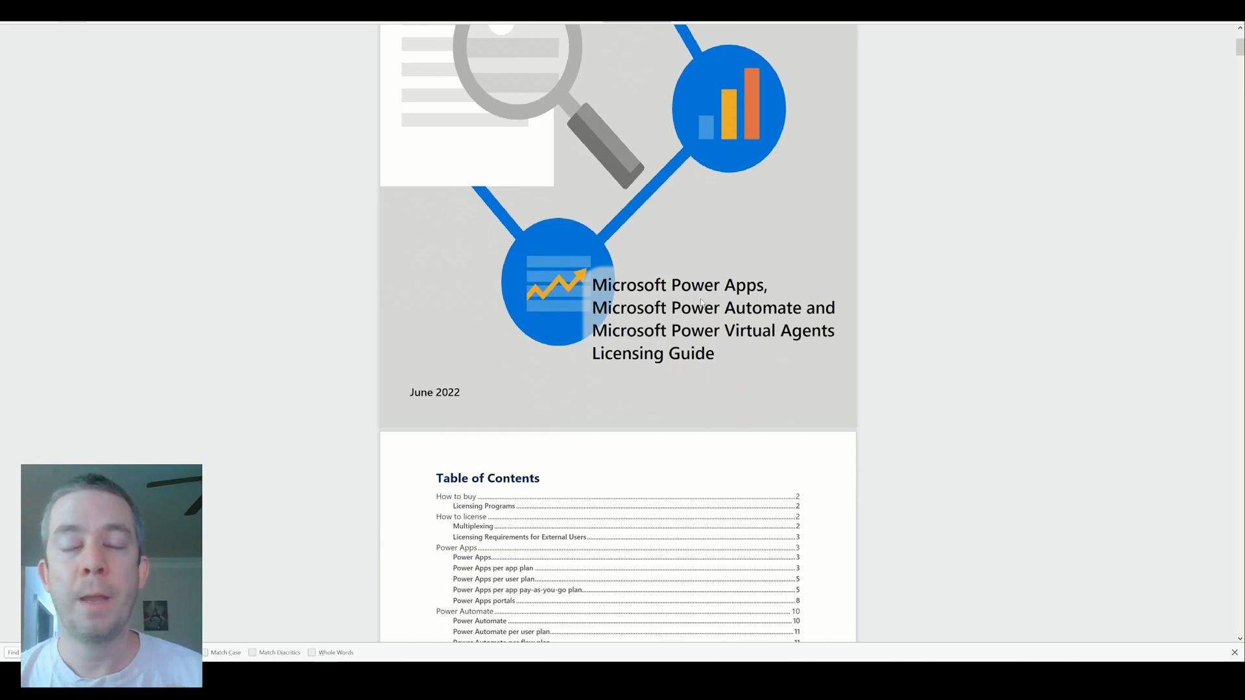
{"action": "scroll", "scroll_direction": "down", "scroll_amount": 3}
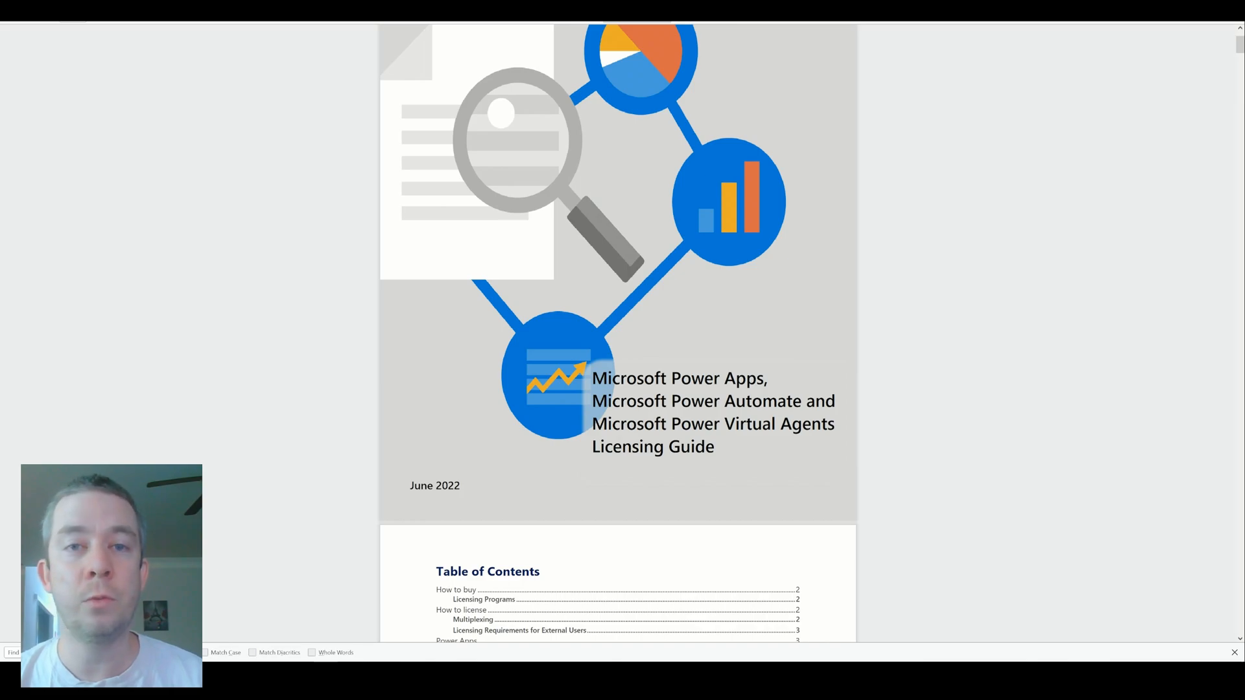
{"action": "scroll", "scroll_direction": "down", "scroll_amount": 3}
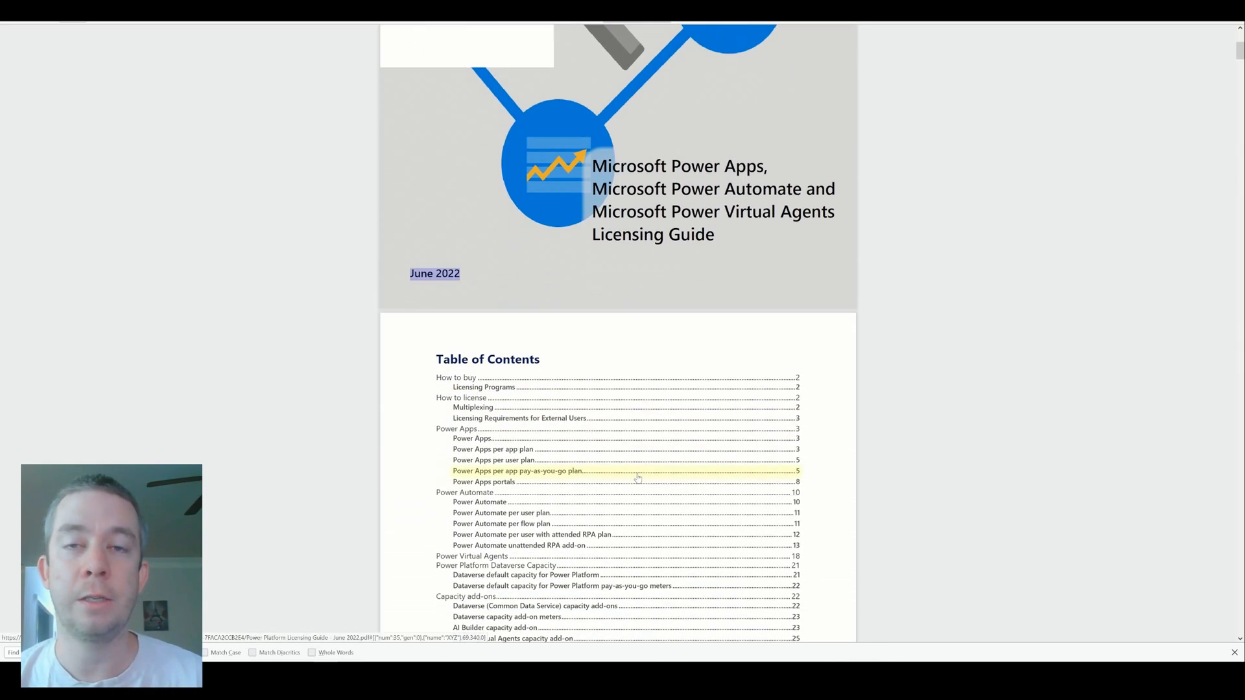
{"action": "scroll", "scroll_direction": "down", "scroll_amount": 3}
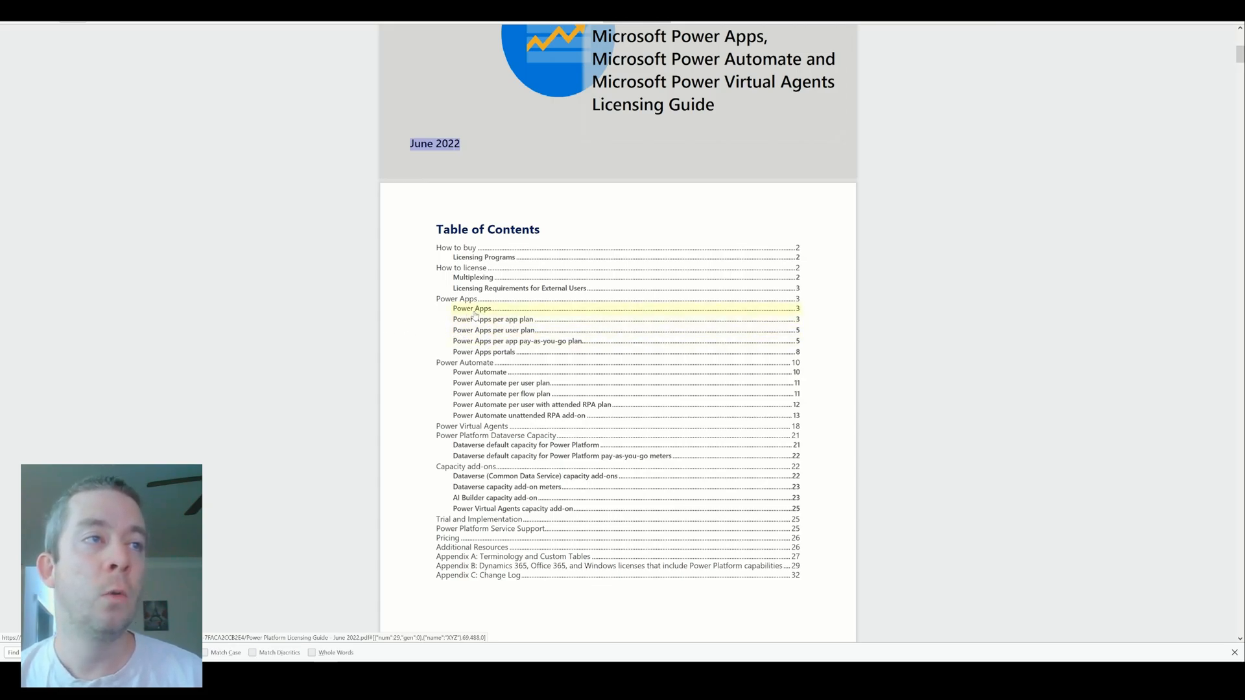
Jump to the guide's Power Apps section and scroll through the per app and per user plans.
{"action": "left_click", "coordinate": [494, 319]}
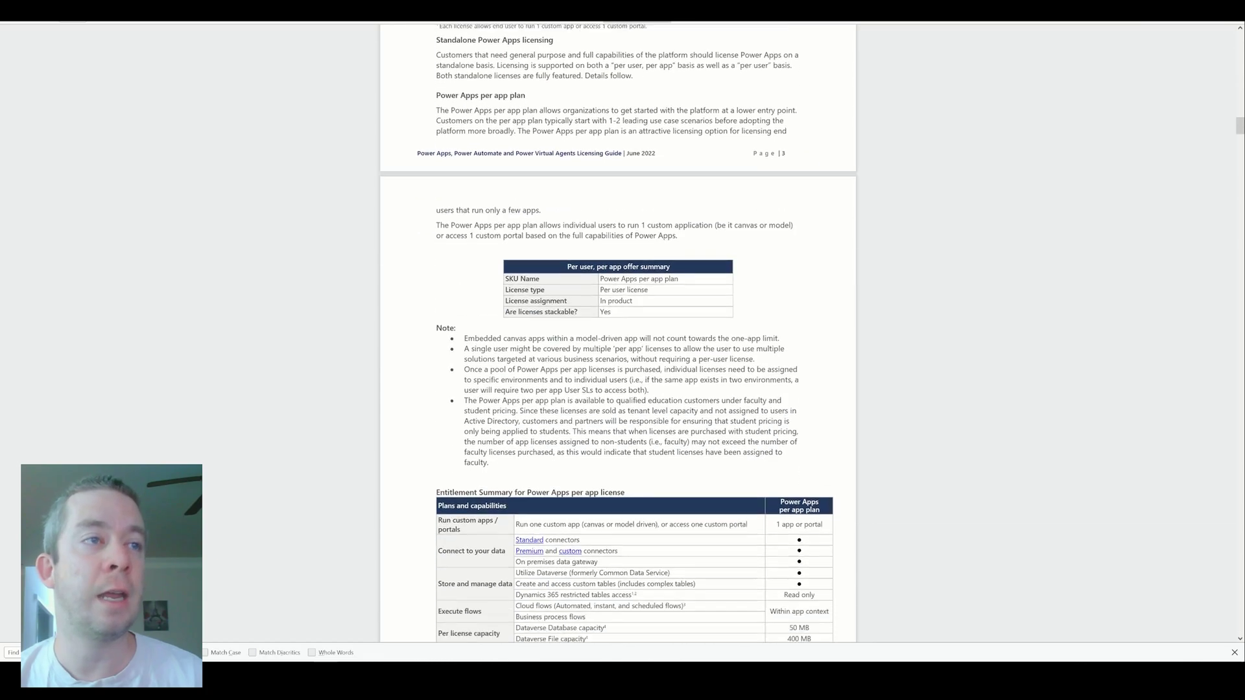
{"action": "scroll", "scroll_direction": "down", "scroll_amount": 3}
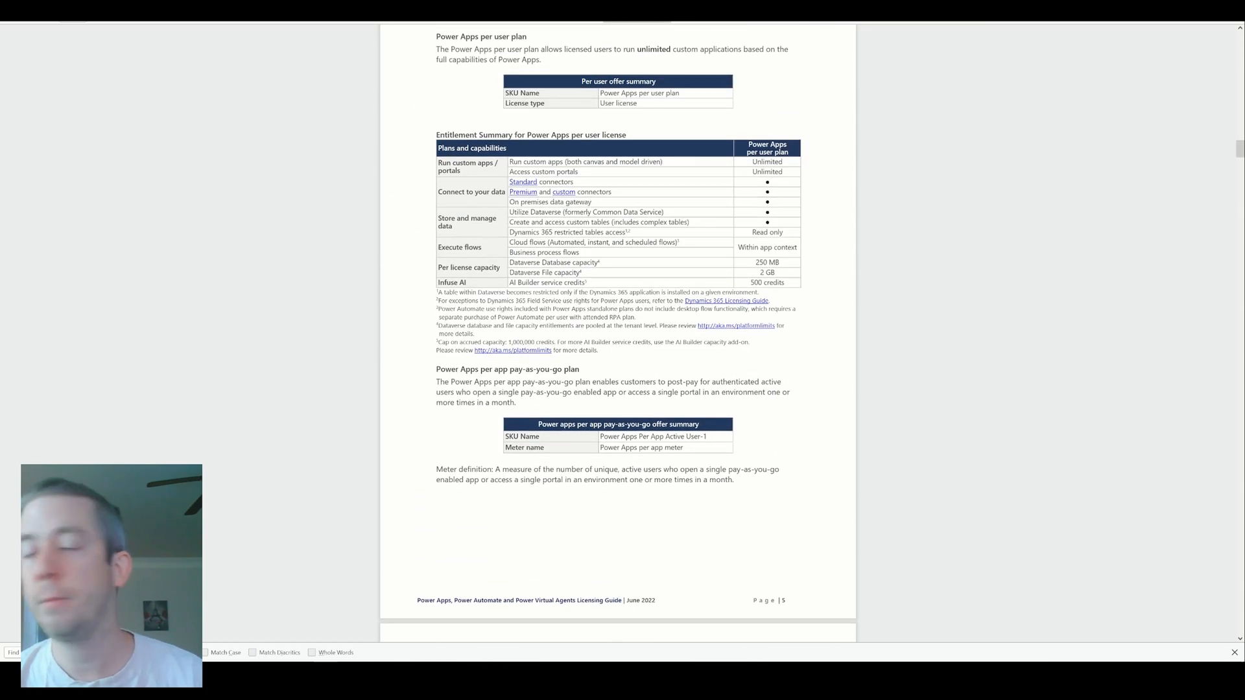
{"action": "scroll", "scroll_direction": "down", "scroll_amount": 3}
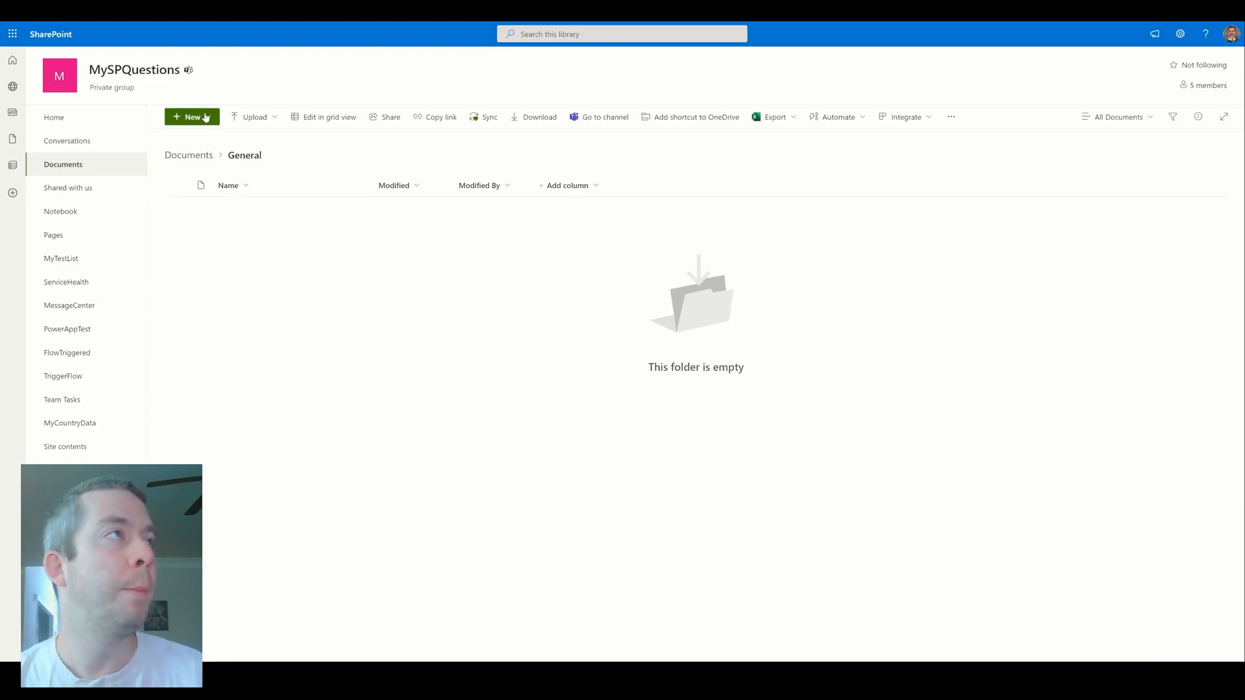
Open the + New file-type menu in the MySPQuestions Documents > General folder.
{"action": "left_click", "coordinate": [192, 117]}
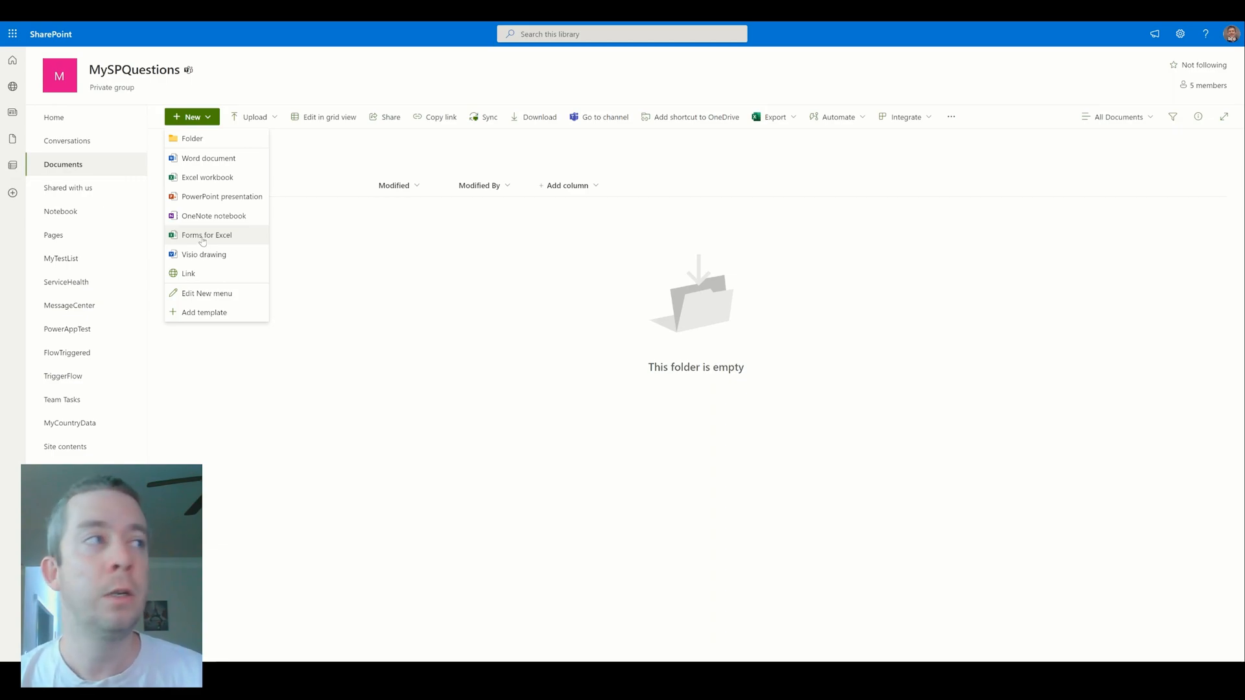
{"action": "mouse_move", "coordinate": [245, 201]}
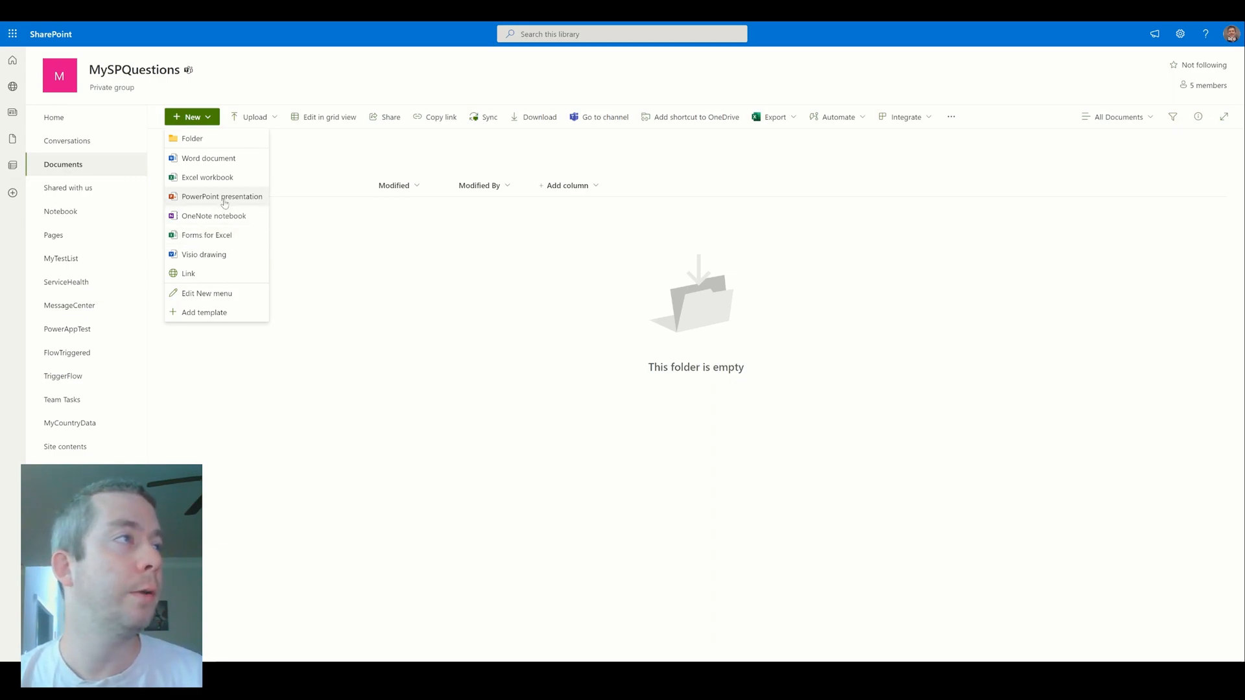
{"action": "mouse_move", "coordinate": [207, 182]}
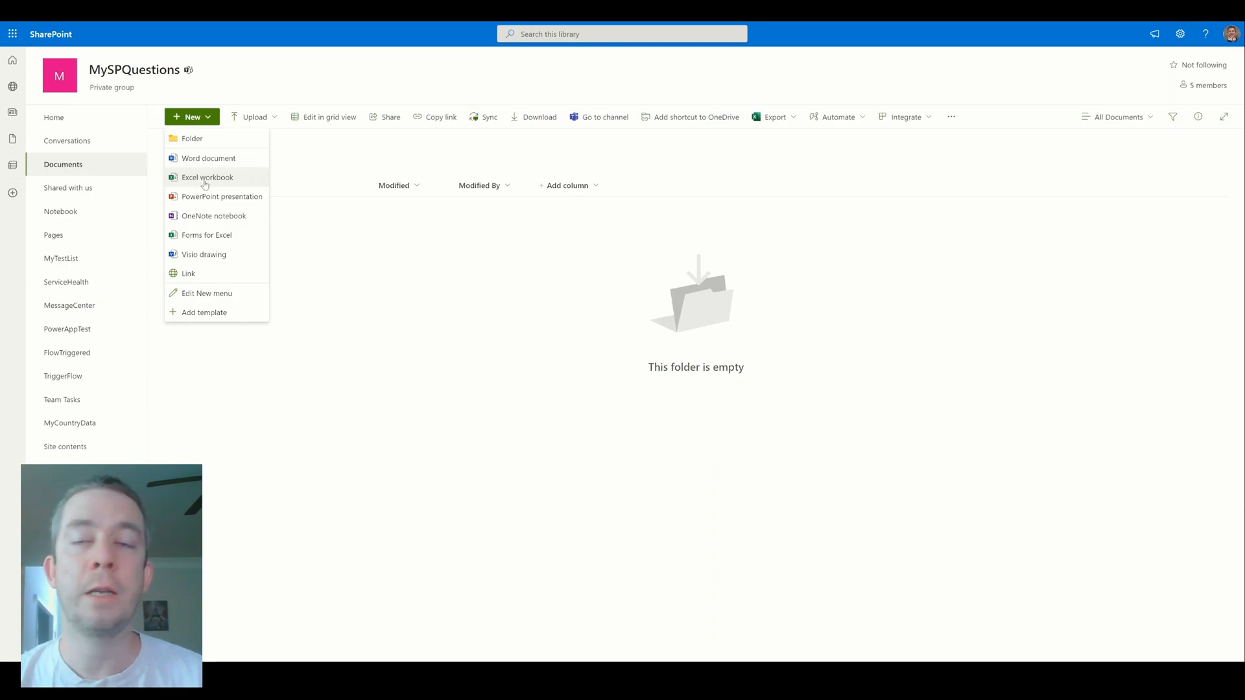
Create a new Excel workbook with headers Title, Column A, Column B, Choice and Date in B2:F2.
{"action": "left_click", "coordinate": [207, 177]}
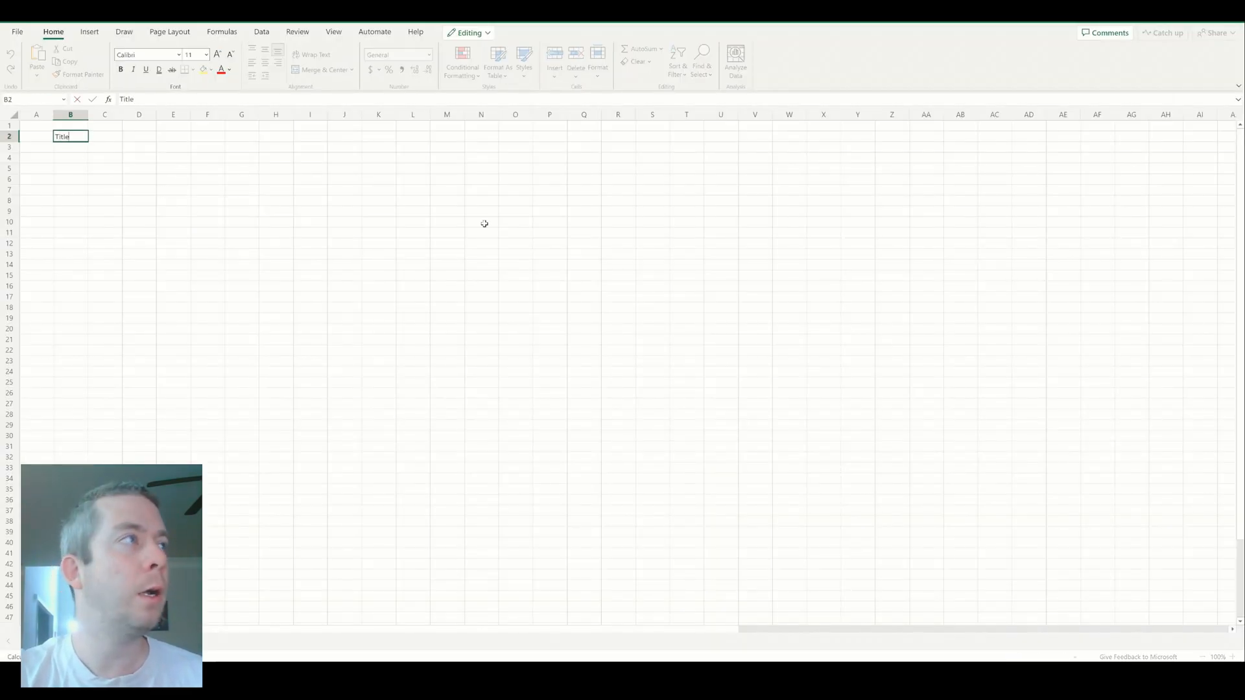
{"action": "type", "text": "Column A"}
{"action": "left_click", "coordinate": [207, 136]}
{"action": "type", "text": "Date"}
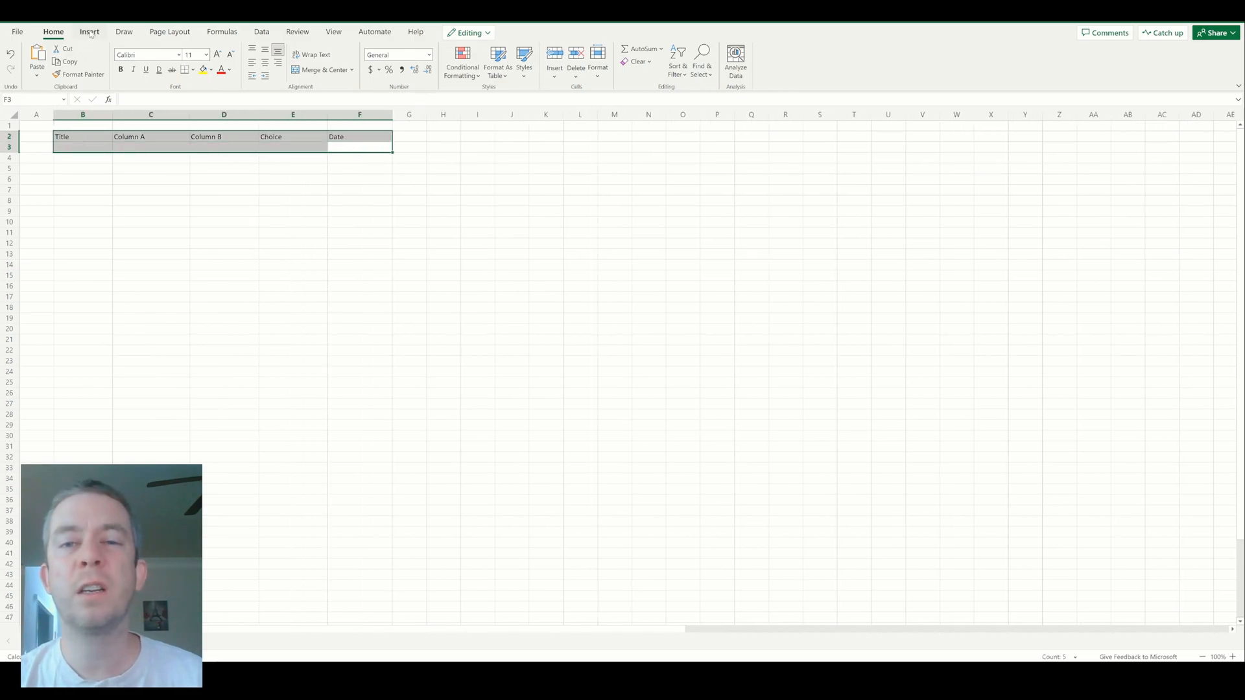
Convert the header range into a table with headers and name it MyTableRename.
{"action": "left_click", "coordinate": [41, 55]}
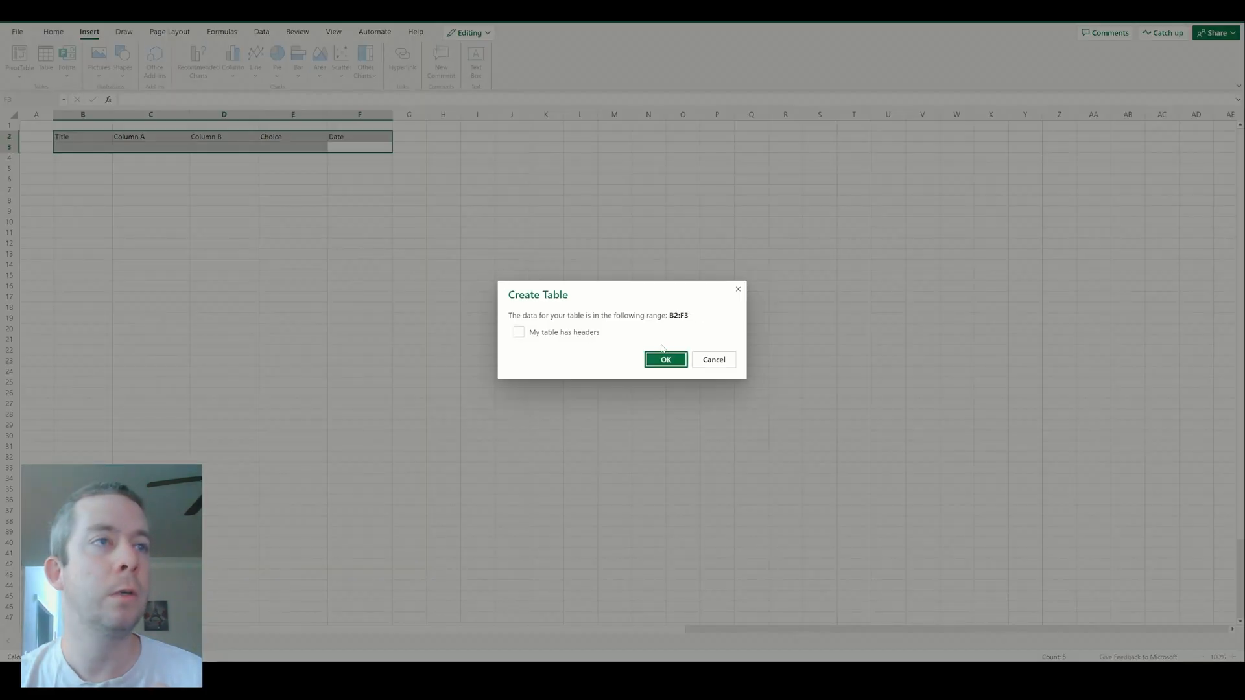
{"action": "left_click", "coordinate": [518, 332]}
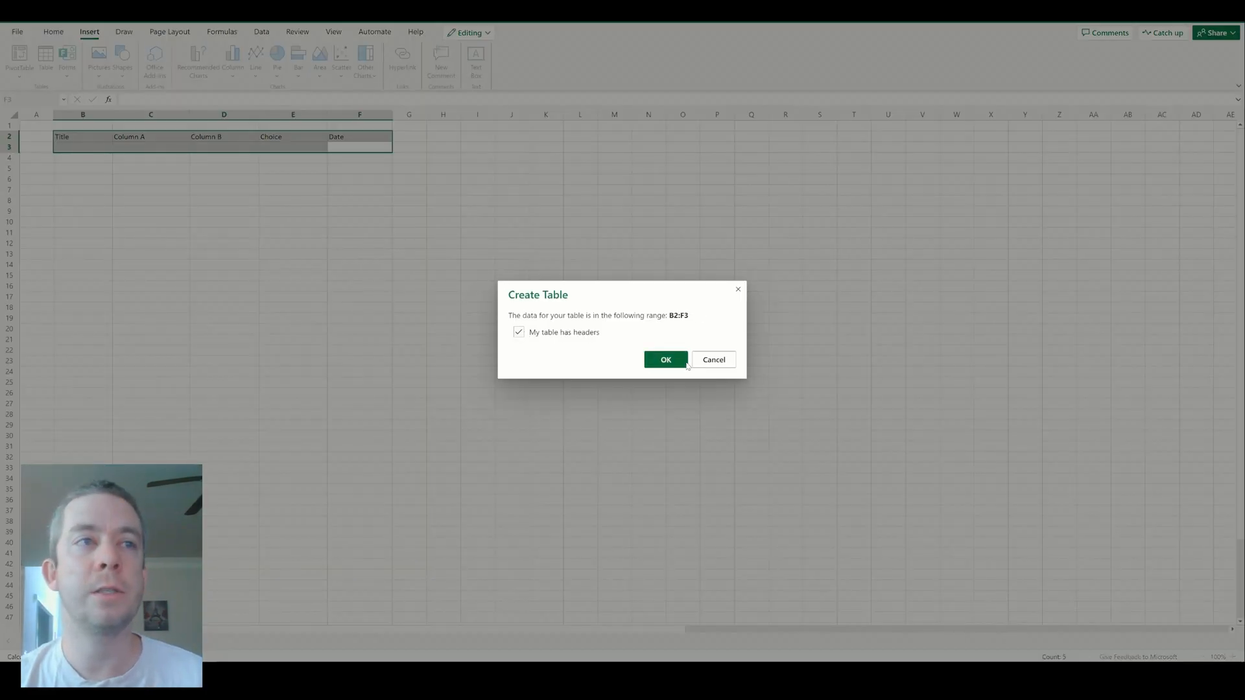
{"action": "left_click", "coordinate": [665, 359]}
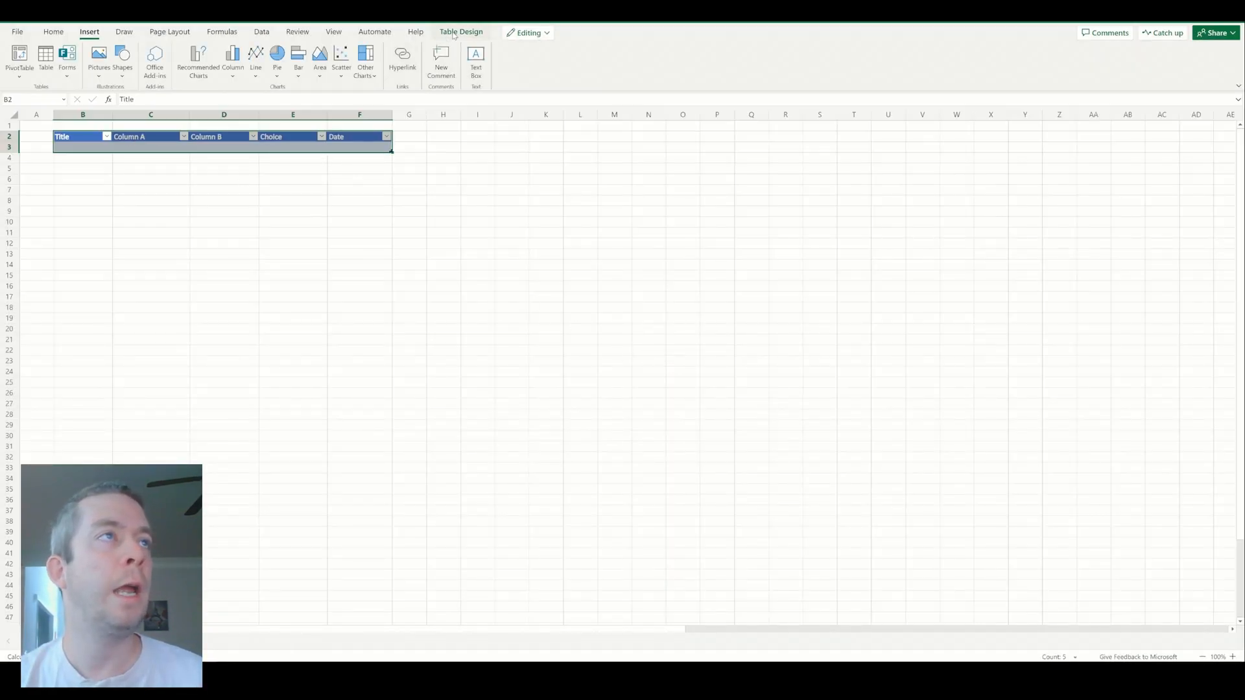
{"action": "left_click", "coordinate": [461, 31]}
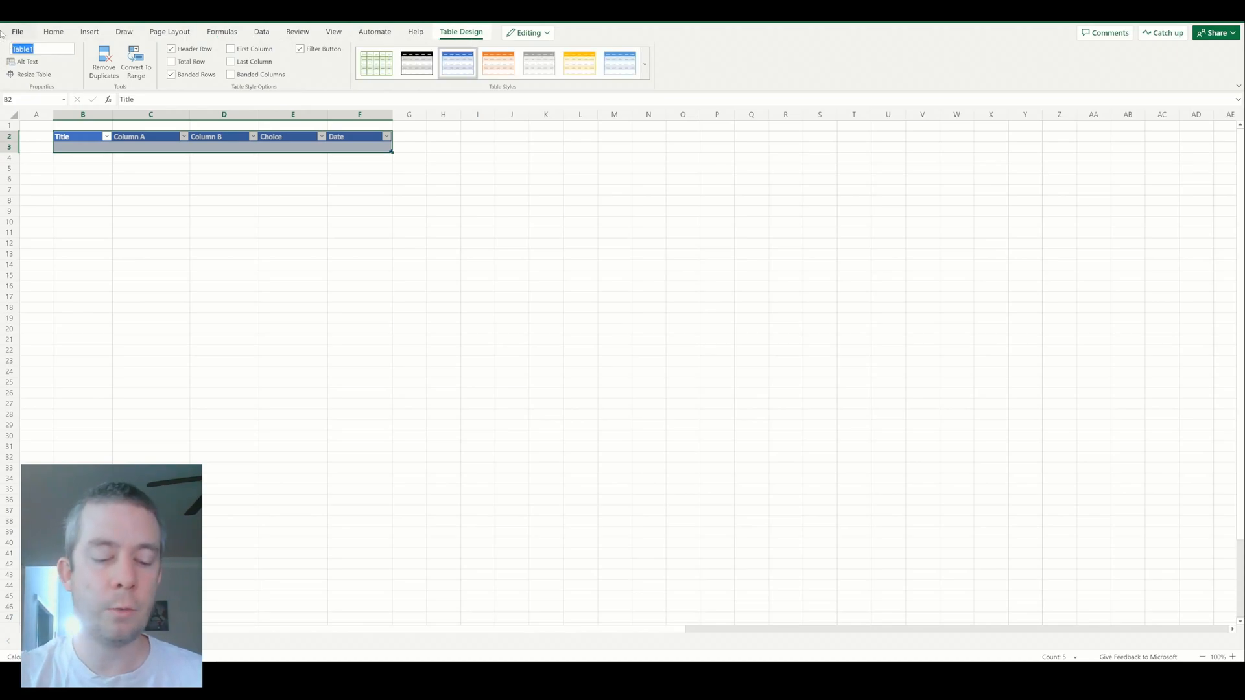
{"action": "type", "text": "MyTableRename"}
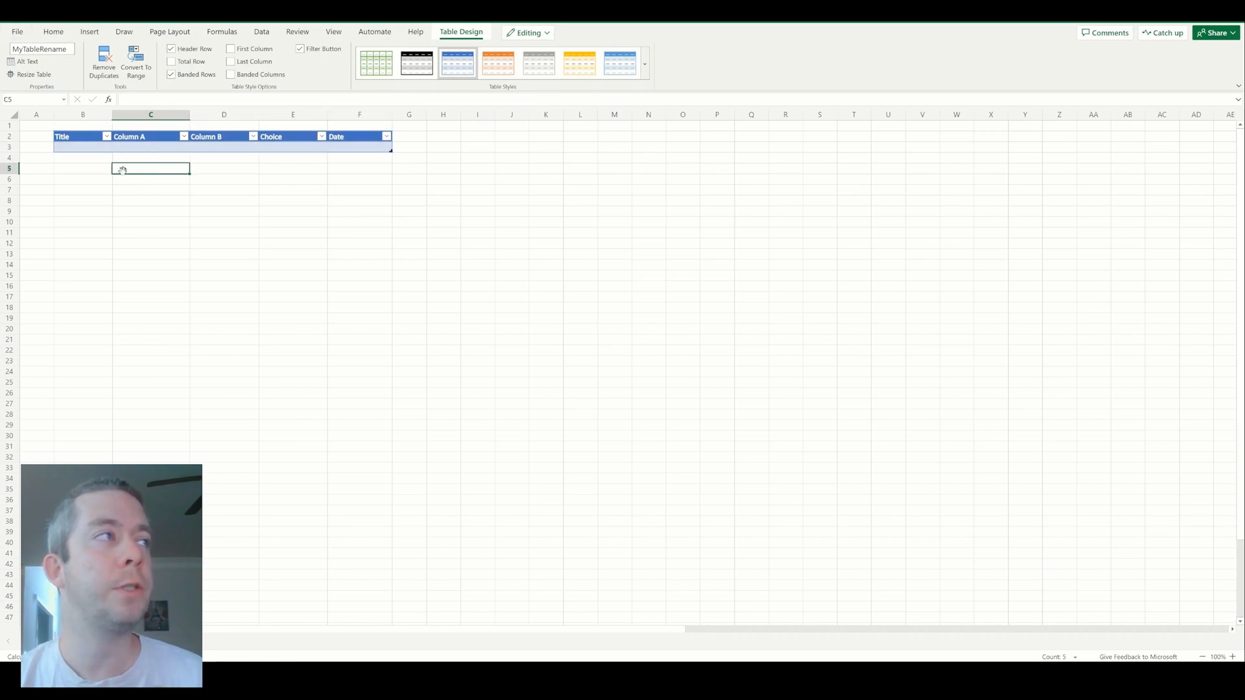
{"action": "left_click", "coordinate": [62, 136]}
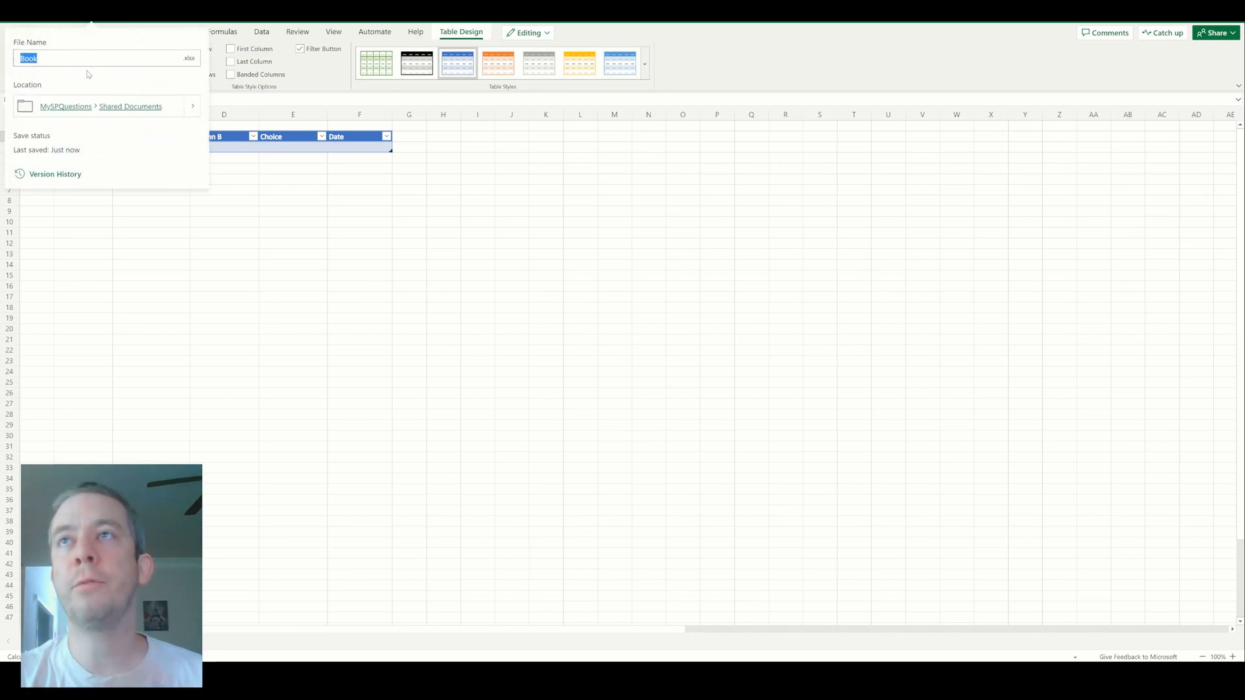
Rename the workbook file to MyFriendlyName.
{"action": "type", "text": "My"}
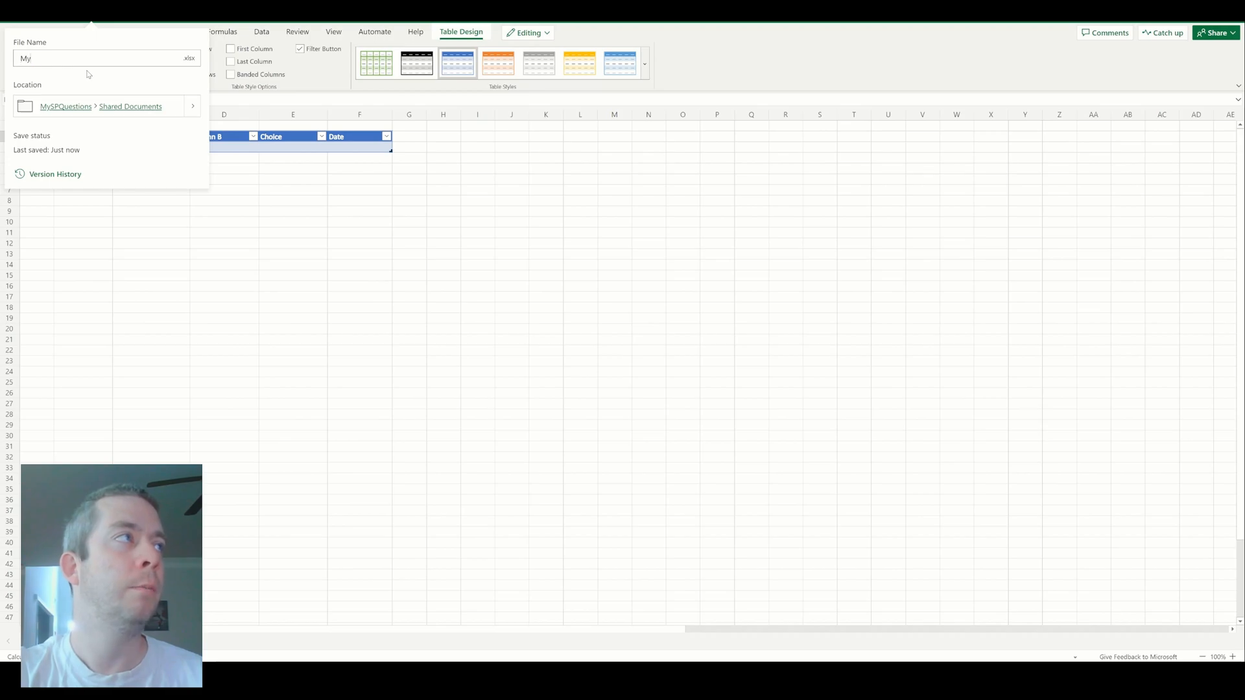
{"action": "type", "text": "FriendlyName"}
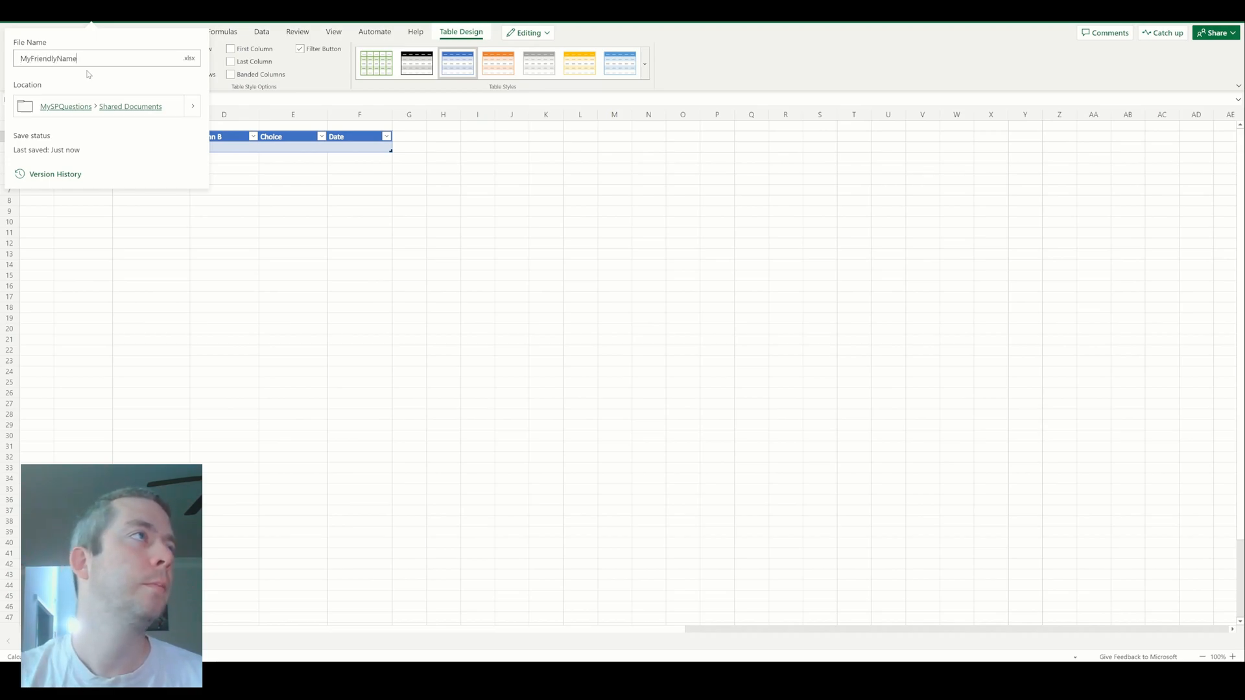
{"action": "left_click", "coordinate": [286, 192]}
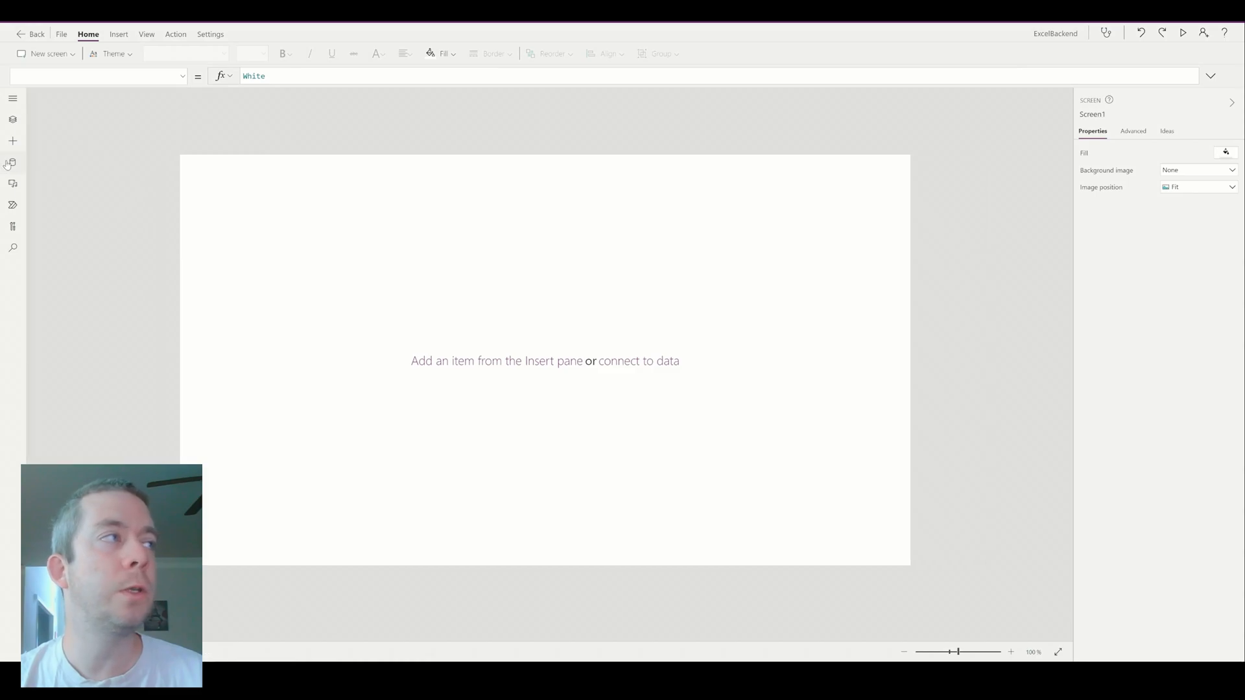
Add MyTableRename from Documents/MyFriendlyName.xlsx as an Excel Online (Business) source with auto-generated id.
{"action": "left_click", "coordinate": [12, 161]}
{"action": "type", "text": "excel"}
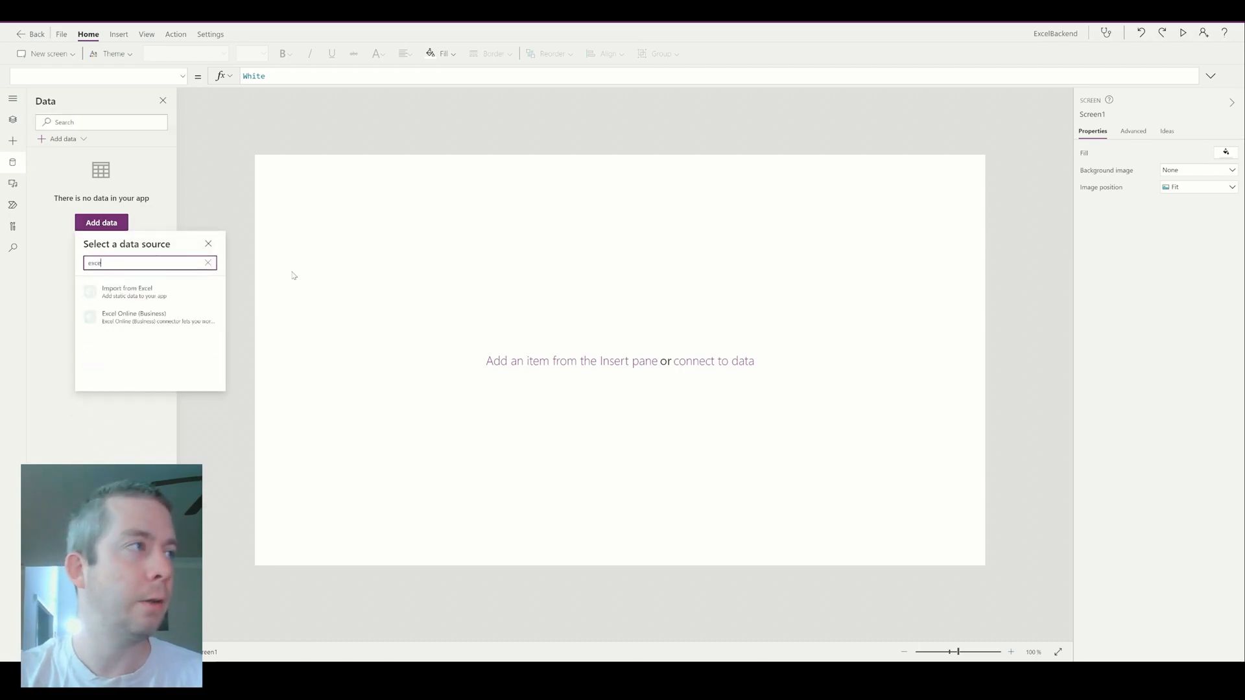
{"action": "left_click", "coordinate": [134, 317]}
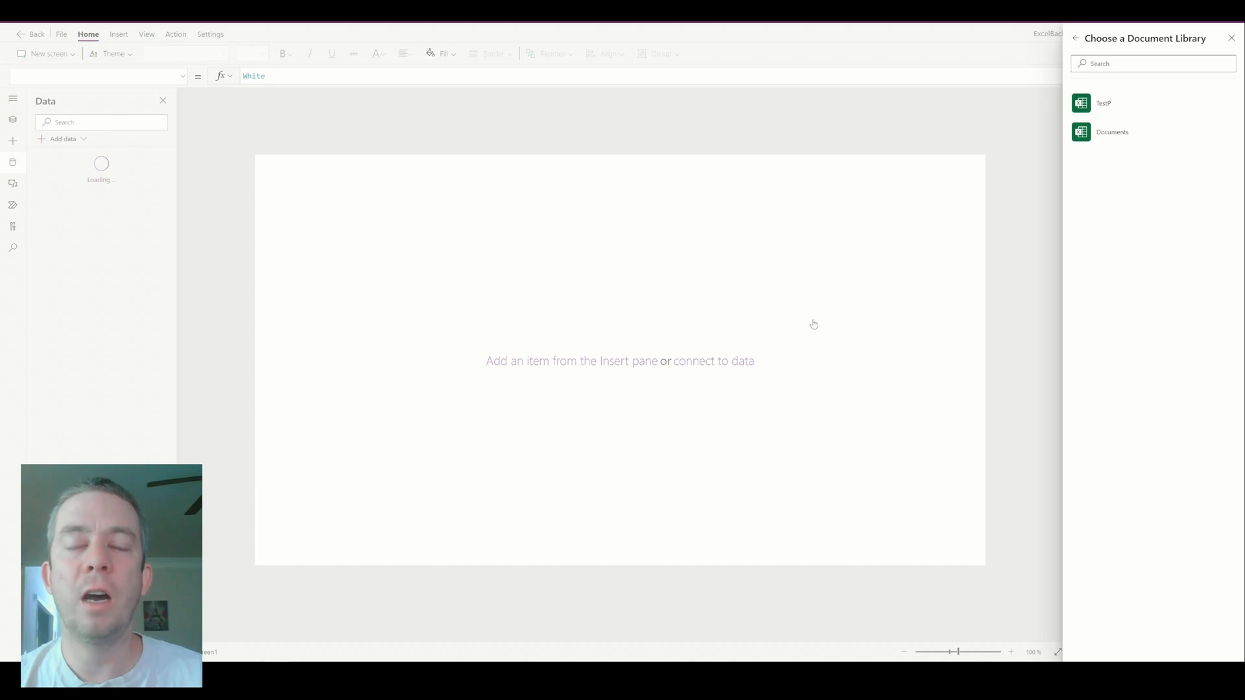
{"action": "mouse_move", "coordinate": [1117, 135]}
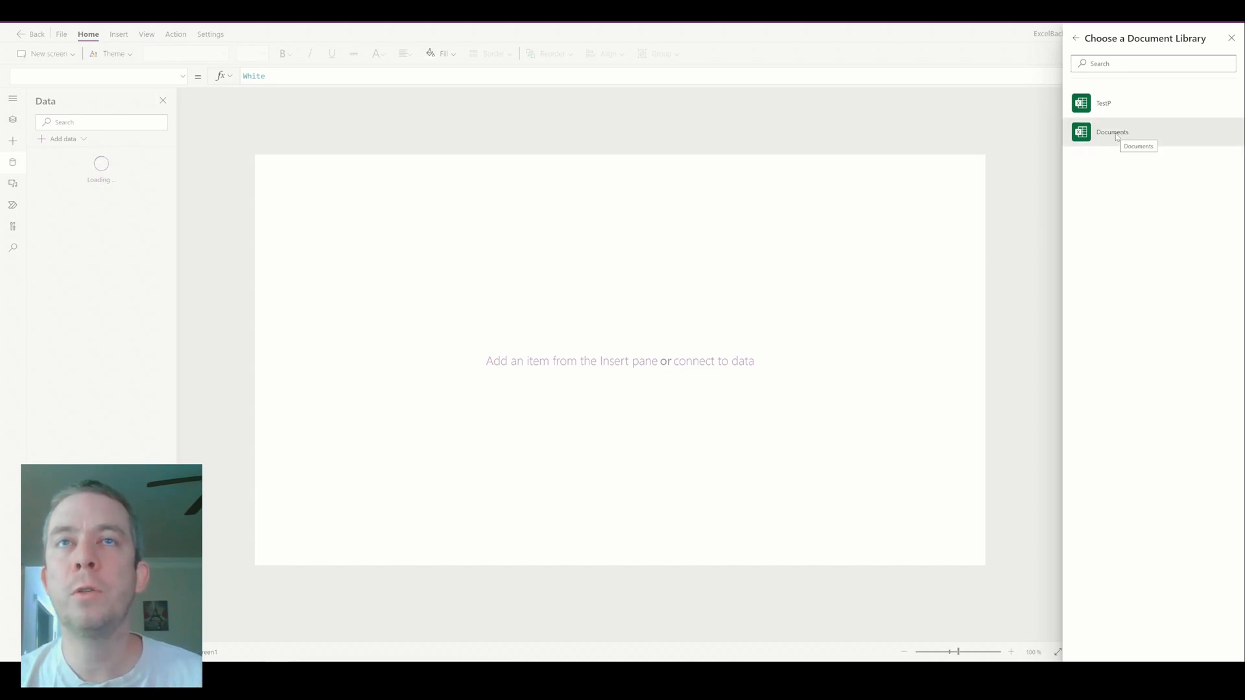
{"action": "left_click", "coordinate": [1113, 132]}
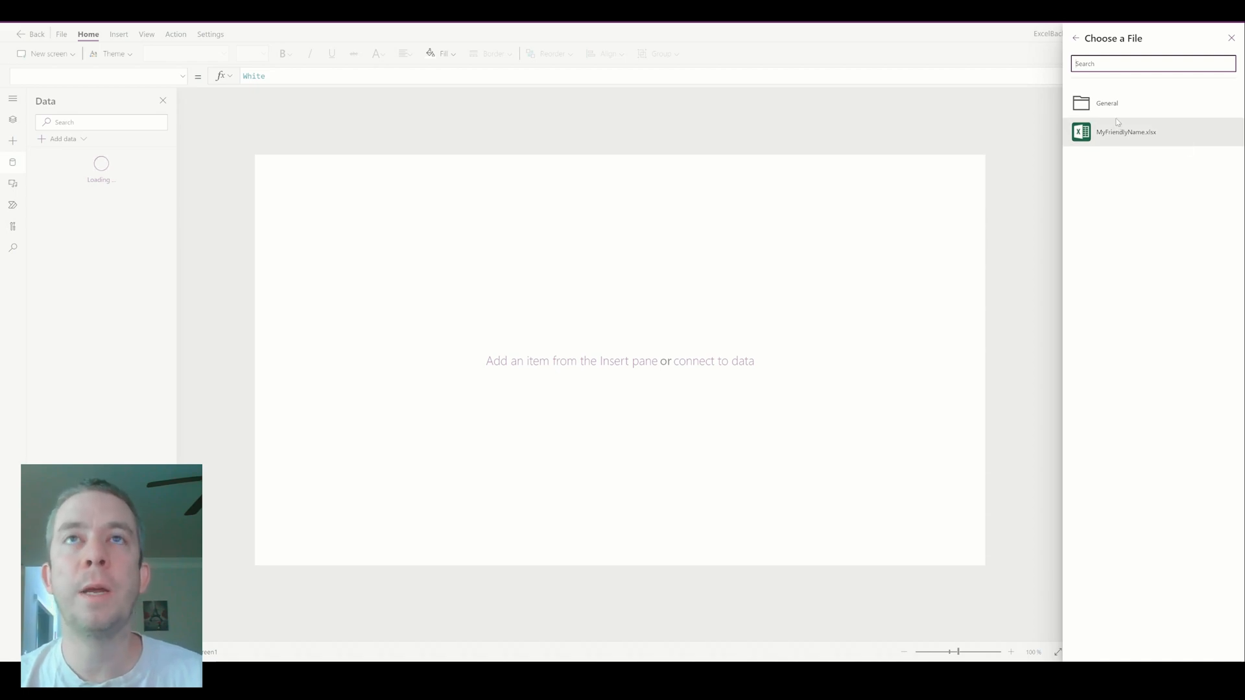
{"action": "mouse_move", "coordinate": [1108, 135]}
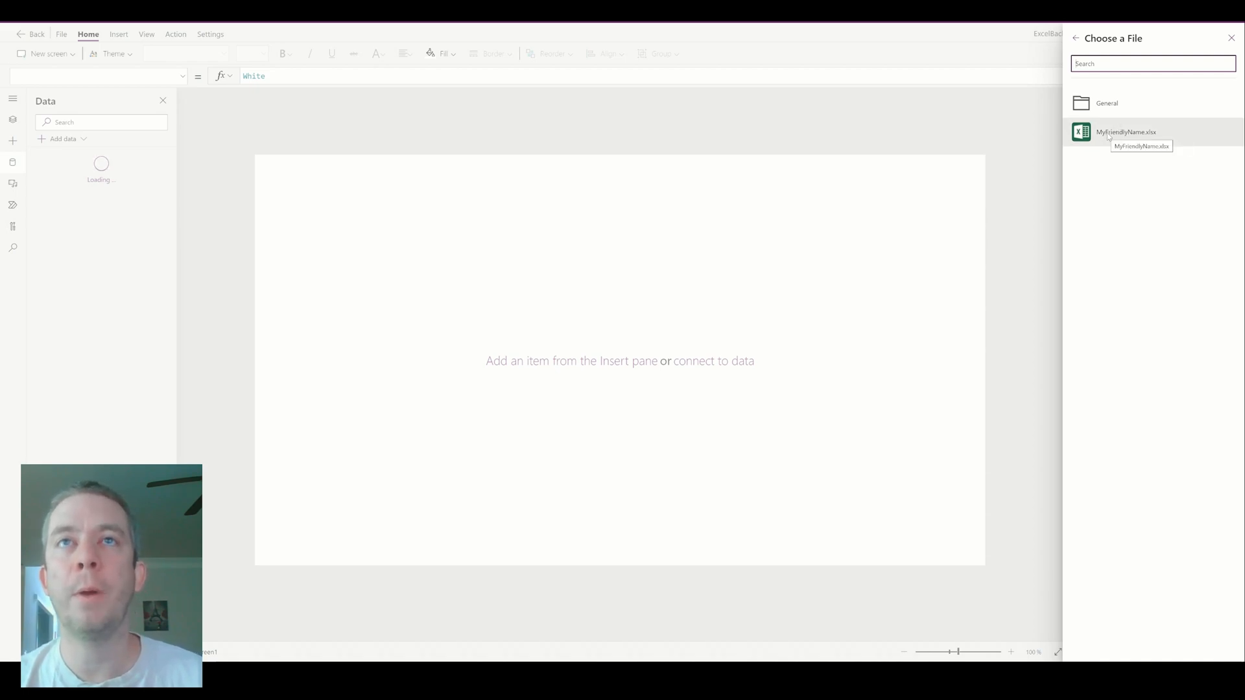
{"action": "left_click", "coordinate": [1131, 130]}
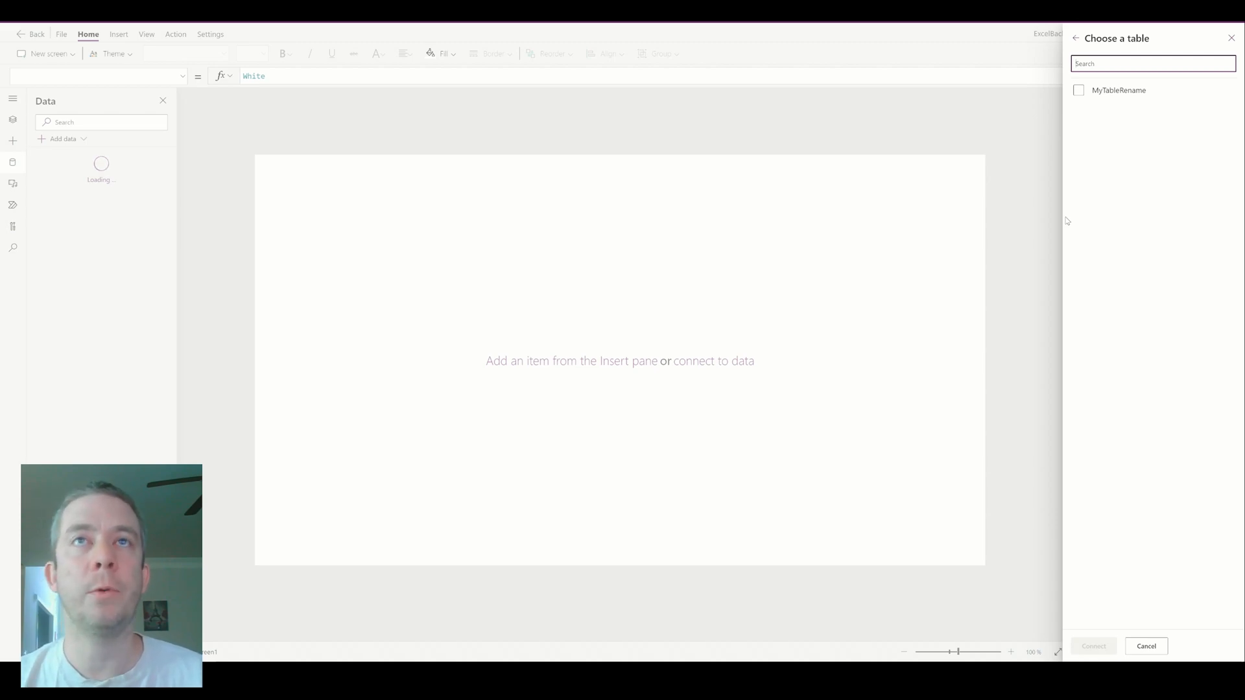
{"action": "left_click", "coordinate": [1080, 90]}
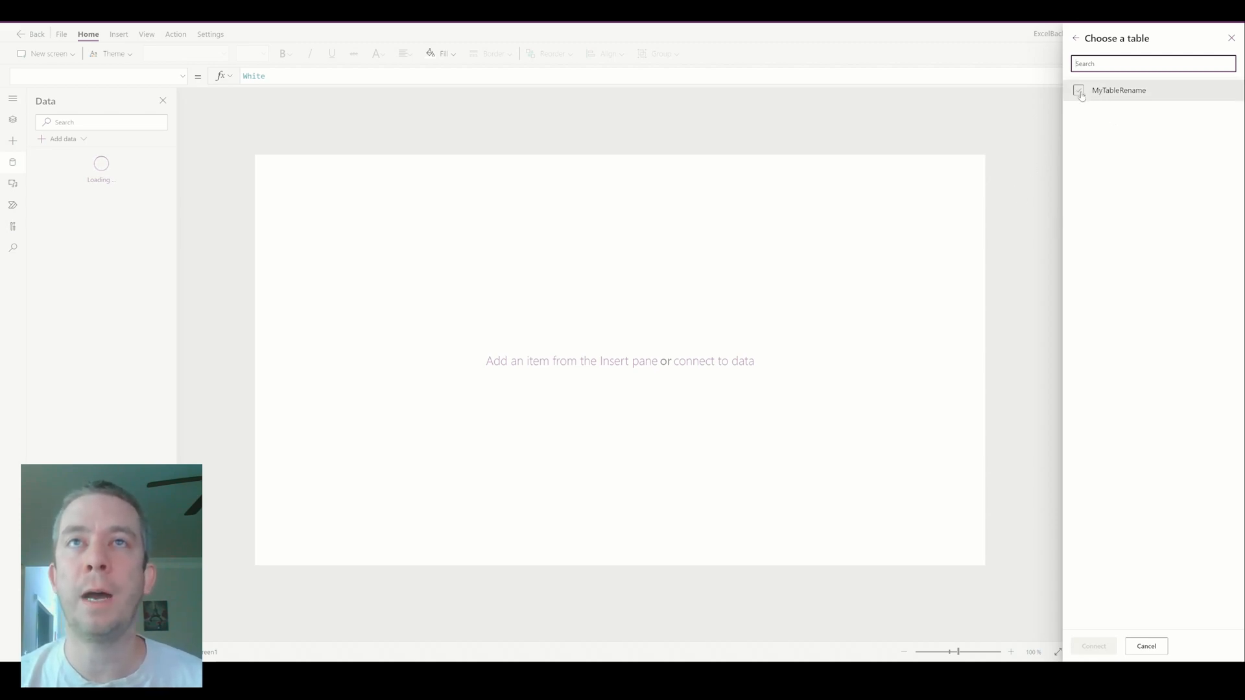
{"action": "left_click", "coordinate": [1080, 91]}
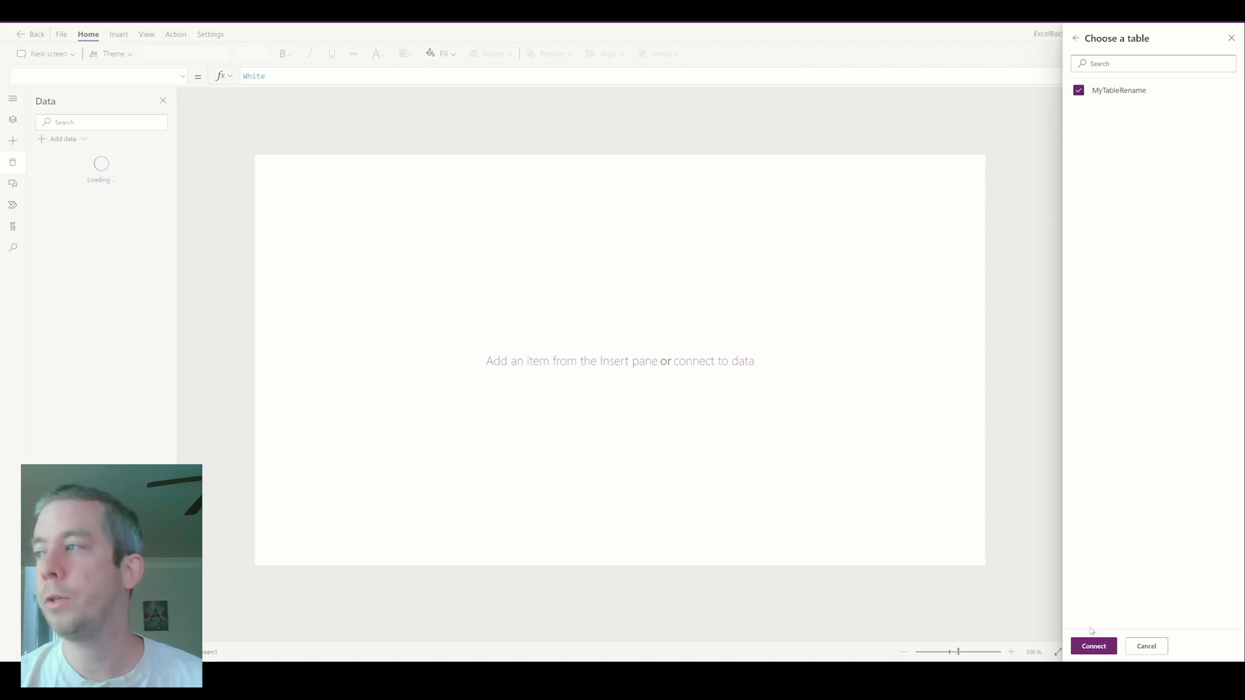
{"action": "left_click", "coordinate": [1093, 645]}
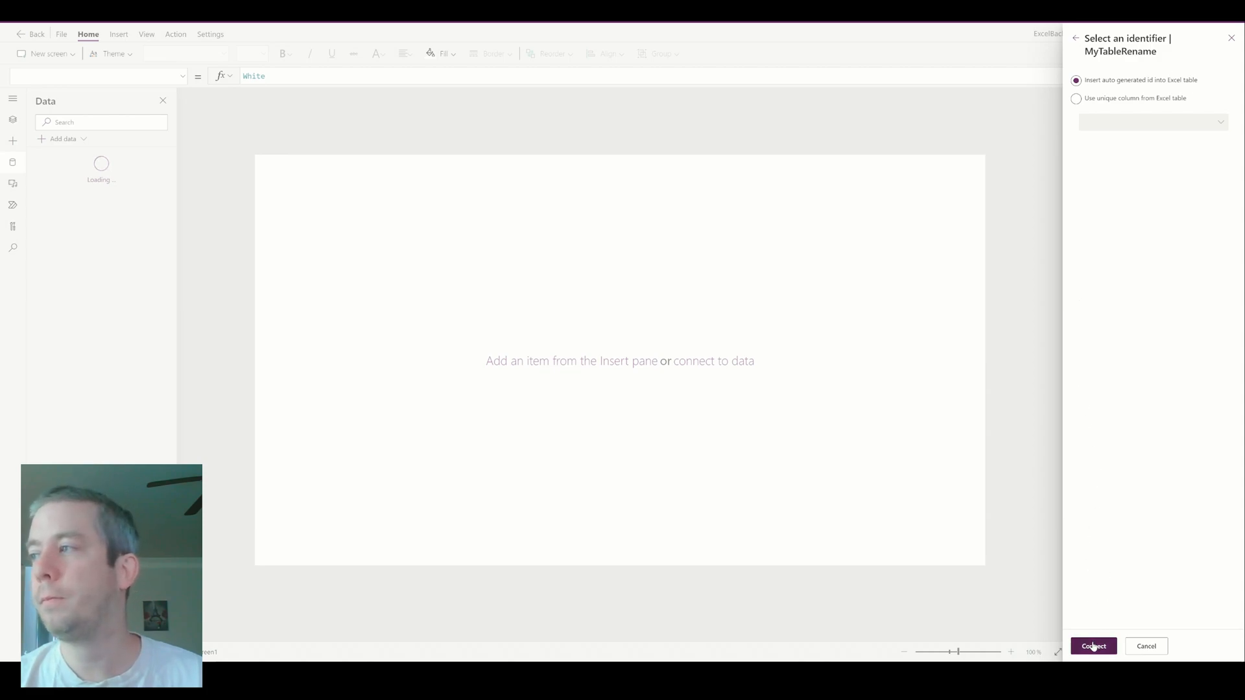
{"action": "left_click", "coordinate": [1093, 646]}
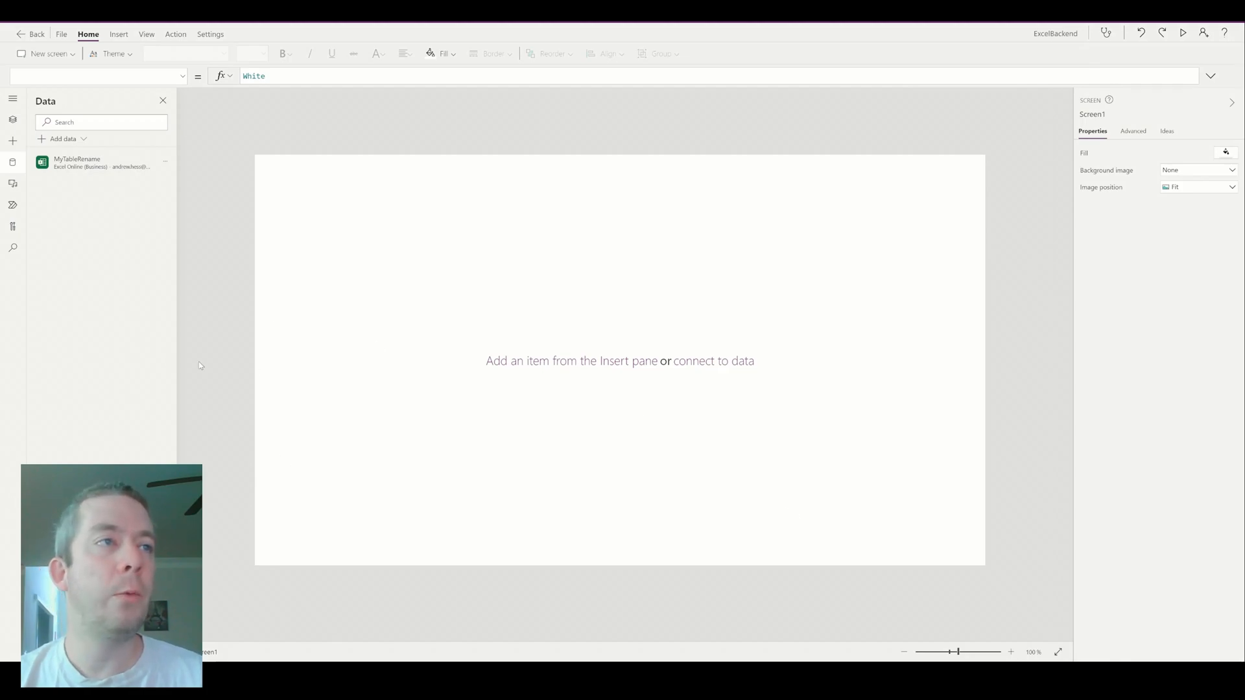
Insert an edit form and set its data source to MyTableRename.
{"action": "left_click", "coordinate": [119, 34]}
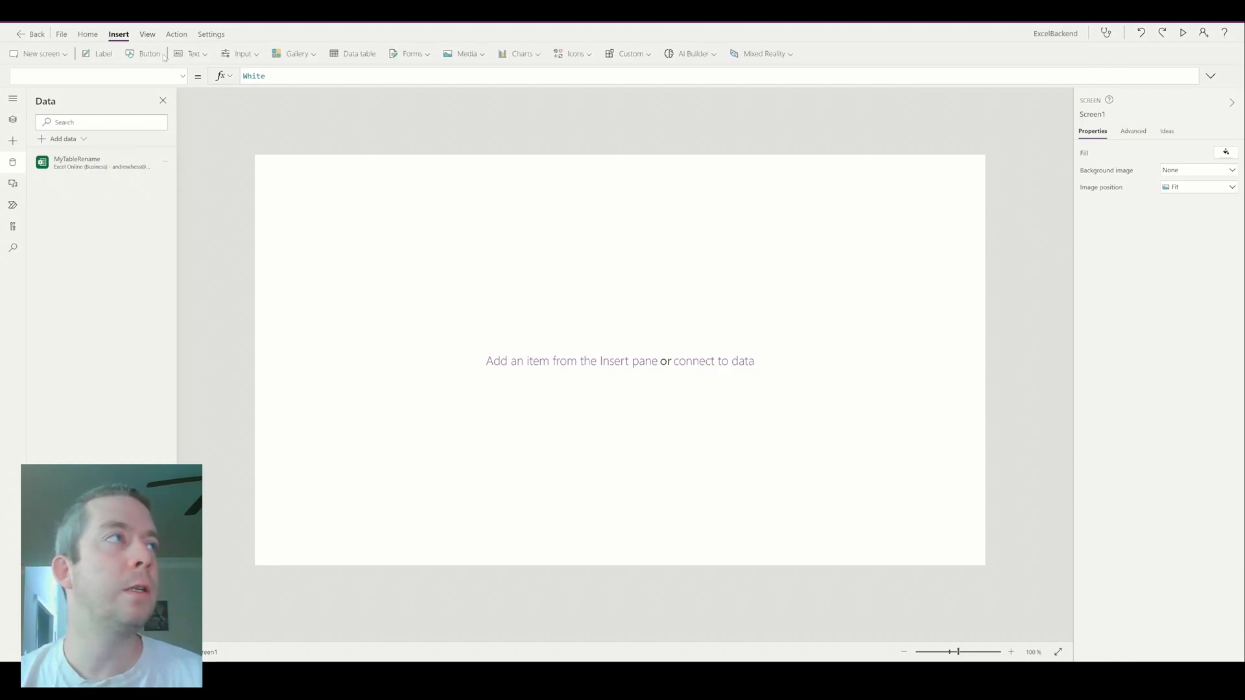
{"action": "left_click", "coordinate": [417, 53]}
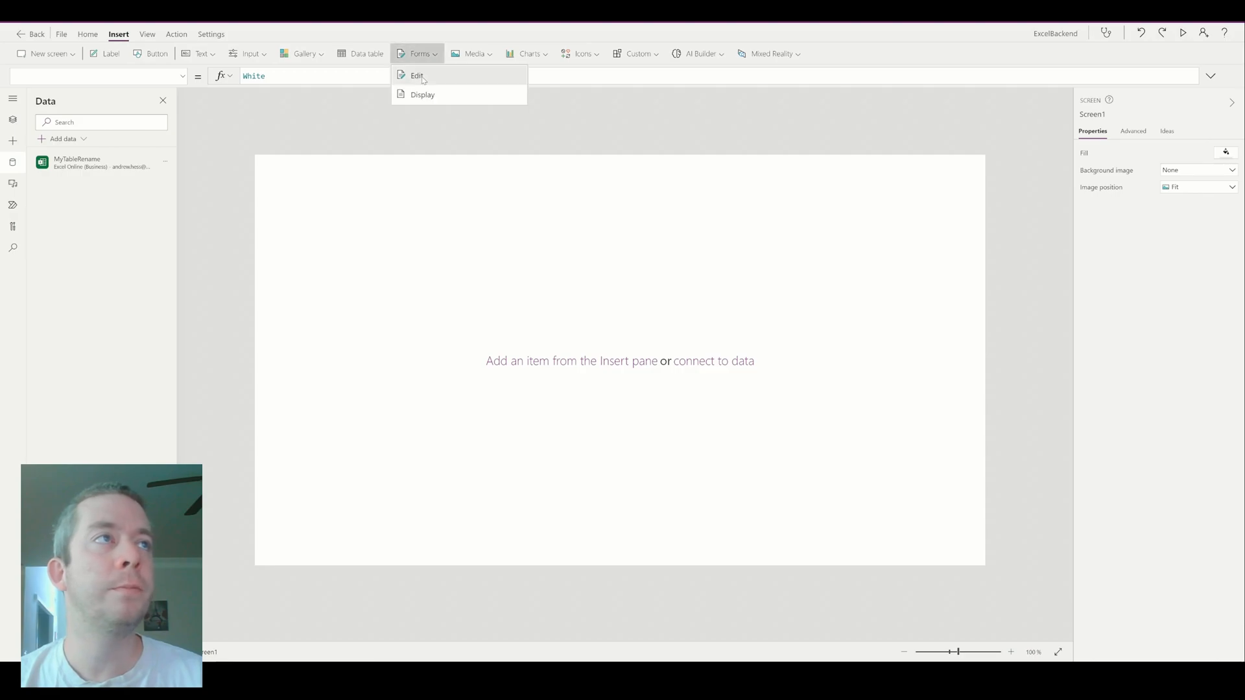
{"action": "left_click", "coordinate": [413, 75]}
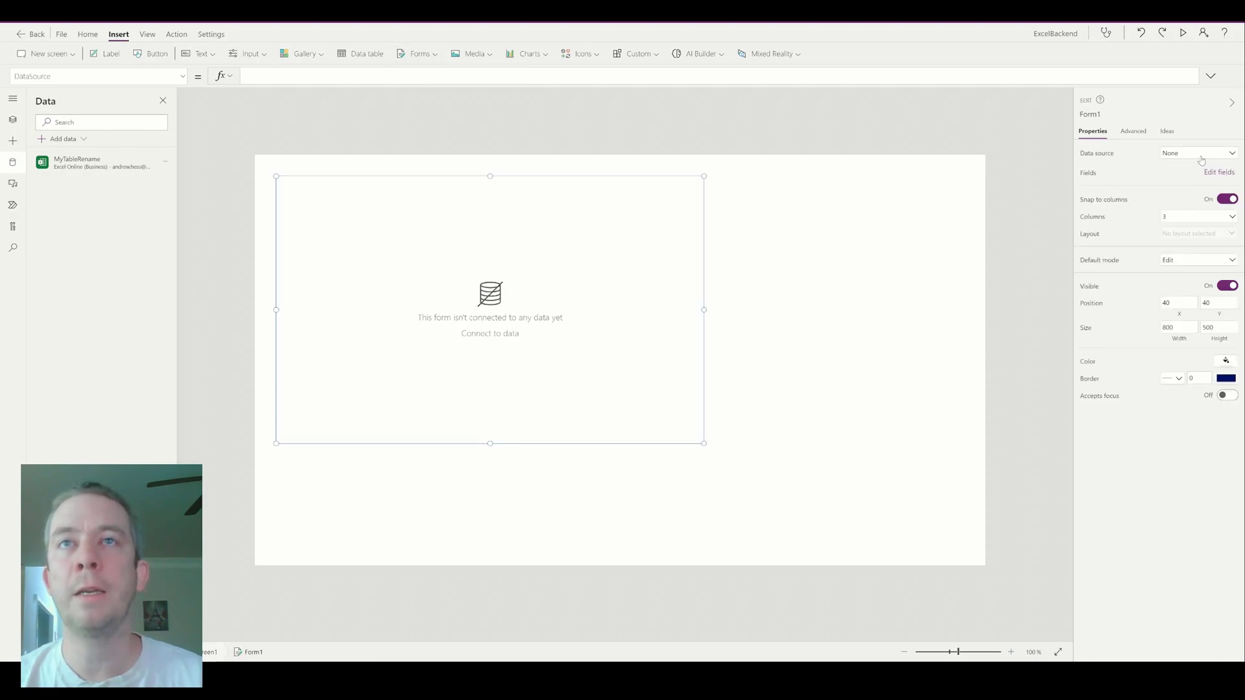
{"action": "left_click", "coordinate": [1201, 153]}
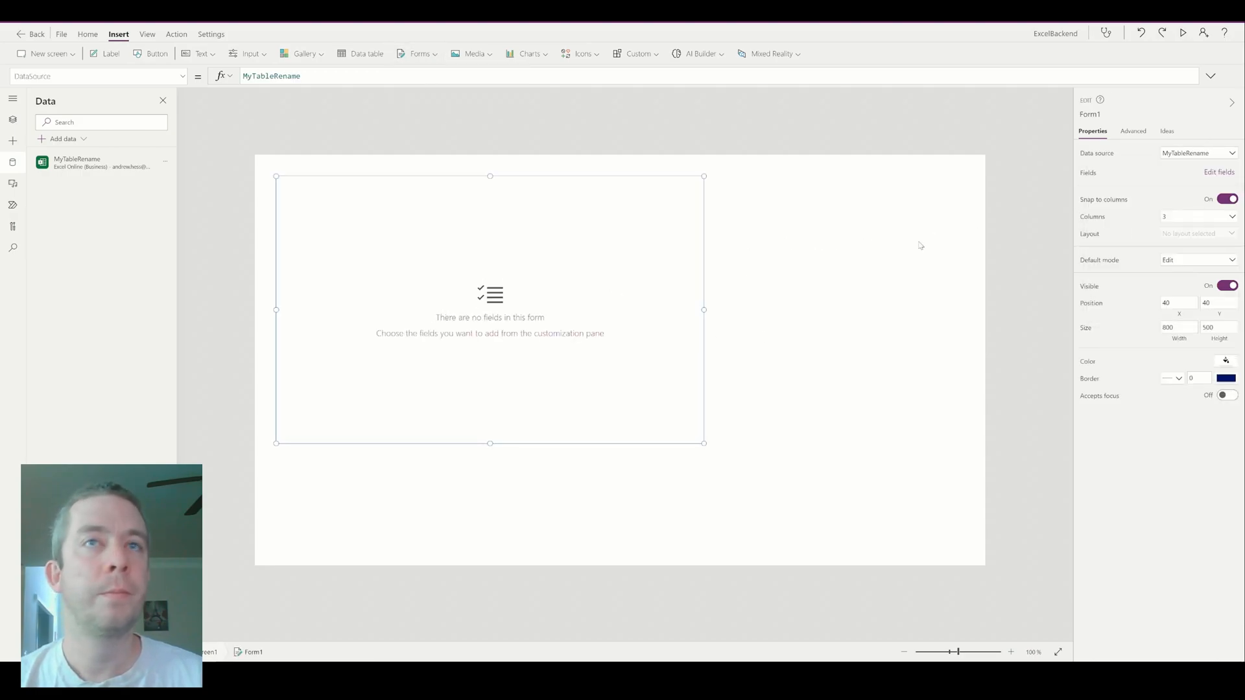
Review the form's fields, close the Fields pane, and widen the form across the screen.
{"action": "left_click", "coordinate": [1218, 173]}
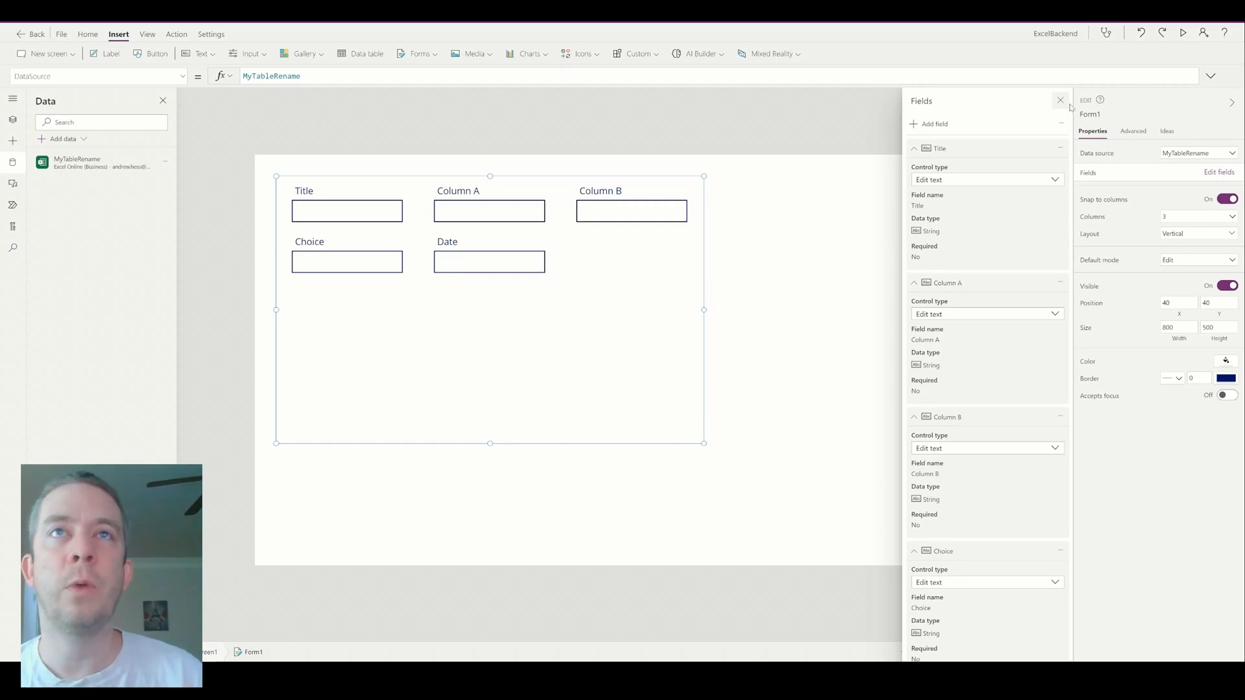
{"action": "left_click", "coordinate": [1059, 100]}
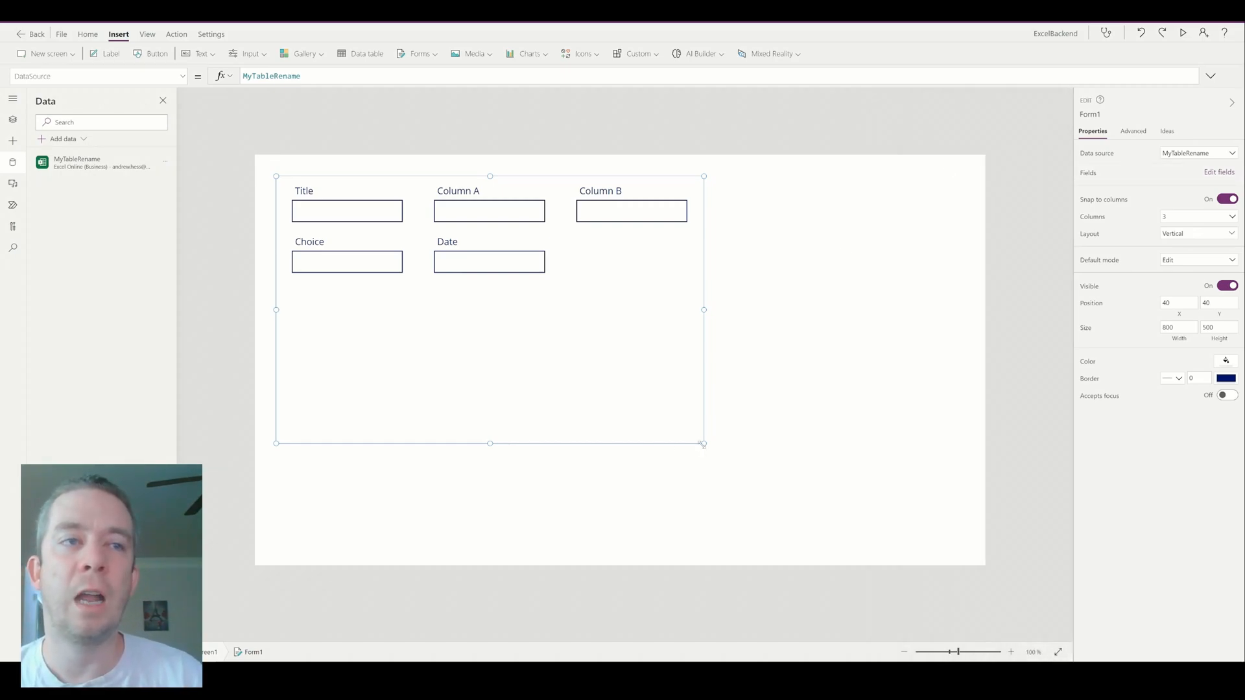
{"action": "left_click_drag", "start_coordinate": [704, 443], "coordinate": [939, 479]}
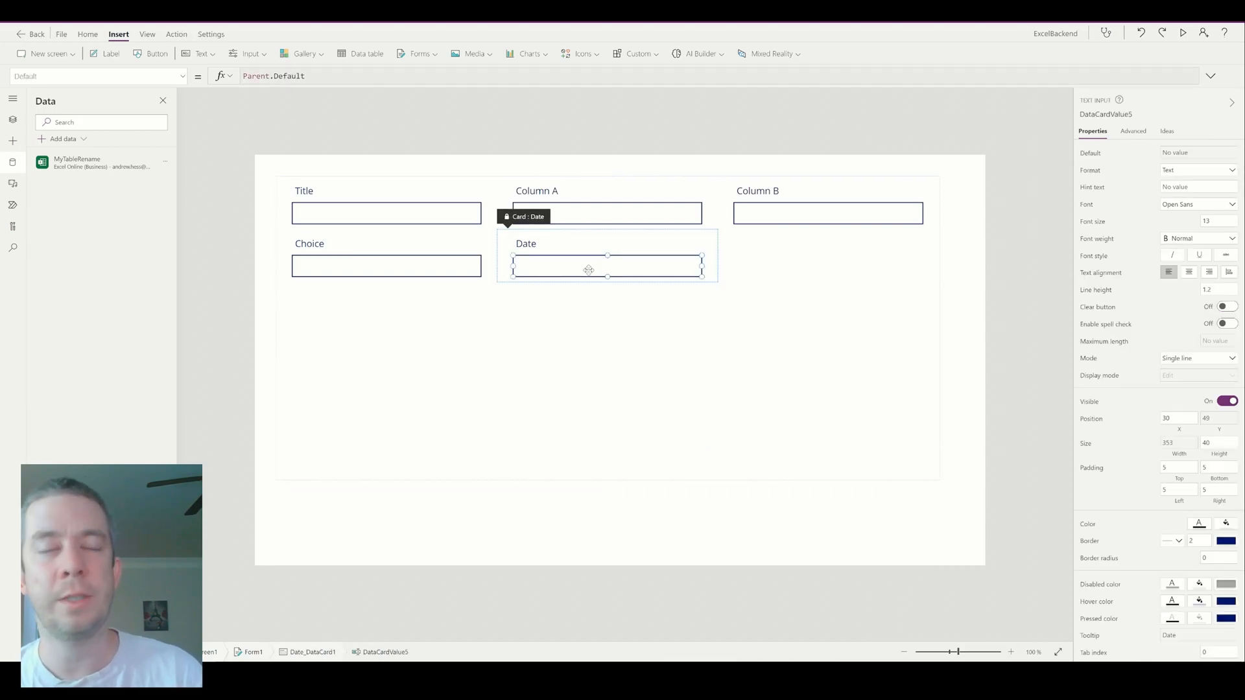
Replace the Column A card's text input with a Dropdown control.
{"action": "left_click", "coordinate": [607, 212]}
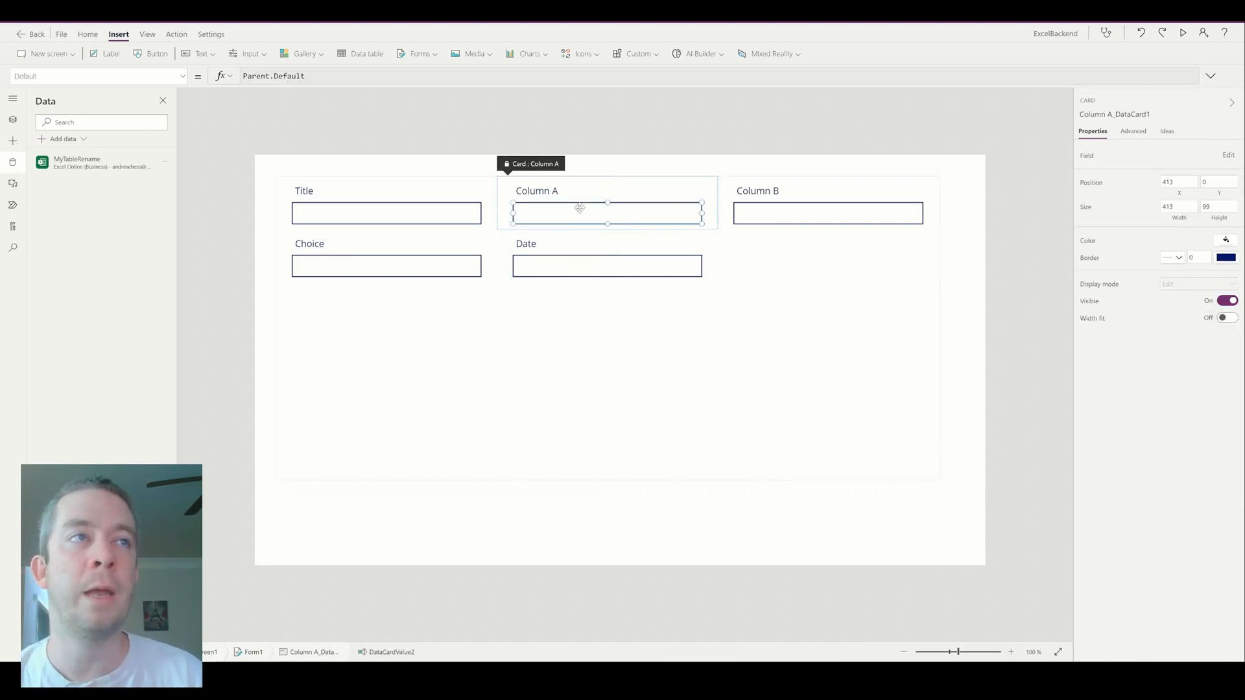
{"action": "left_click", "coordinate": [607, 212]}
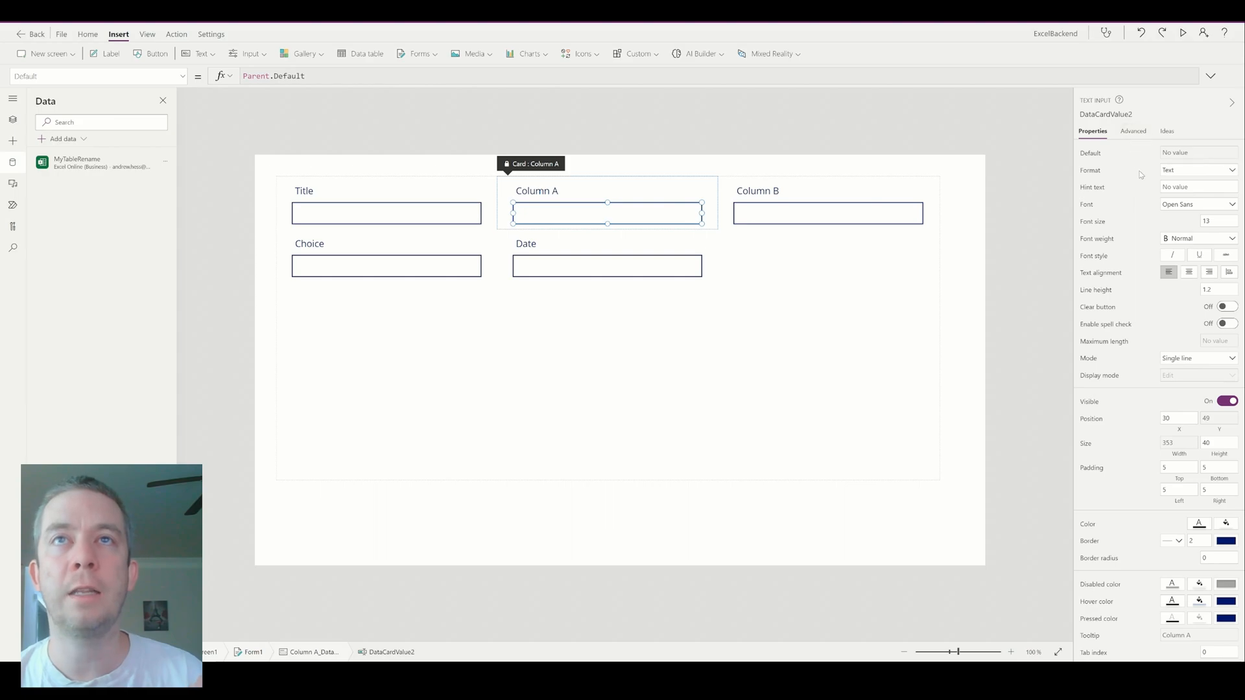
{"action": "left_click", "coordinate": [1132, 131]}
{"action": "type", "text": "FormMode.Ne"}
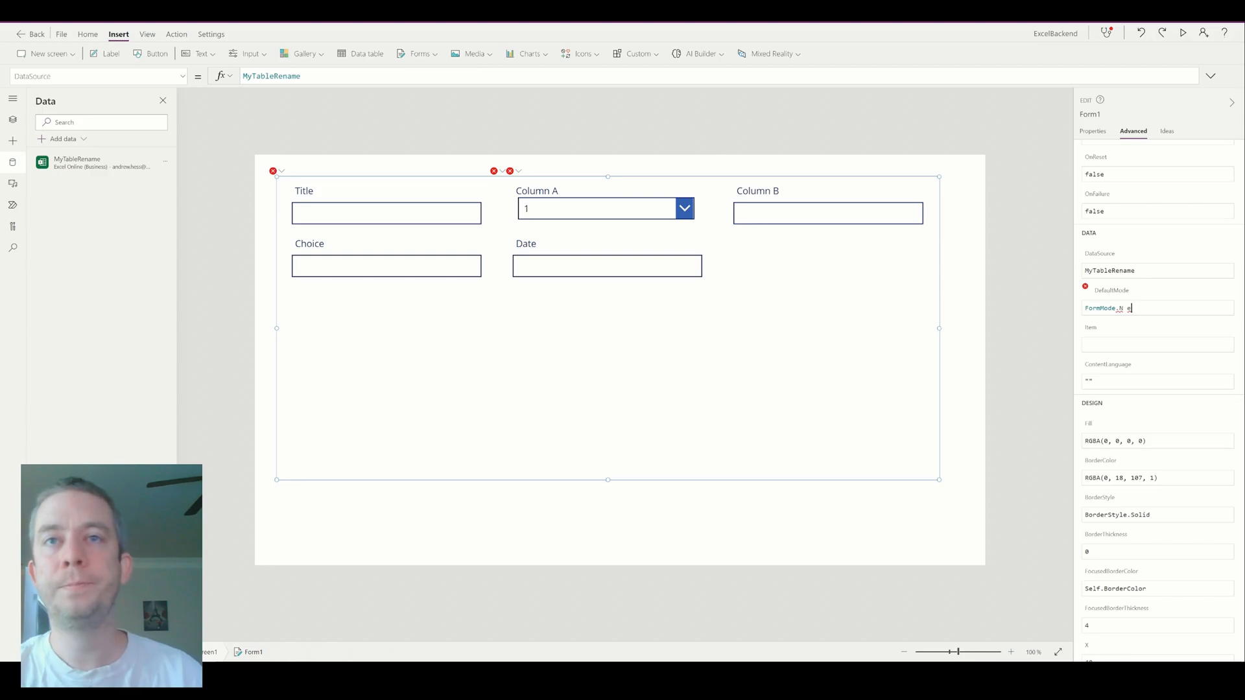
{"action": "left_click", "coordinate": [1184, 34]}
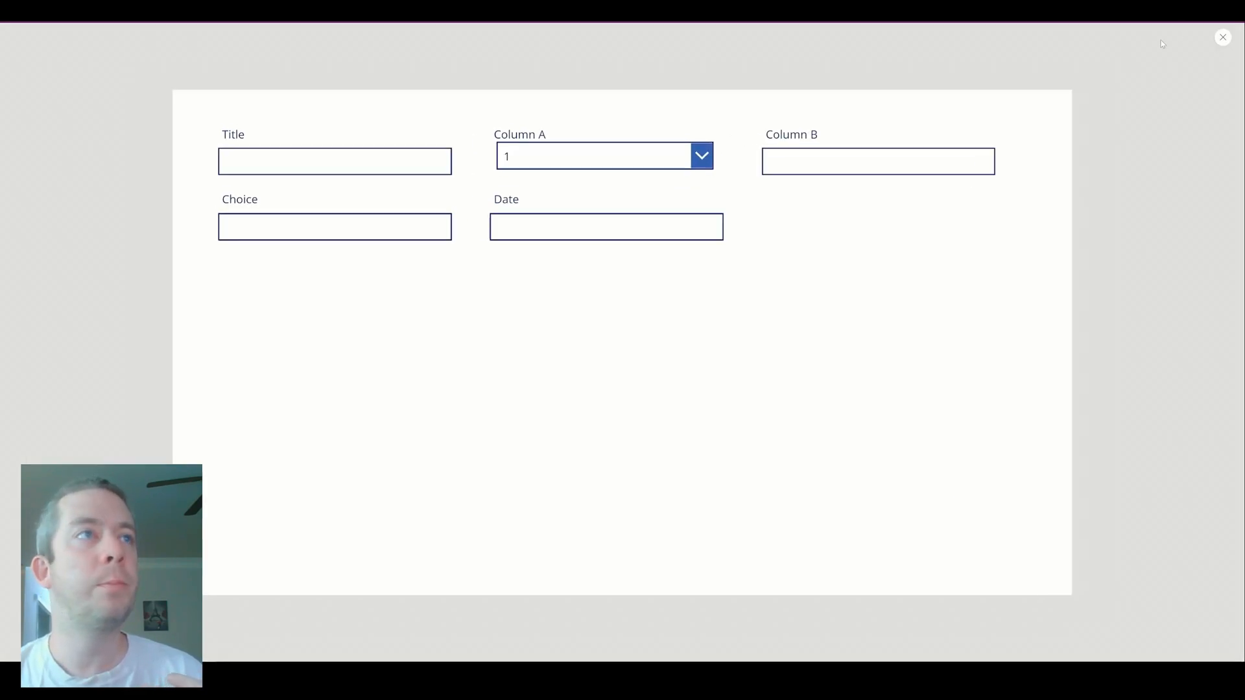
{"action": "left_click", "coordinate": [701, 156]}
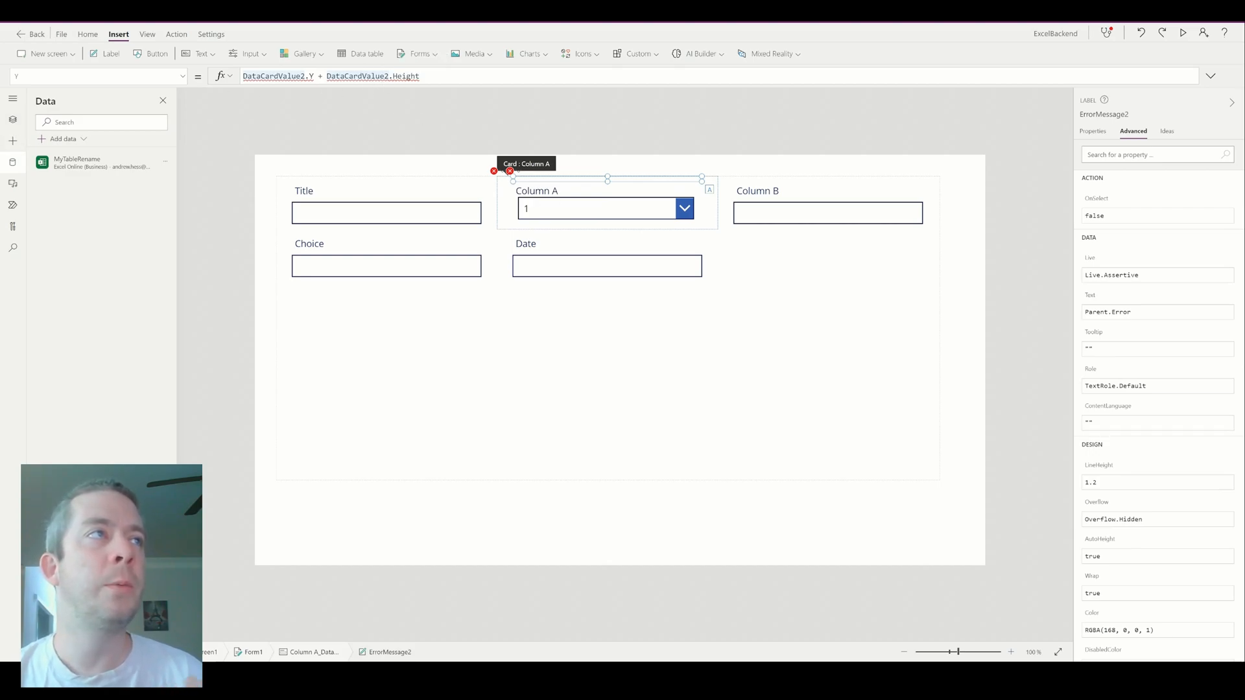
Fix the error label's Y formula and set Column A's Update to Dropdown1.Selected.Value.
{"action": "left_click", "coordinate": [330, 75]}
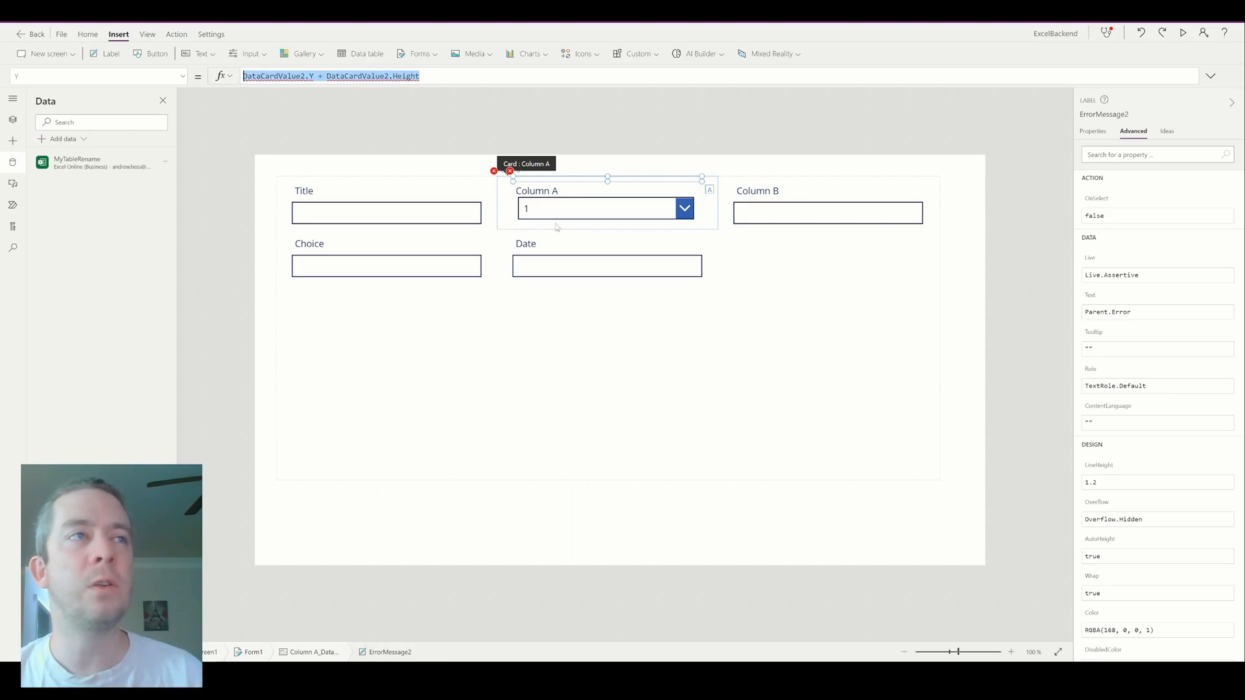
{"action": "left_click", "coordinate": [10, 121]}
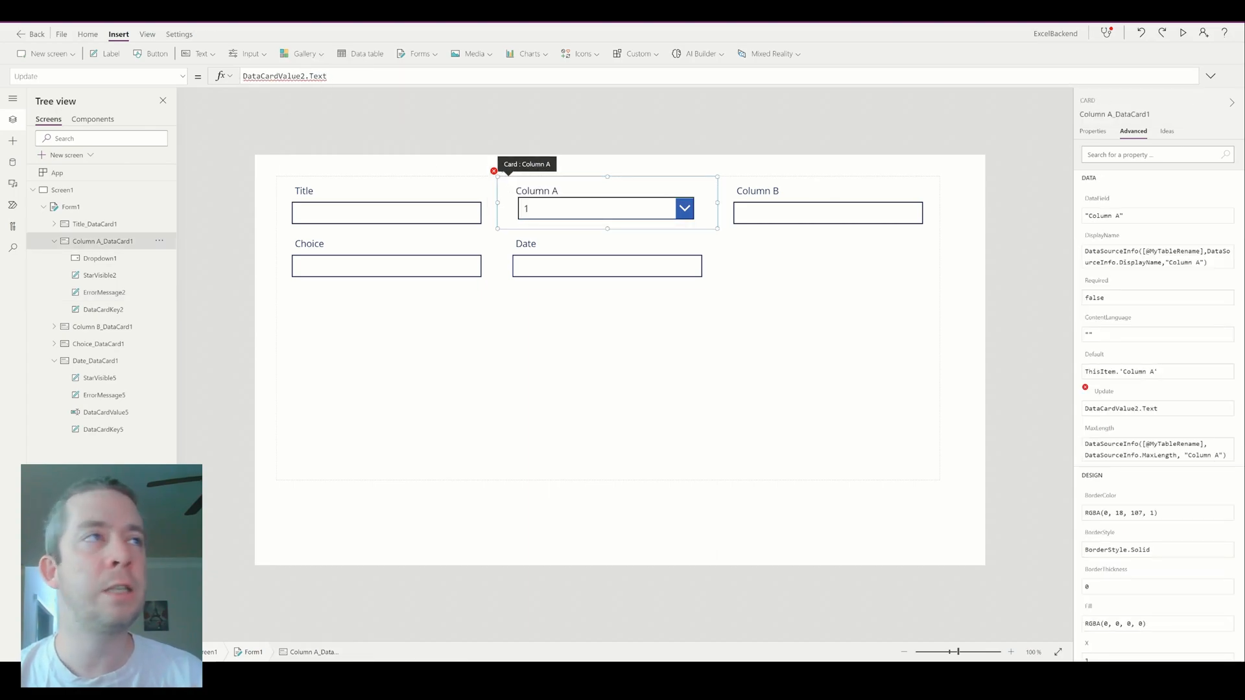
{"action": "type", "text": "Drop"}
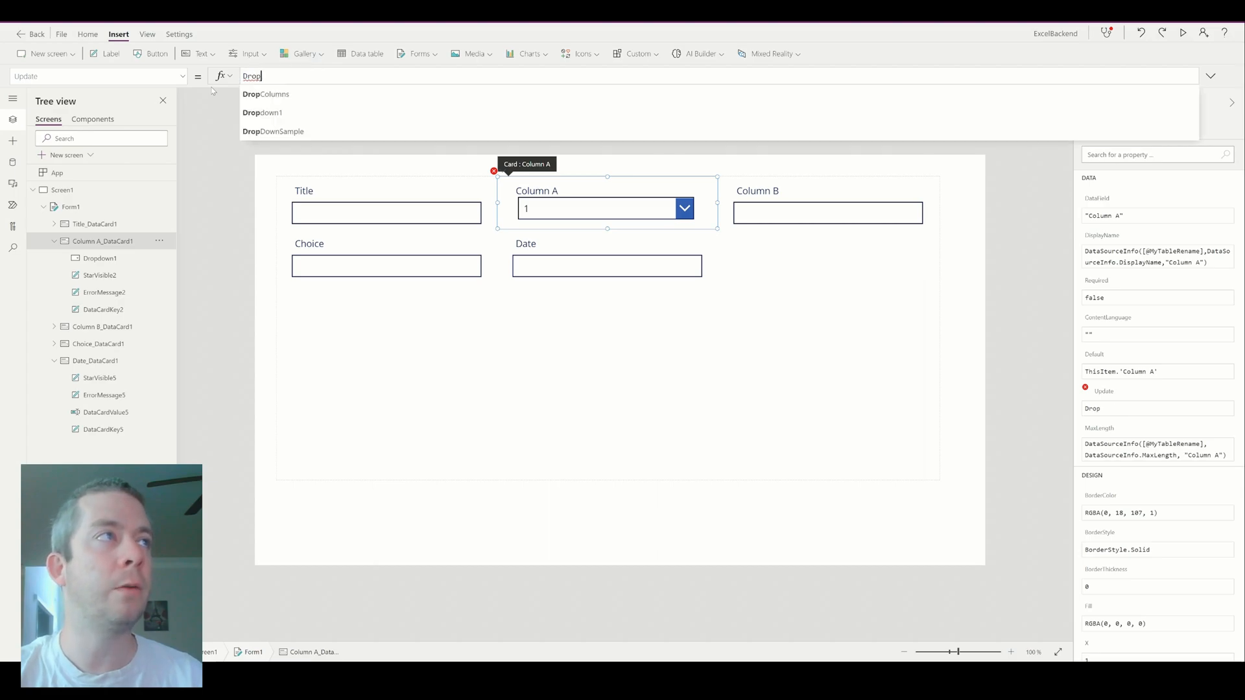
{"action": "type", "text": "Dropdown1.Selecte"}
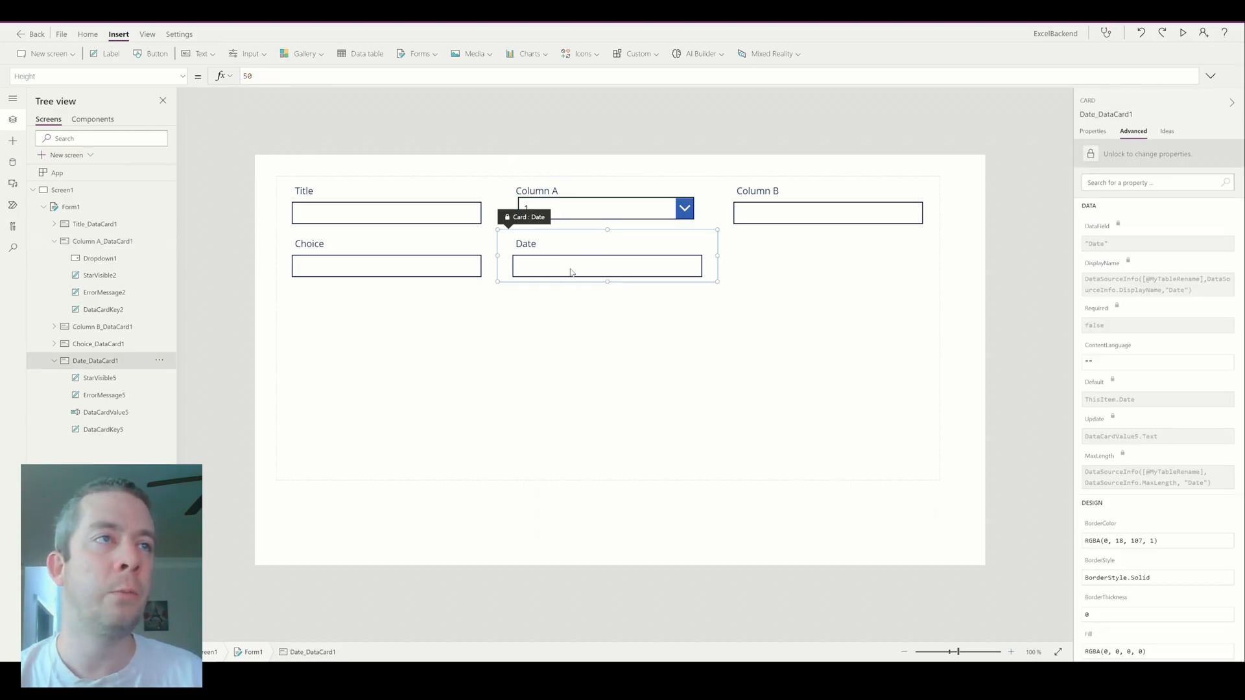
Swap the Date input for a date picker and set ErrorMessage5's Y to DatePicker1.Y + DatePicker1.Height.
{"action": "left_click", "coordinate": [607, 266]}
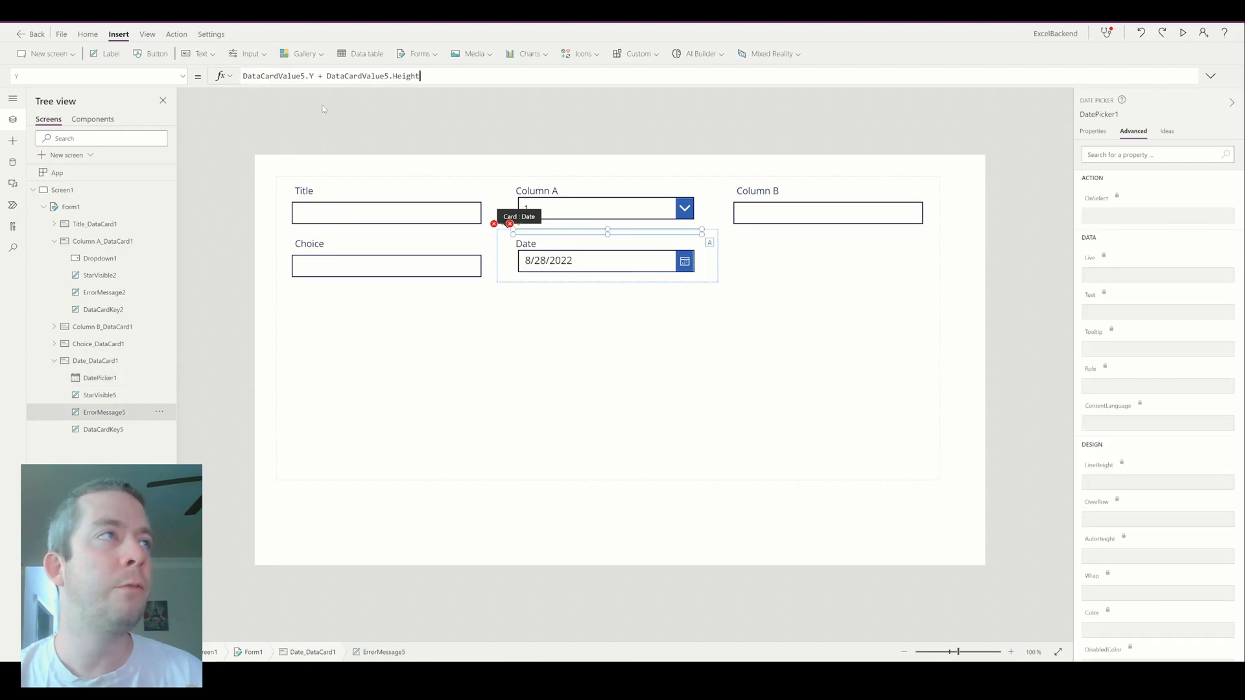
{"action": "left_click", "coordinate": [104, 412]}
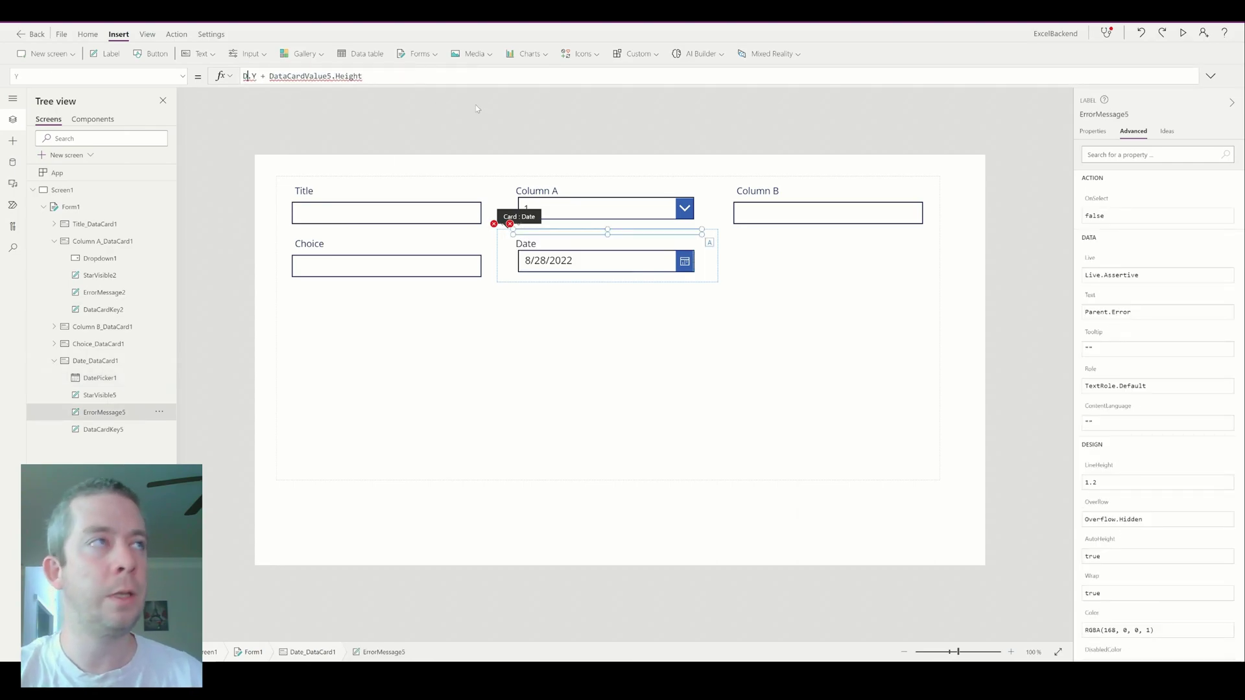
{"action": "type", "text": "Datepicker1"}
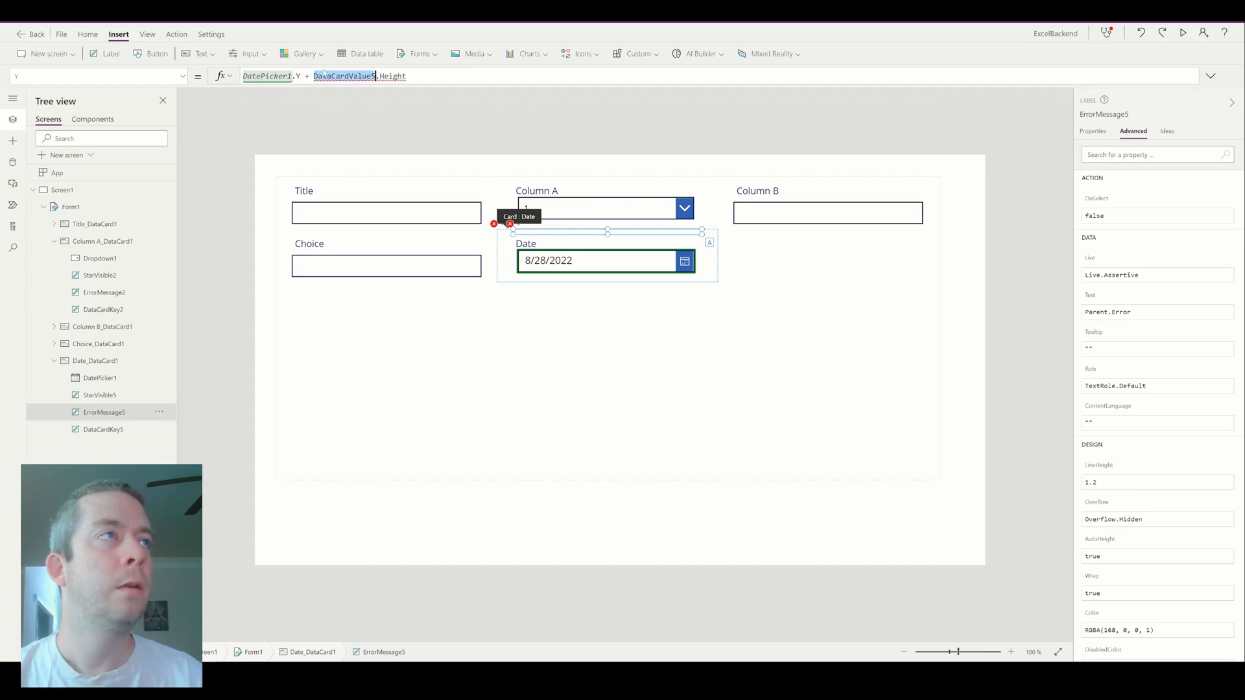
{"action": "type", "text": "Datepicker1"}
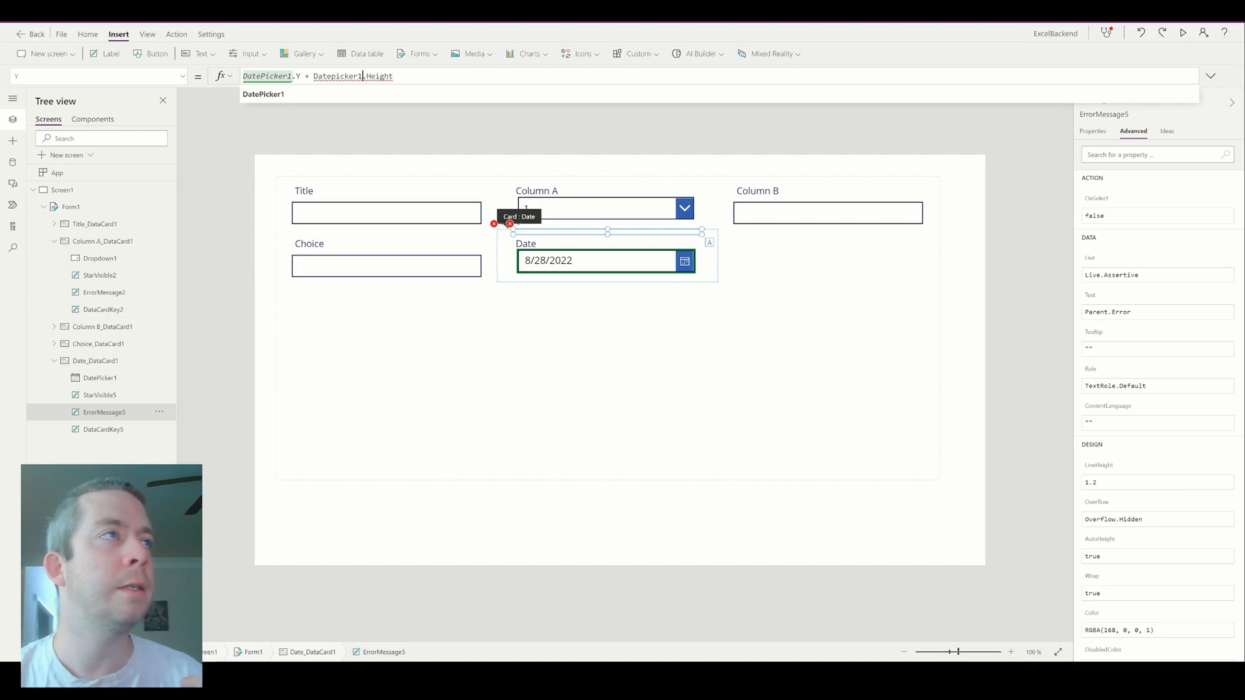
{"action": "left_click", "coordinate": [494, 223]}
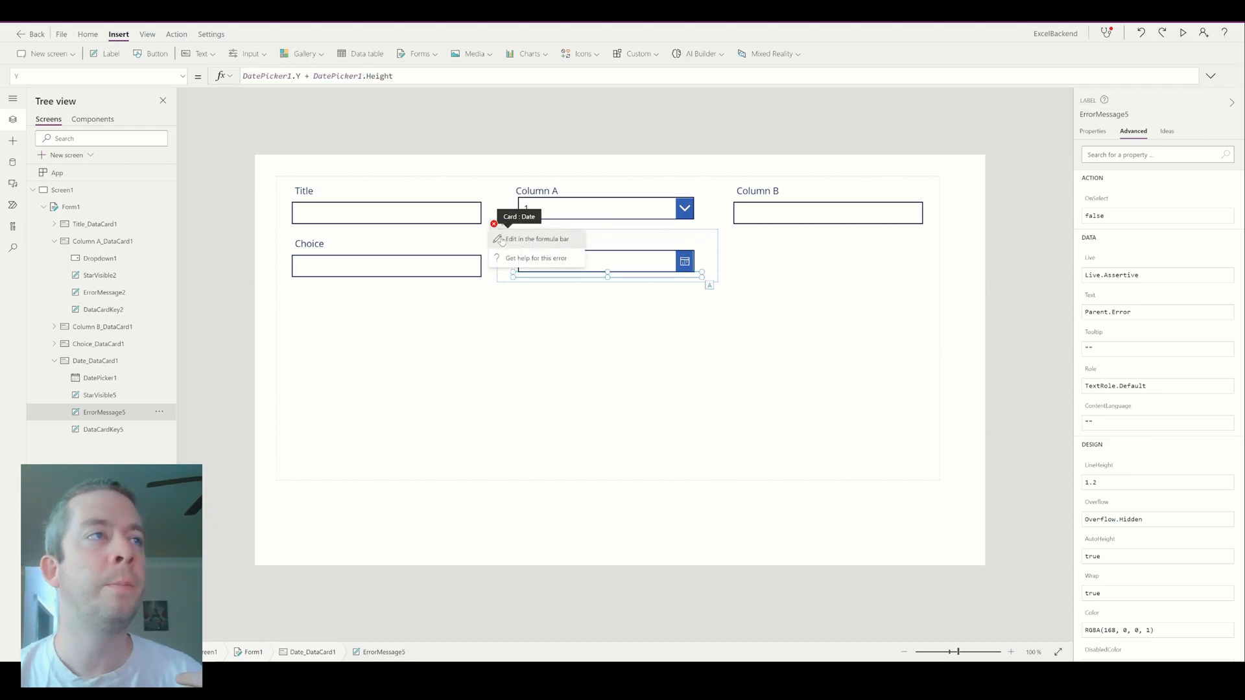
{"action": "left_click", "coordinate": [95, 360]}
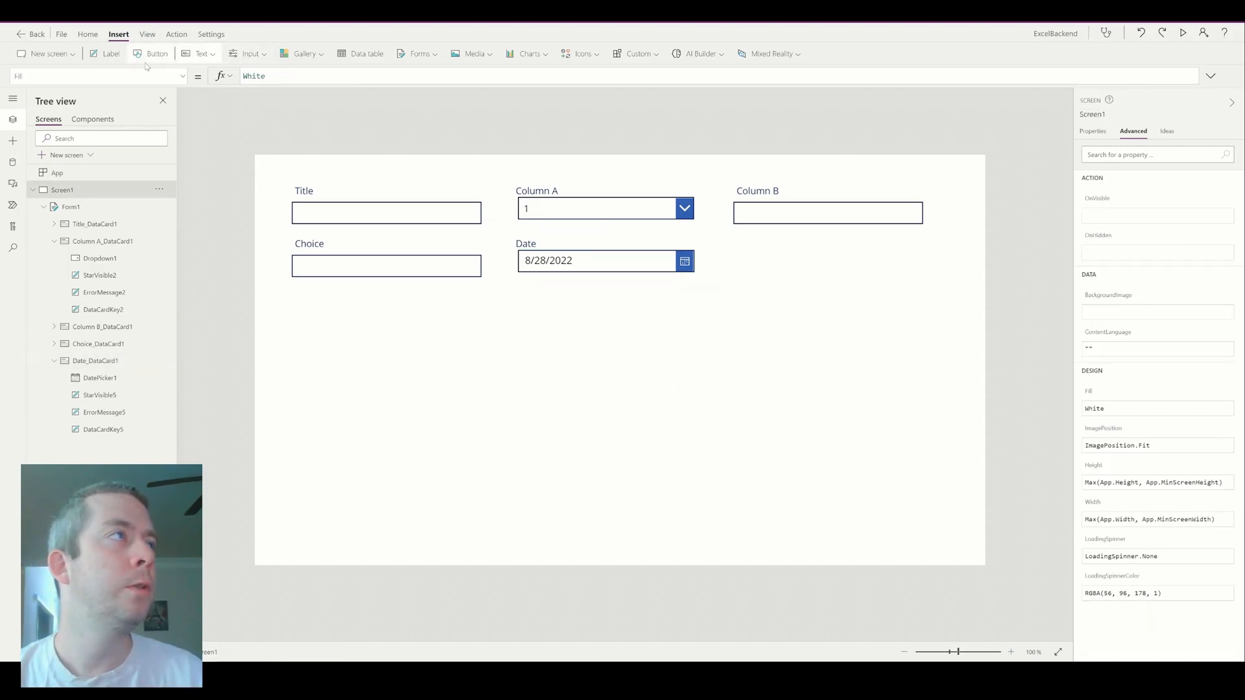
Insert a button below the form fields and open its basic properties for the label.
{"action": "left_click", "coordinate": [155, 54]}
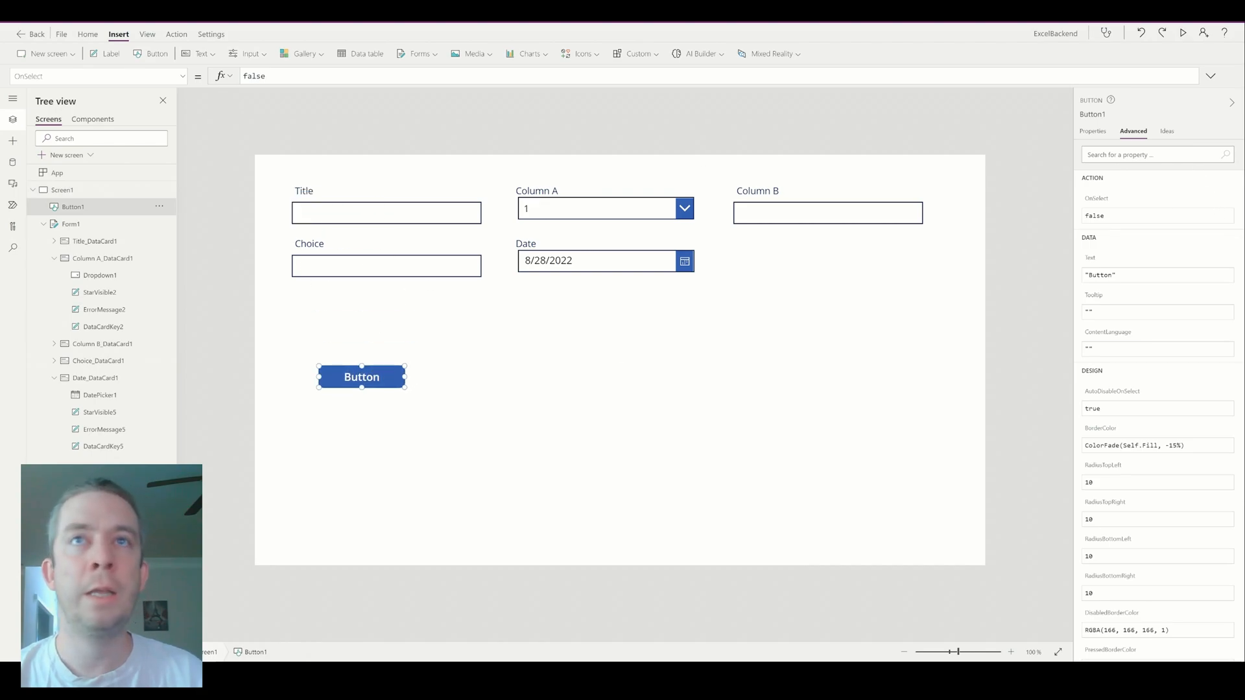
{"action": "left_click", "coordinate": [1093, 131]}
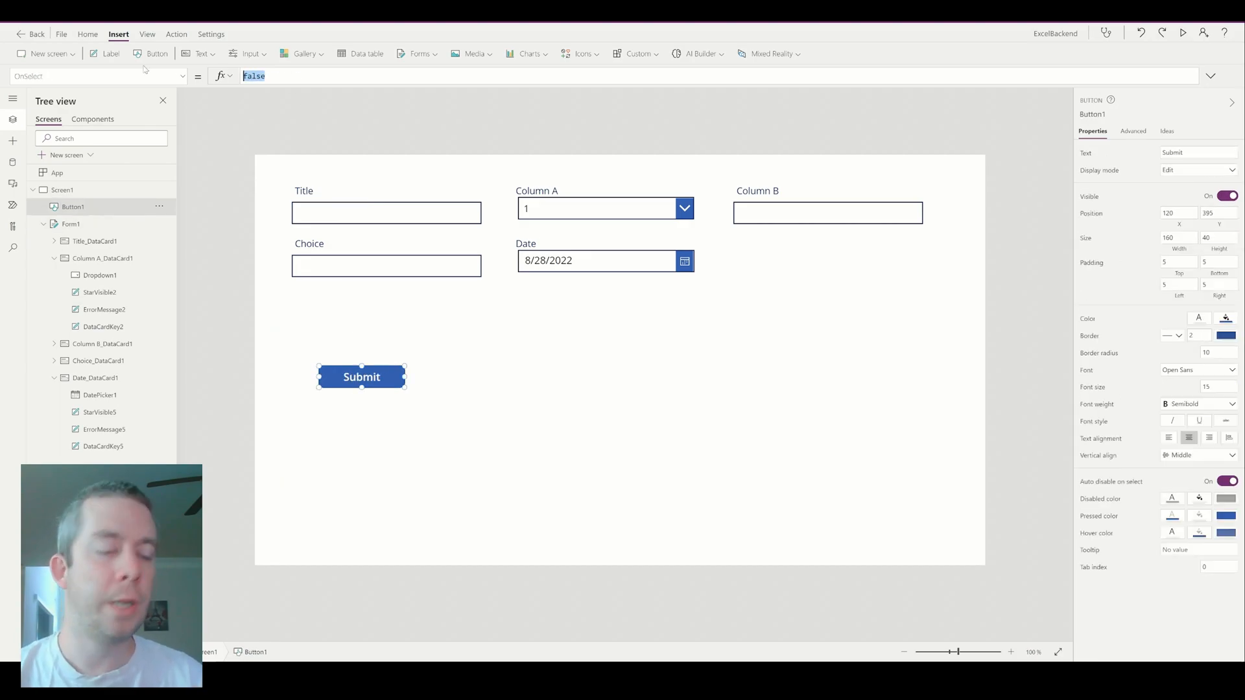
Set the Submit button's OnSelect to SubmitForm(Form1) and run the app preview.
{"action": "type", "text": "SubmitForm("}
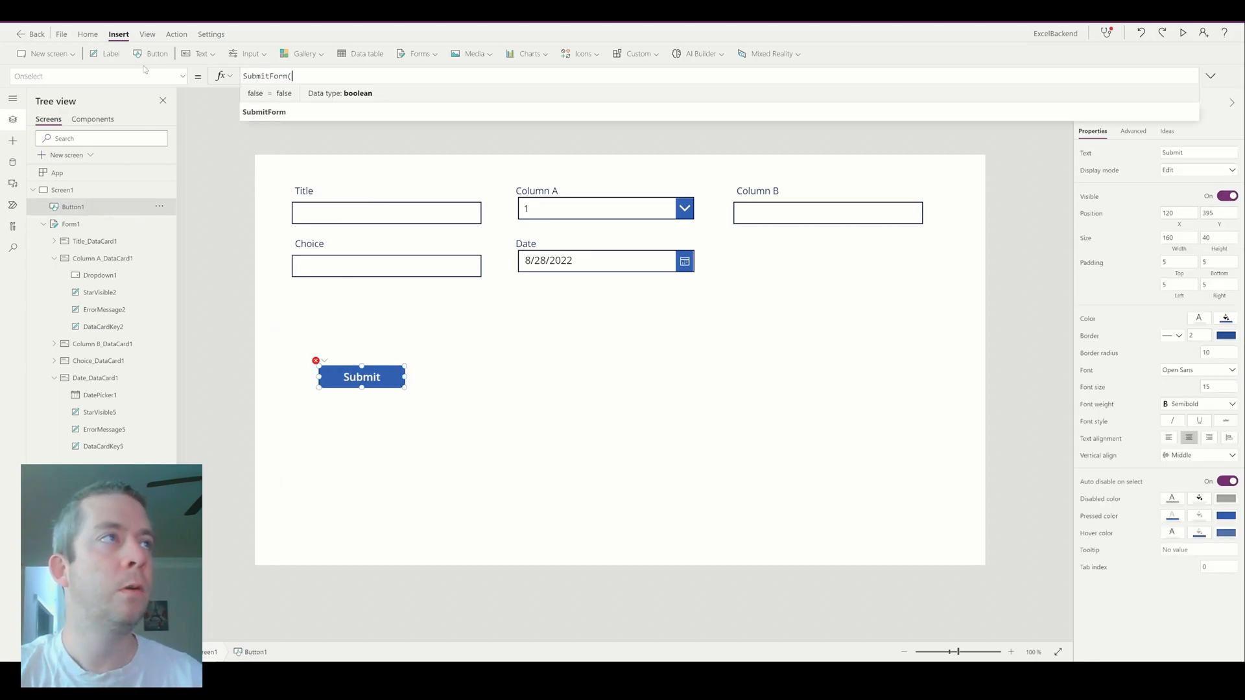
{"action": "type", "text": "Form1)"}
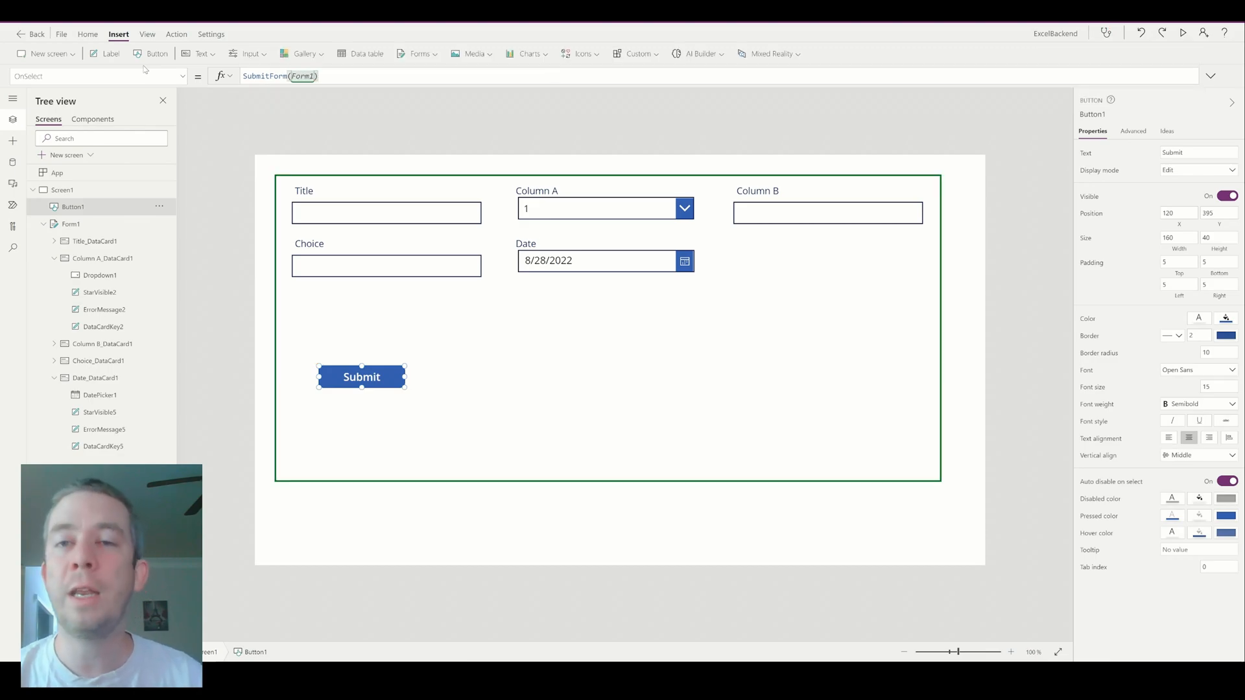
{"action": "left_click", "coordinate": [1183, 33]}
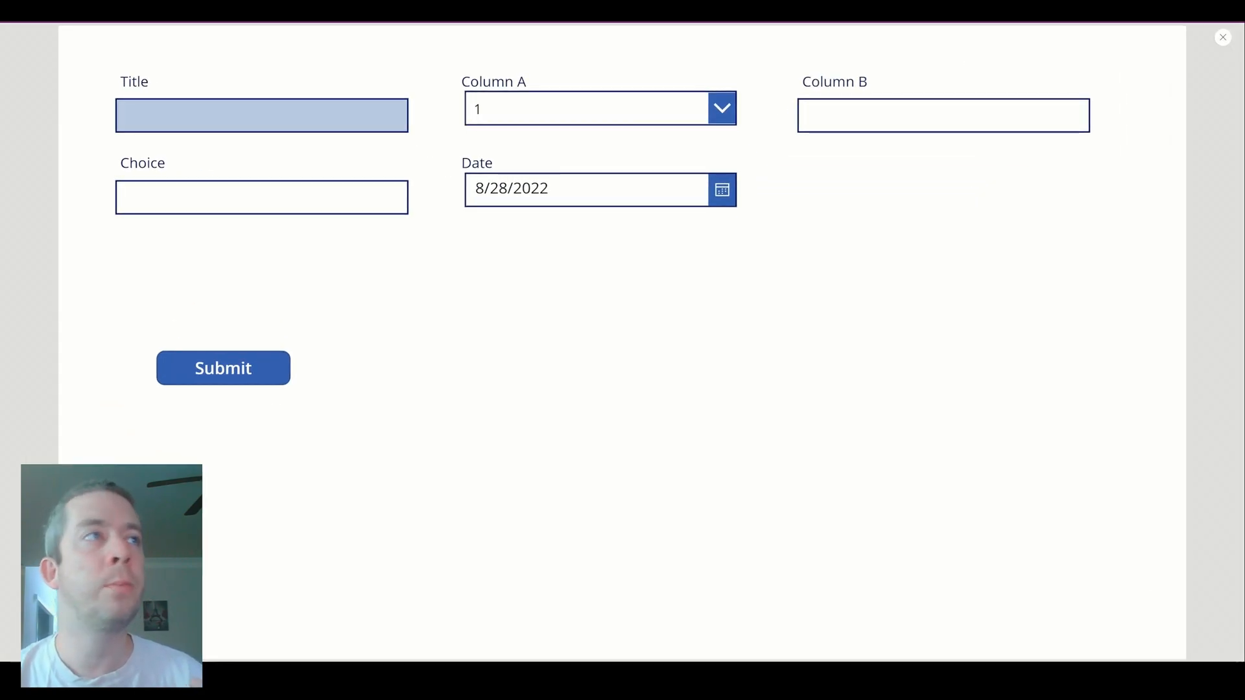
Submit Title 'This is a test', Column B 'I wrote here', and Choice Excel.
{"action": "type", "text": "This is a test"}
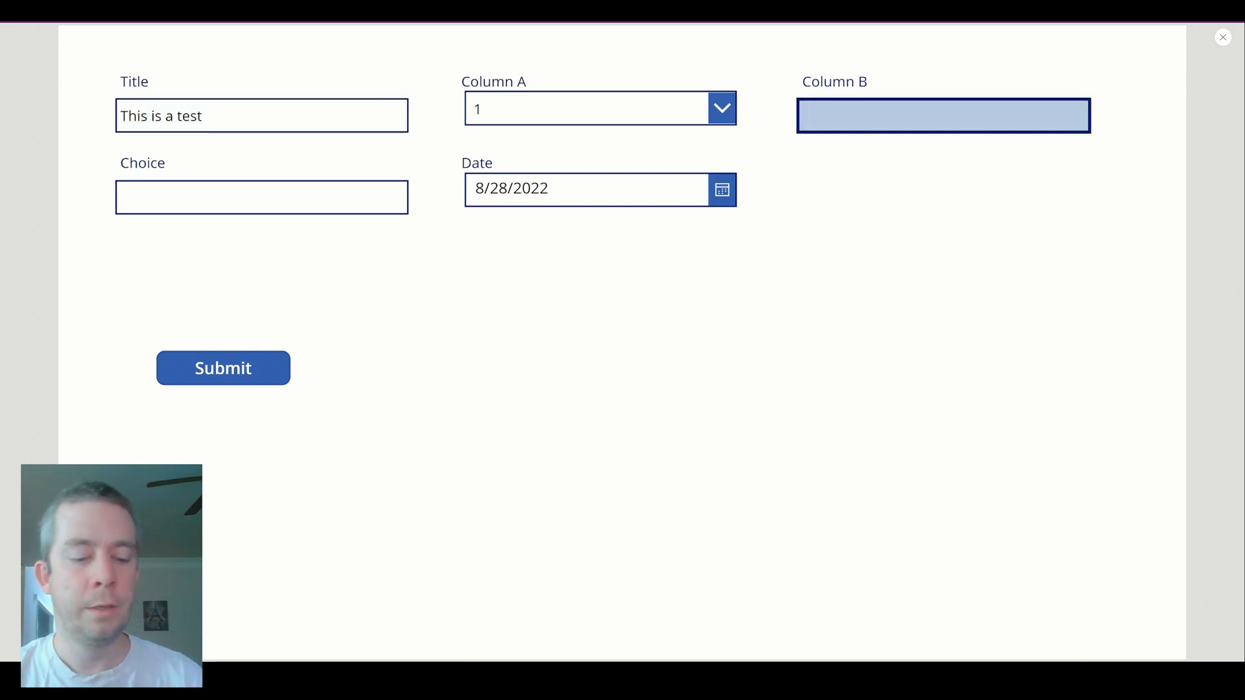
{"action": "type", "text": "I wrote here"}
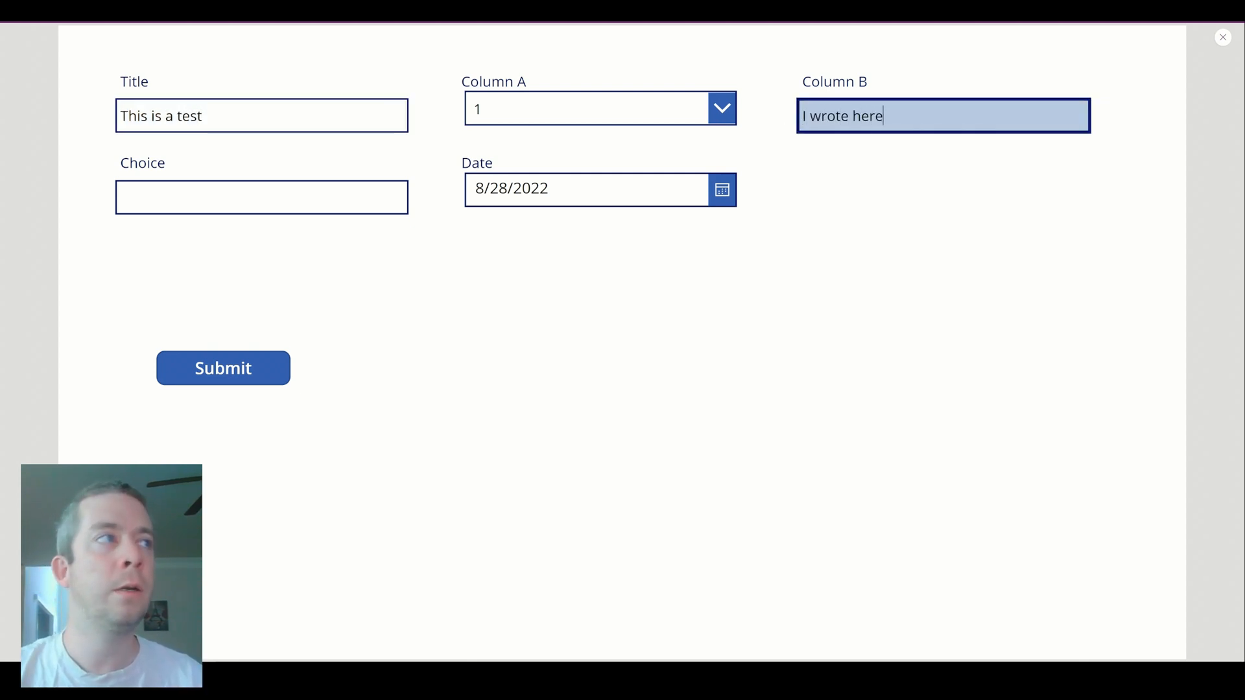
{"action": "left_click", "coordinate": [261, 197]}
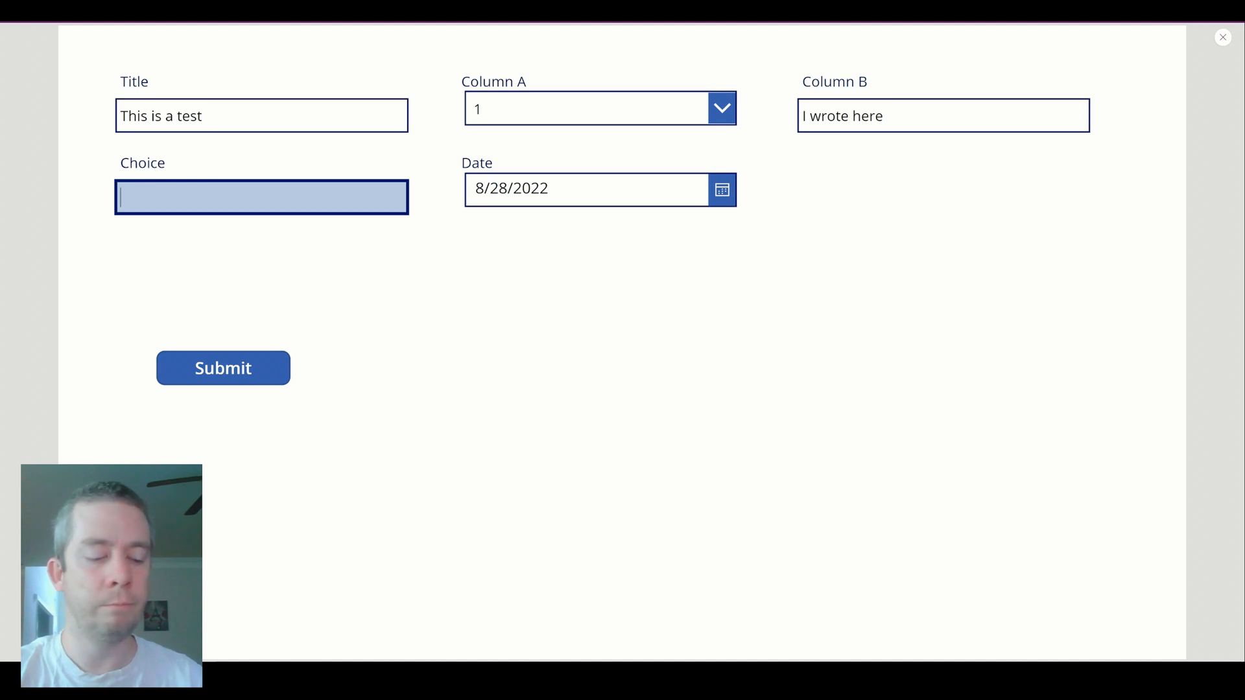
{"action": "type", "text": "Excel"}
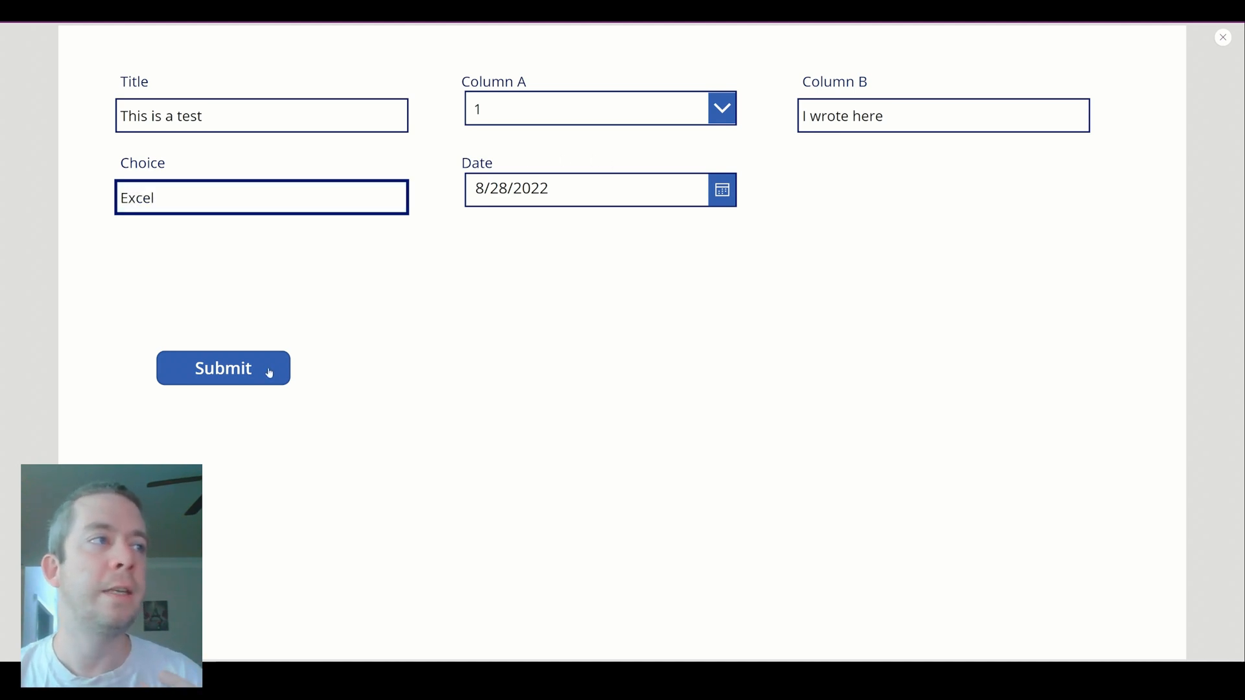
{"action": "left_click", "coordinate": [223, 368]}
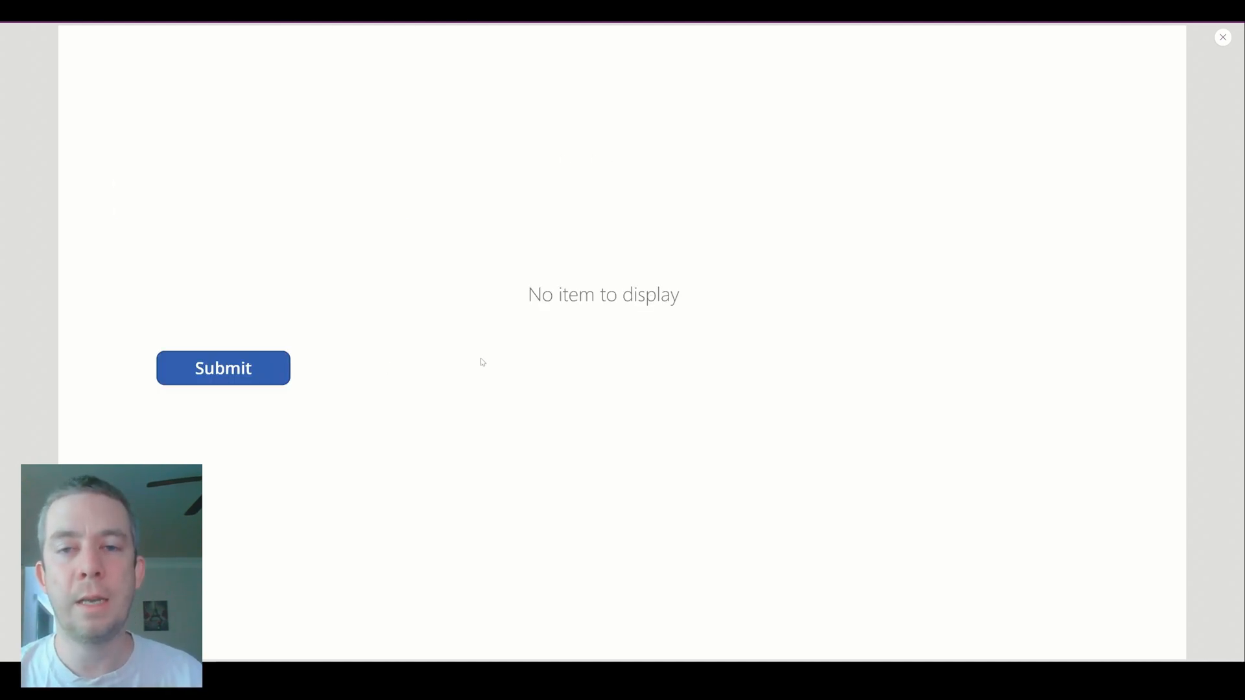
{"action": "mouse_move", "coordinate": [283, 182]}
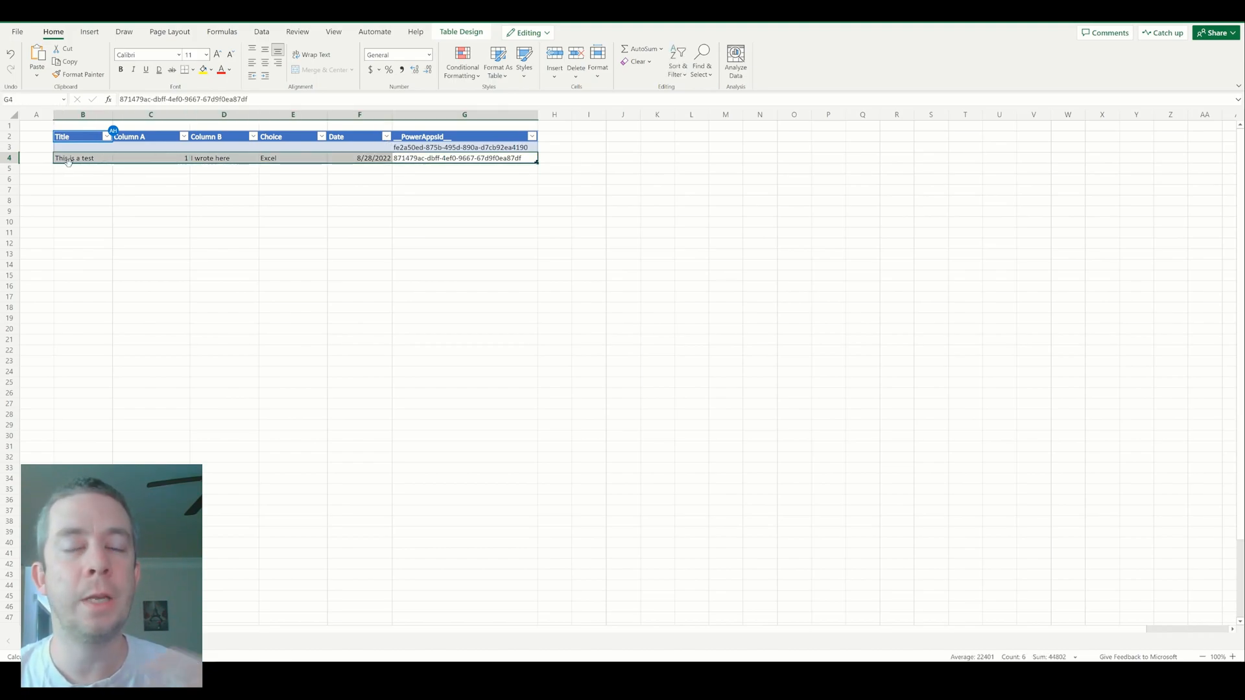
Select the new row 4 in the Excel table to inspect its PowerAppsId.
{"action": "left_click", "coordinate": [80, 168]}
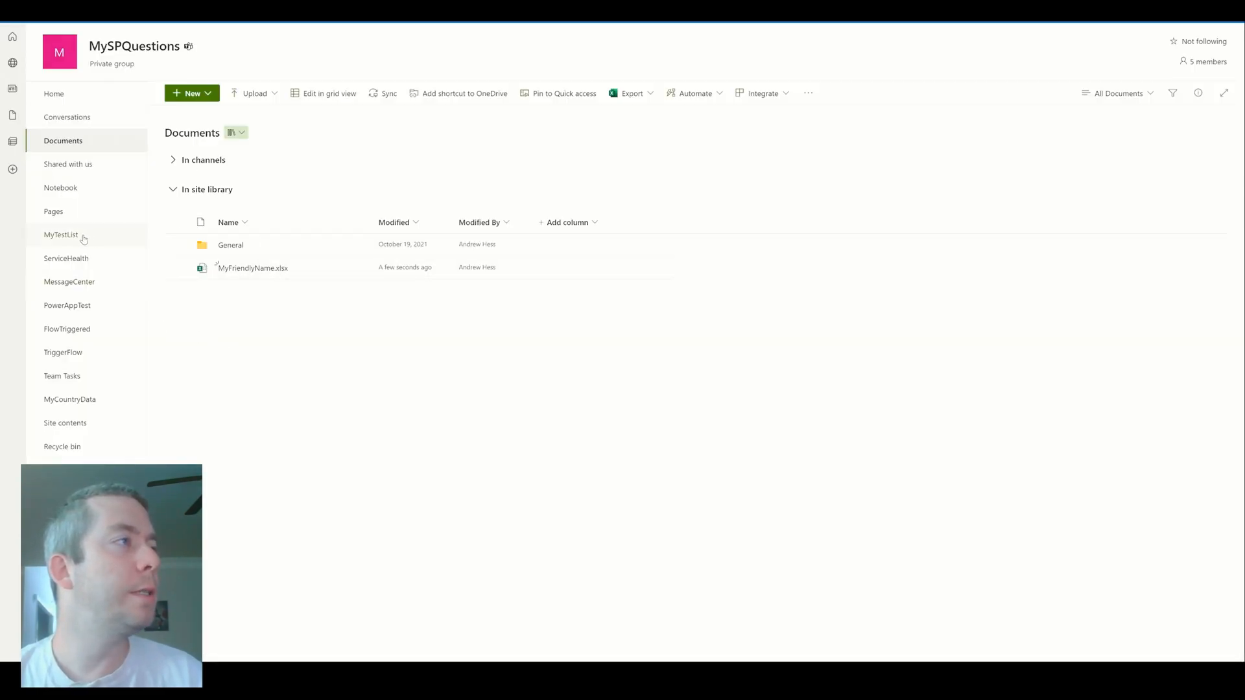
Select MyTestList in the MySPQuestions site's left navigation.
{"action": "left_click", "coordinate": [61, 234]}
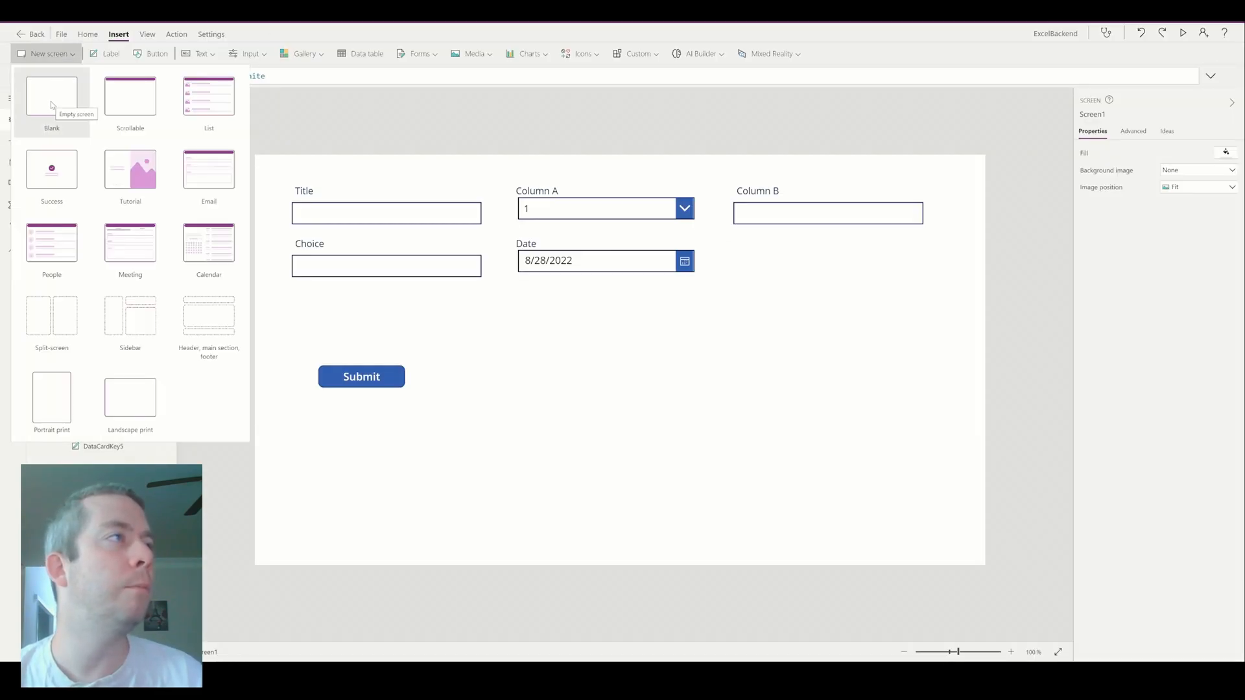
Add blank Screen2 and connect MyTestList through the existing SharePoint connection.
{"action": "left_click", "coordinate": [52, 97]}
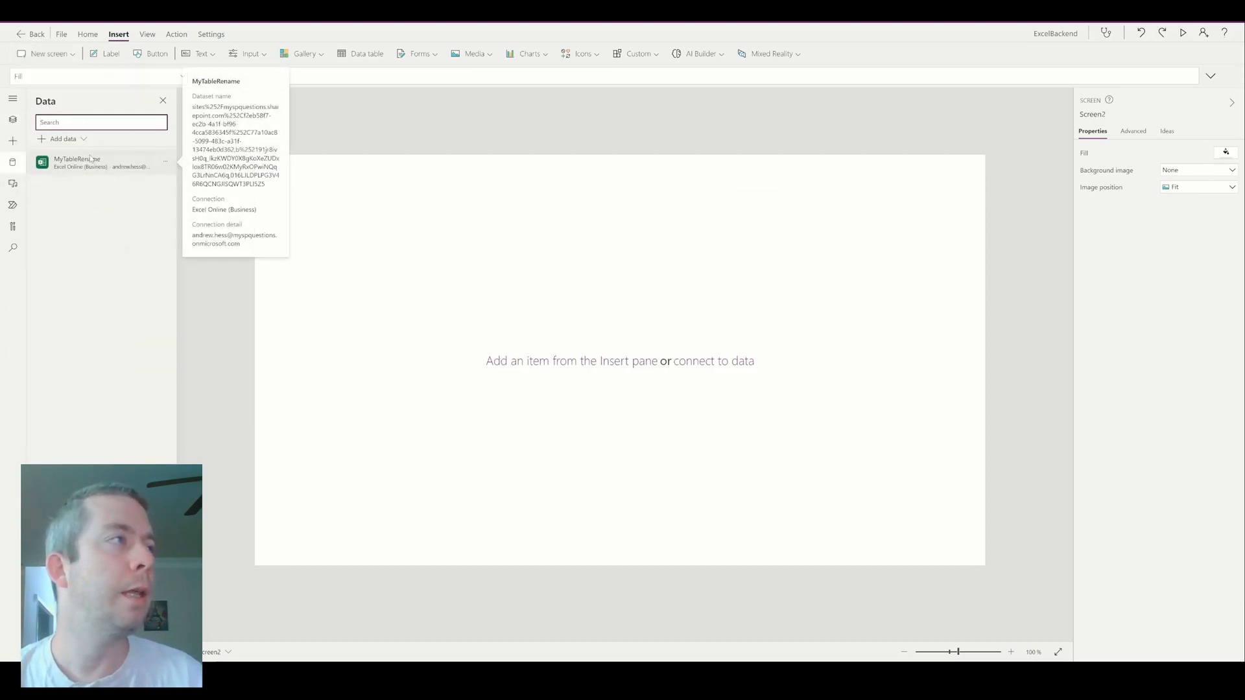
{"action": "left_click", "coordinate": [62, 138]}
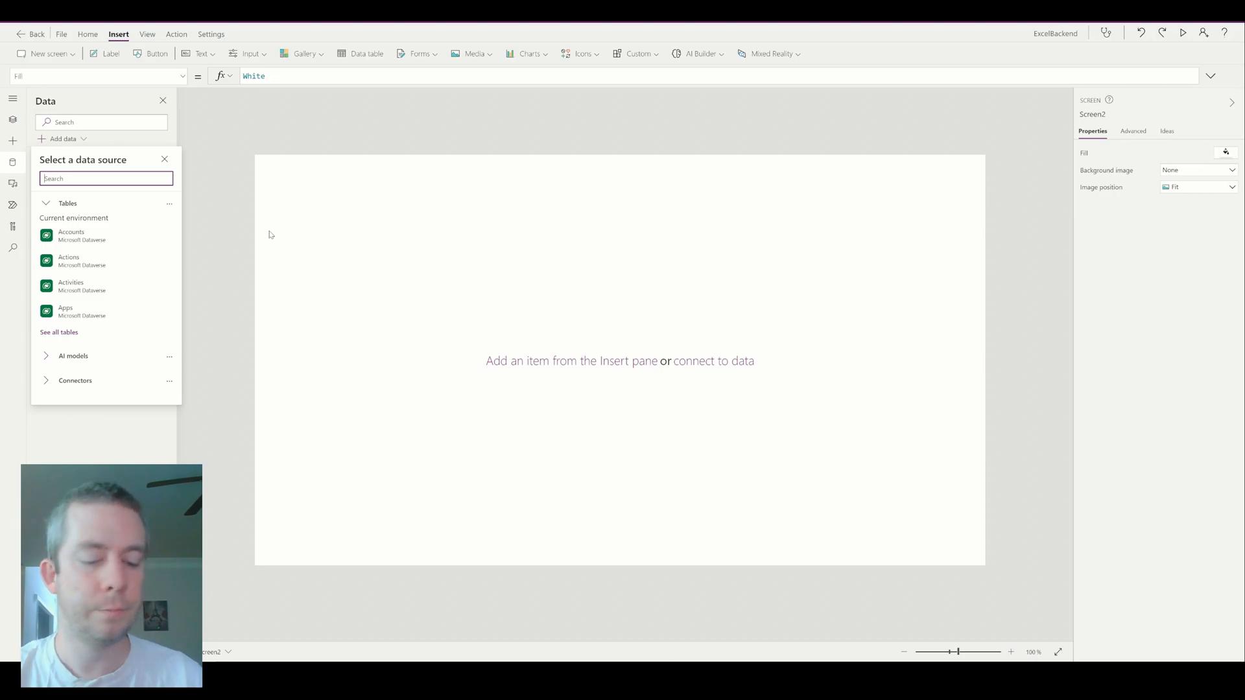
{"action": "type", "text": "sharepoint"}
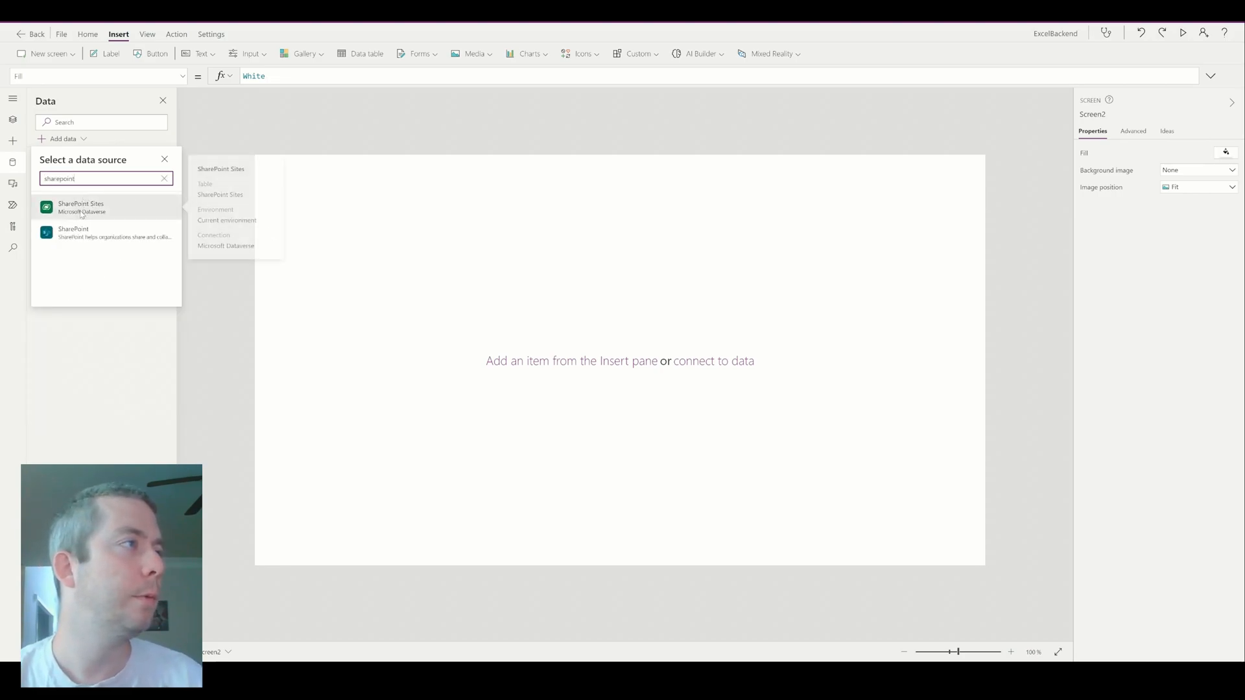
{"action": "left_click", "coordinate": [74, 232]}
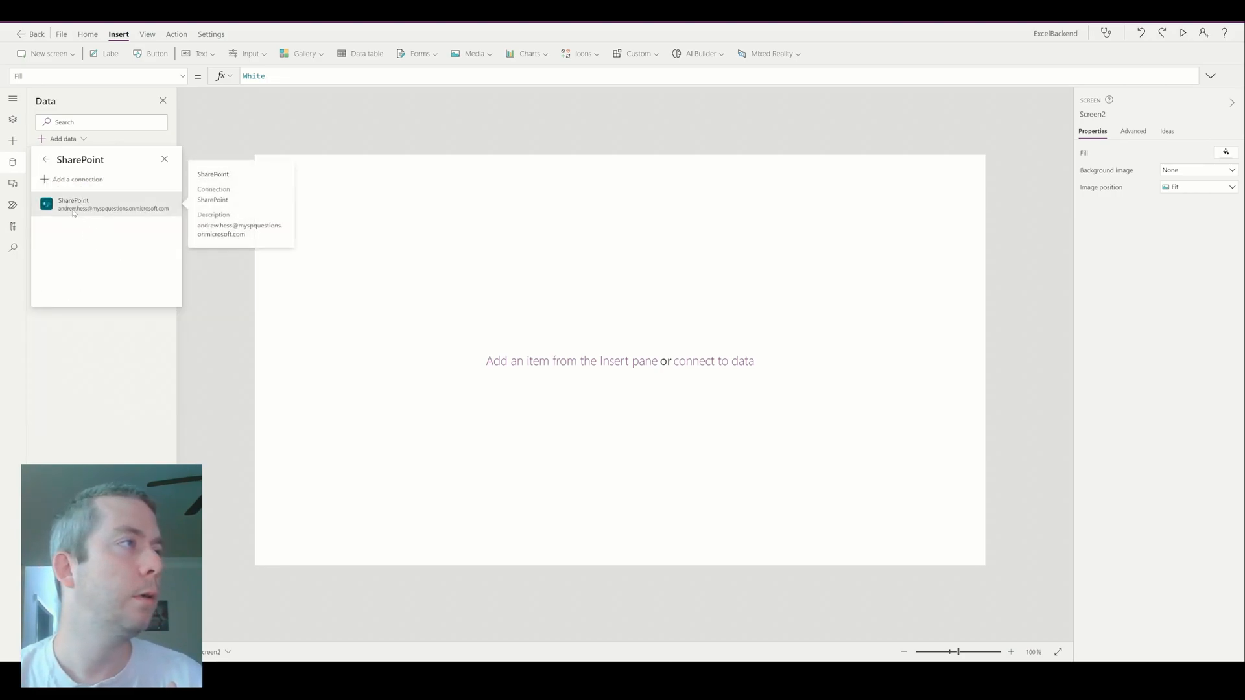
{"action": "left_click", "coordinate": [72, 203]}
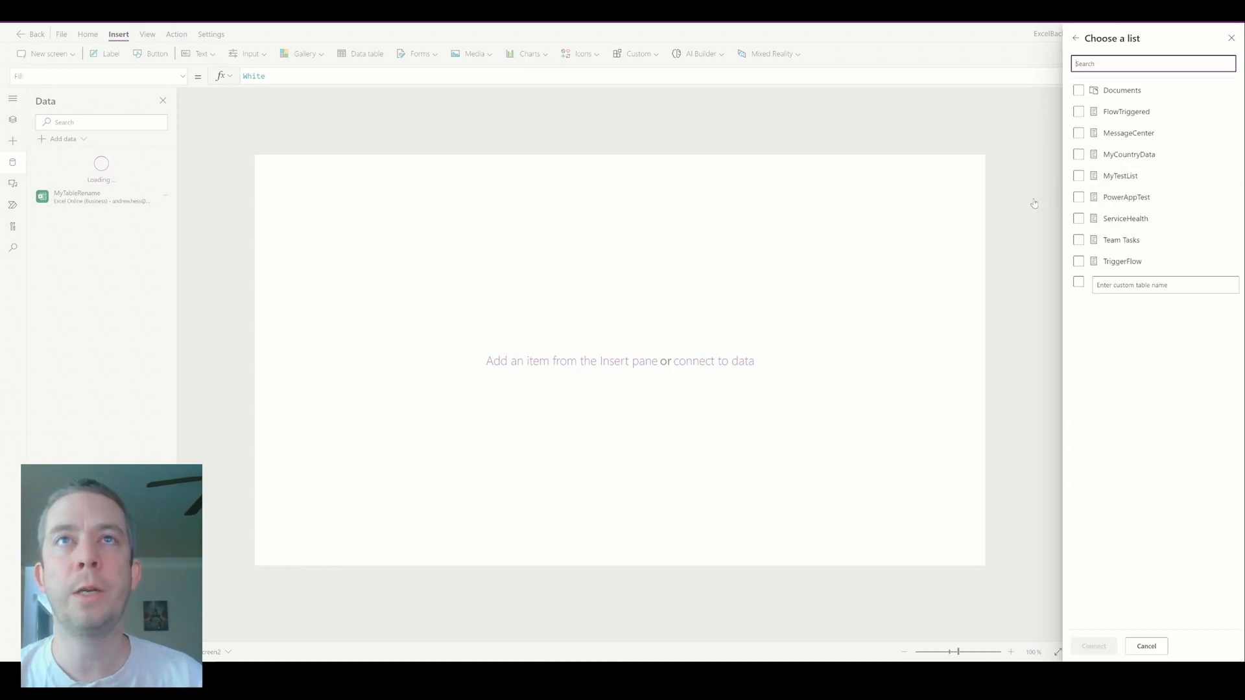
{"action": "left_click", "coordinate": [1078, 175]}
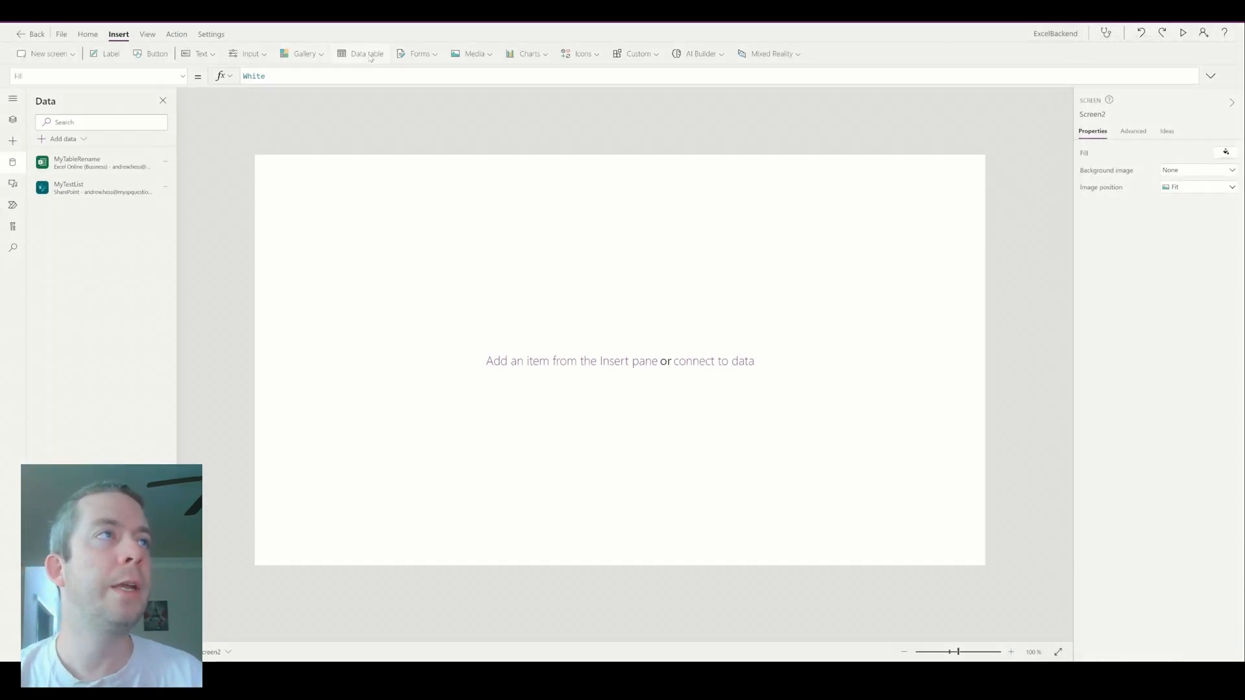
Insert an edit form on Screen2, widen it, and move it lower.
{"action": "left_click", "coordinate": [250, 53]}
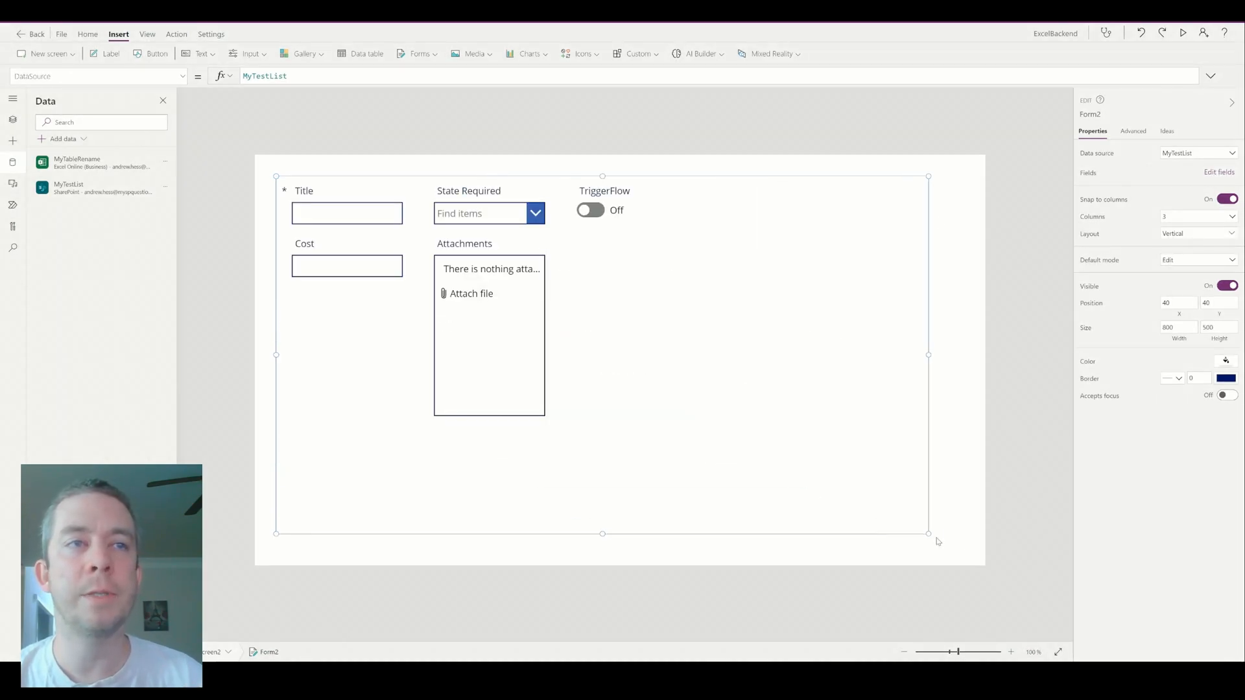
{"action": "left_click_drag", "start_coordinate": [928, 534], "coordinate": [945, 542]}
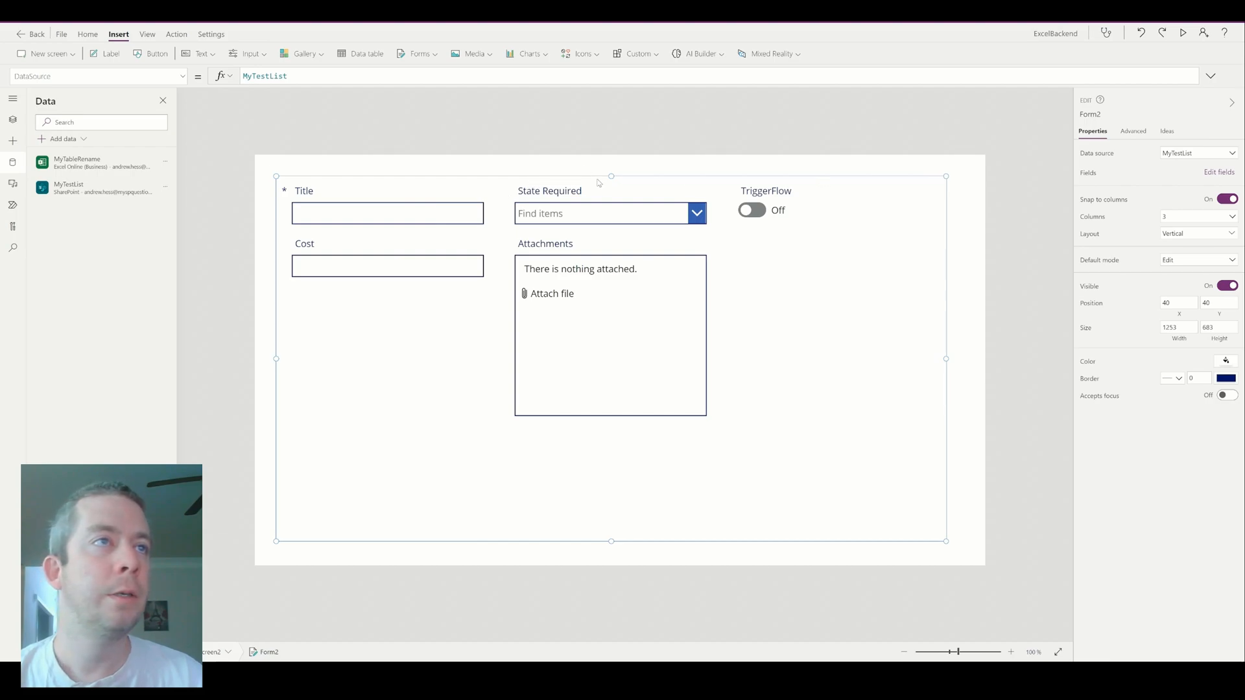
{"action": "left_click_drag", "start_coordinate": [609, 174], "coordinate": [609, 286]}
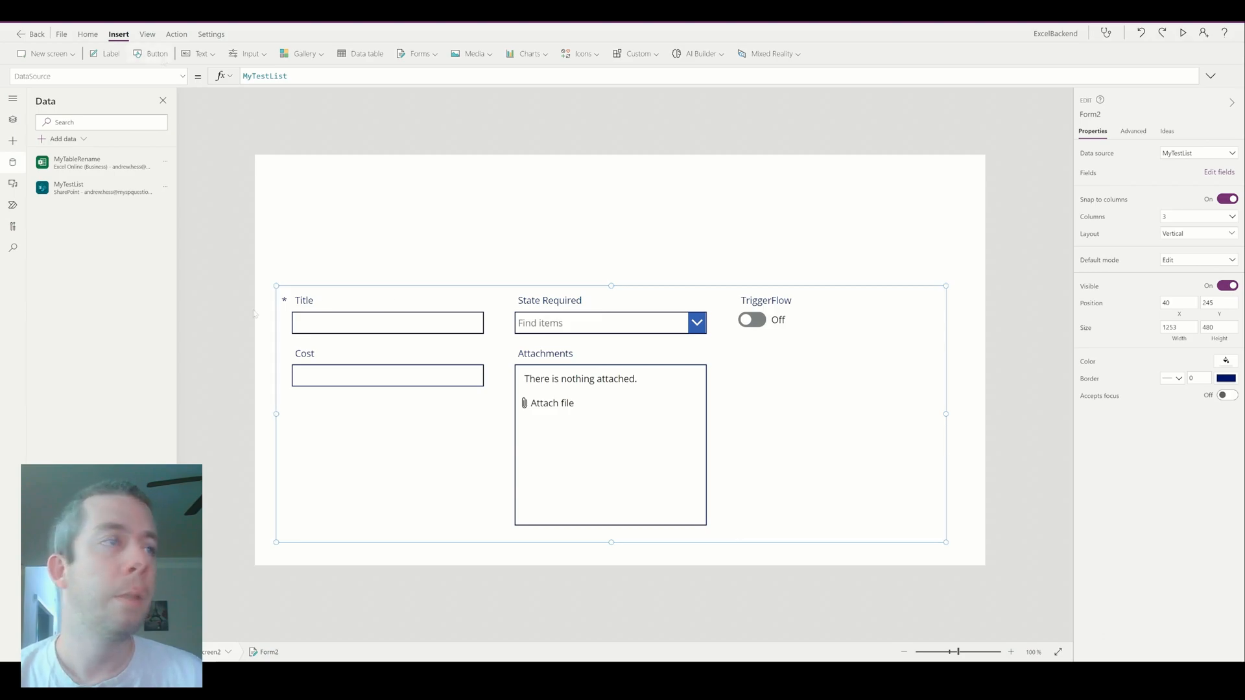
Add a Submit button beneath the form, submitting Form2.
{"action": "left_click", "coordinate": [156, 54]}
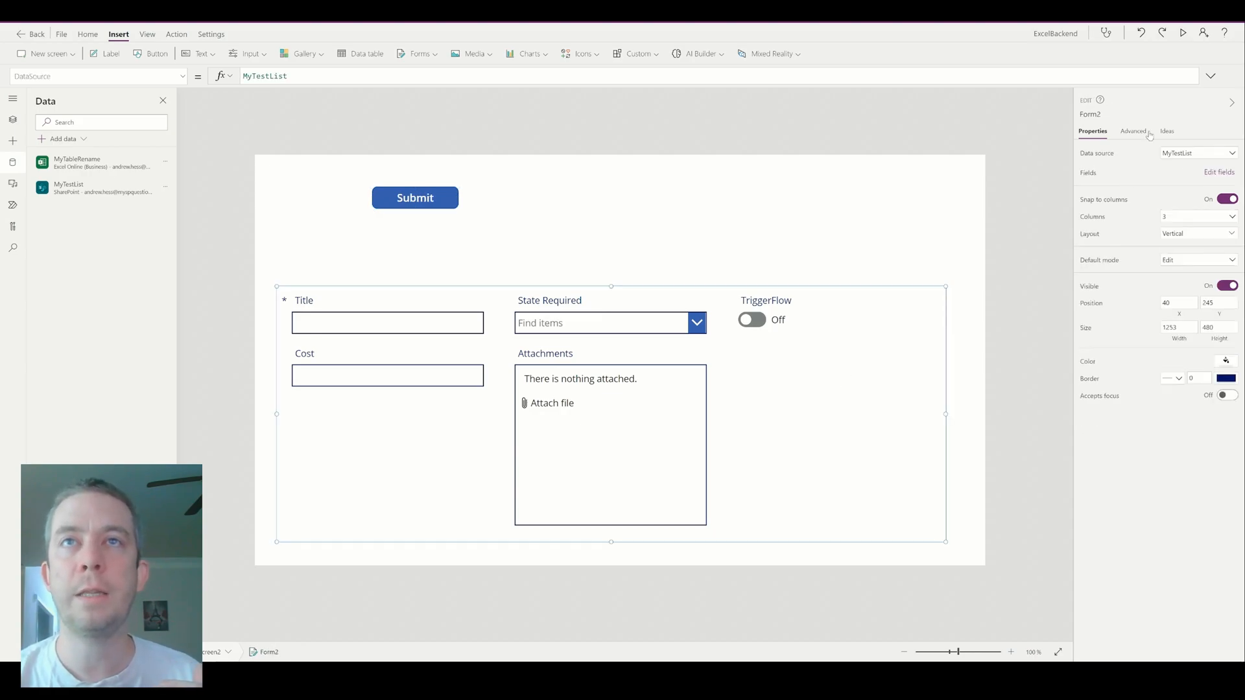
{"action": "left_click", "coordinate": [1133, 131]}
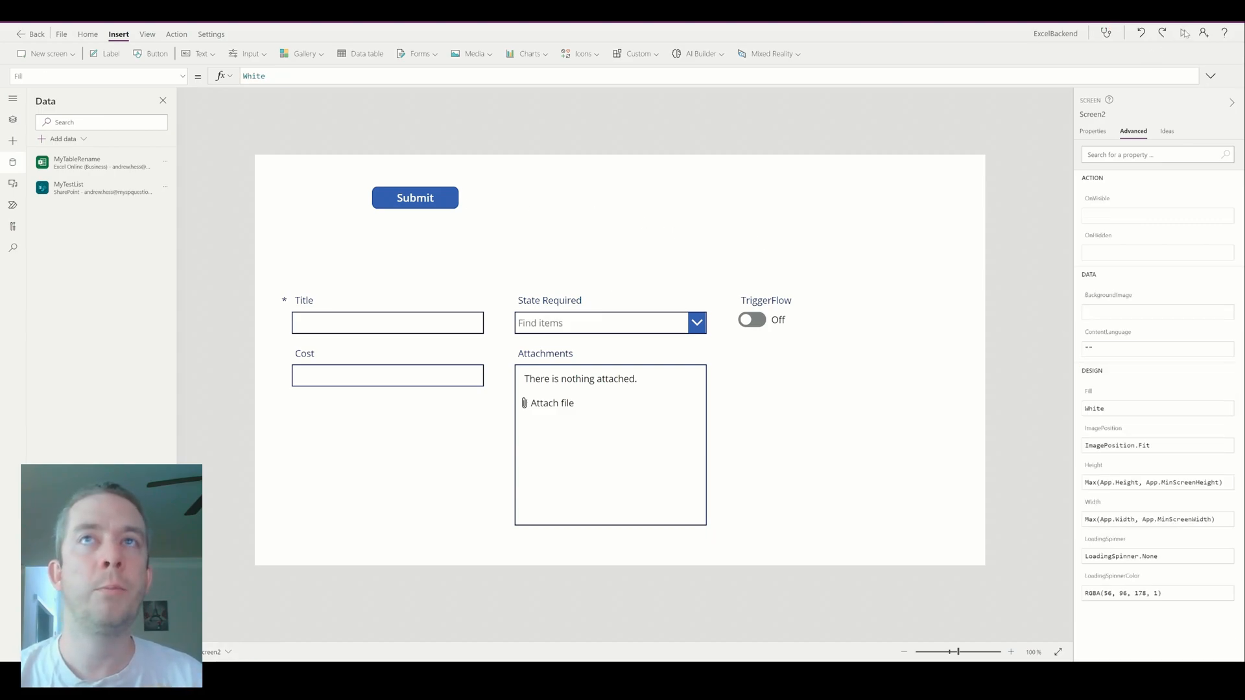
{"action": "left_click", "coordinate": [415, 198]}
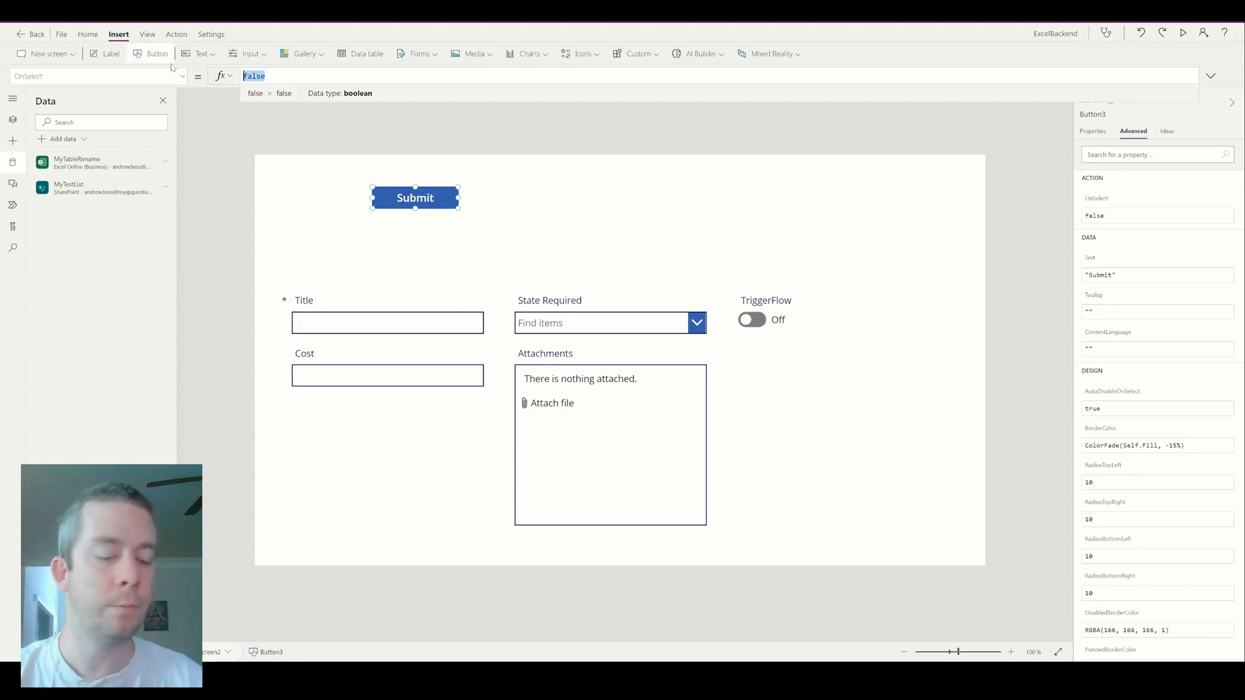
{"action": "type", "text": "SubmitForm(Form2"}
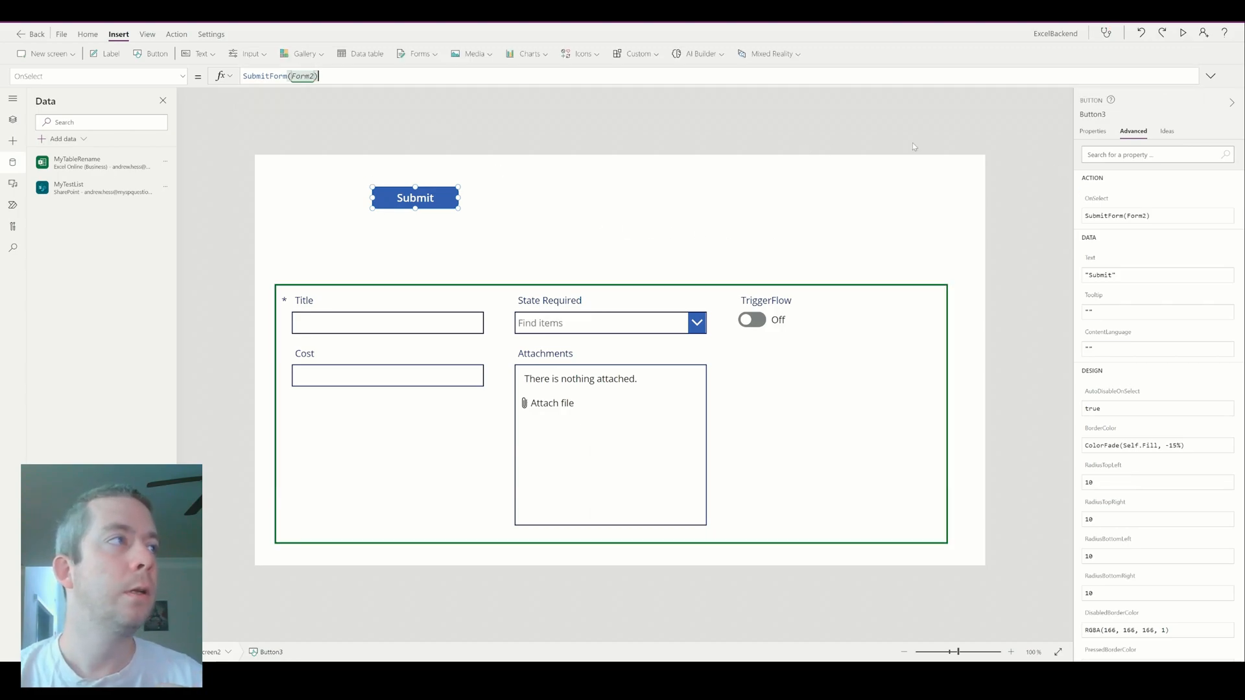
In preview, submit Title Form2, State NC, Cost 1000, then close the preview.
{"action": "left_click", "coordinate": [1184, 33]}
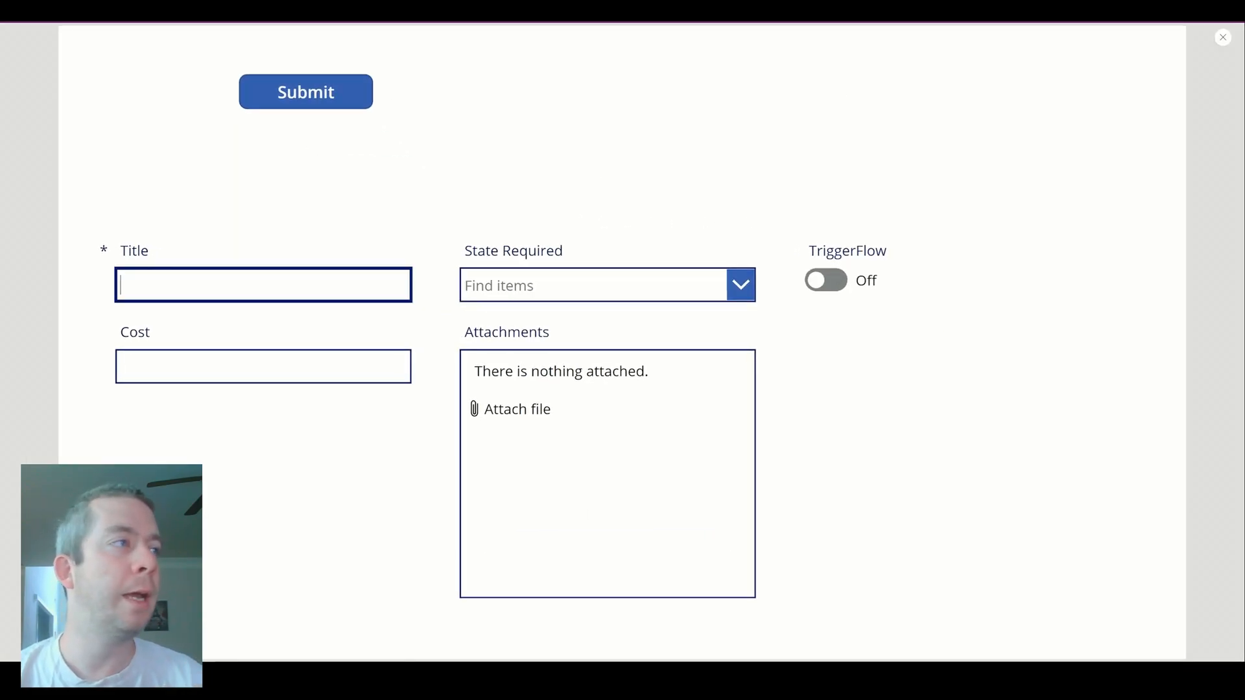
{"action": "type", "text": "Form2"}
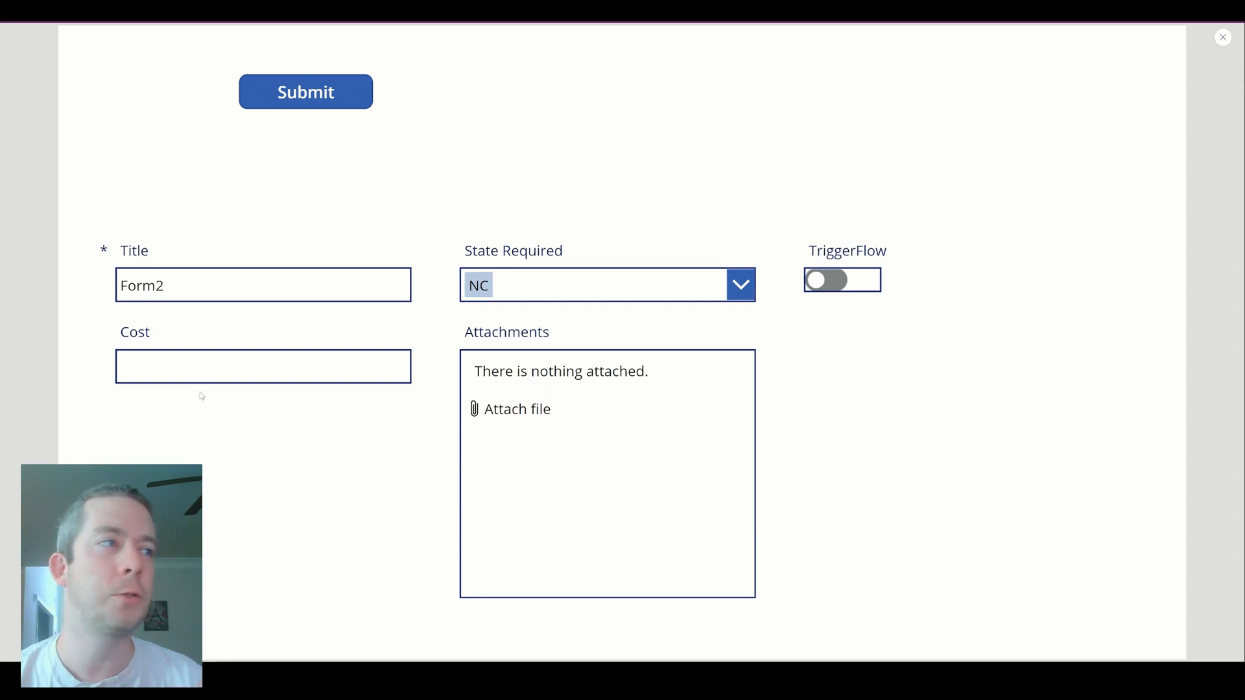
{"action": "type", "text": "1000"}
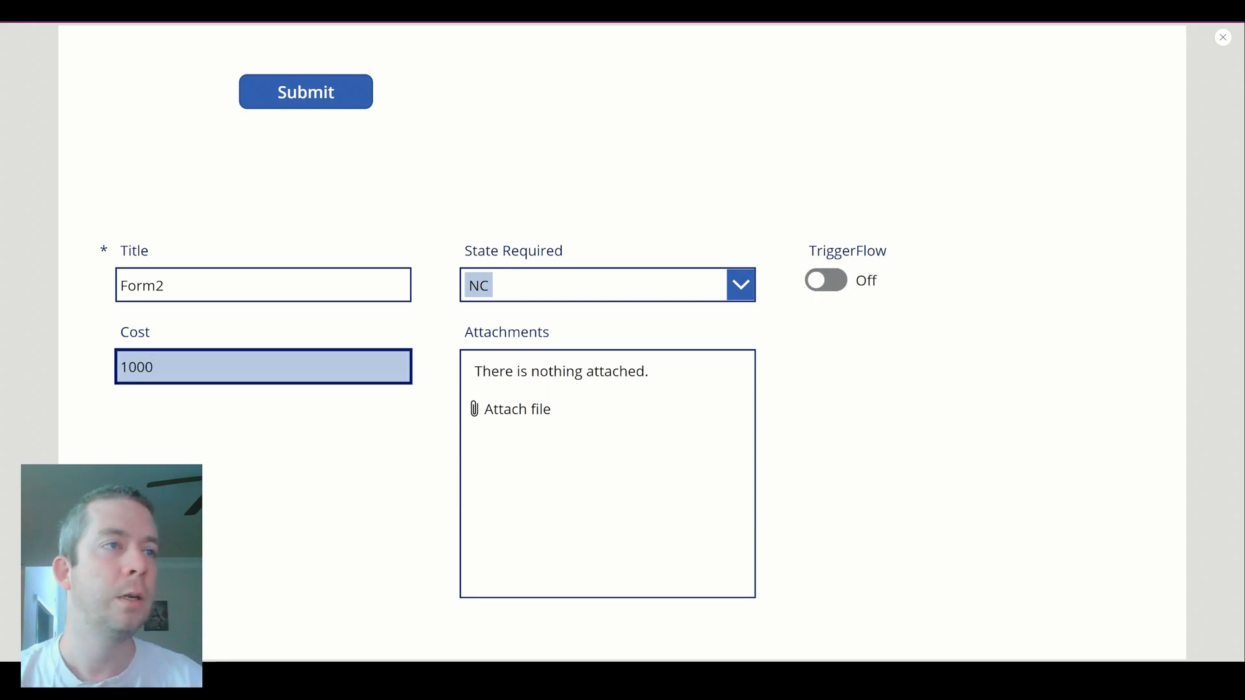
{"action": "left_click", "coordinate": [305, 92]}
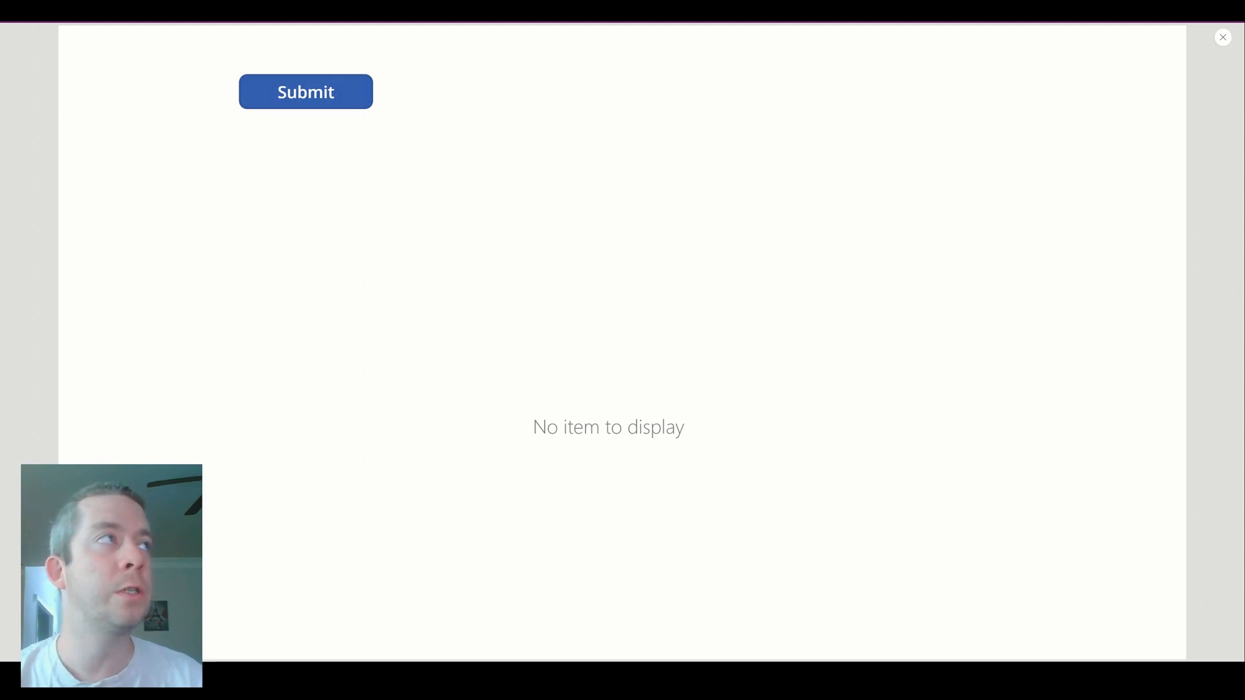
{"action": "left_click", "coordinate": [1223, 37]}
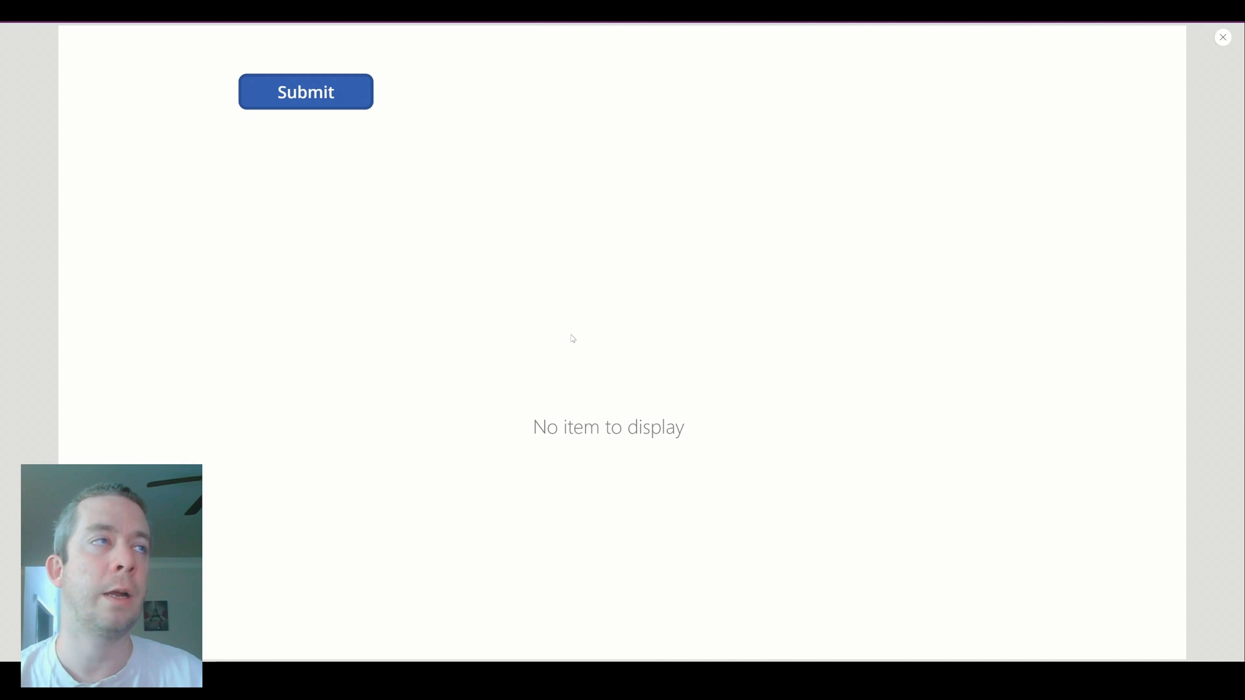
{"action": "mouse_move", "coordinate": [566, 383]}
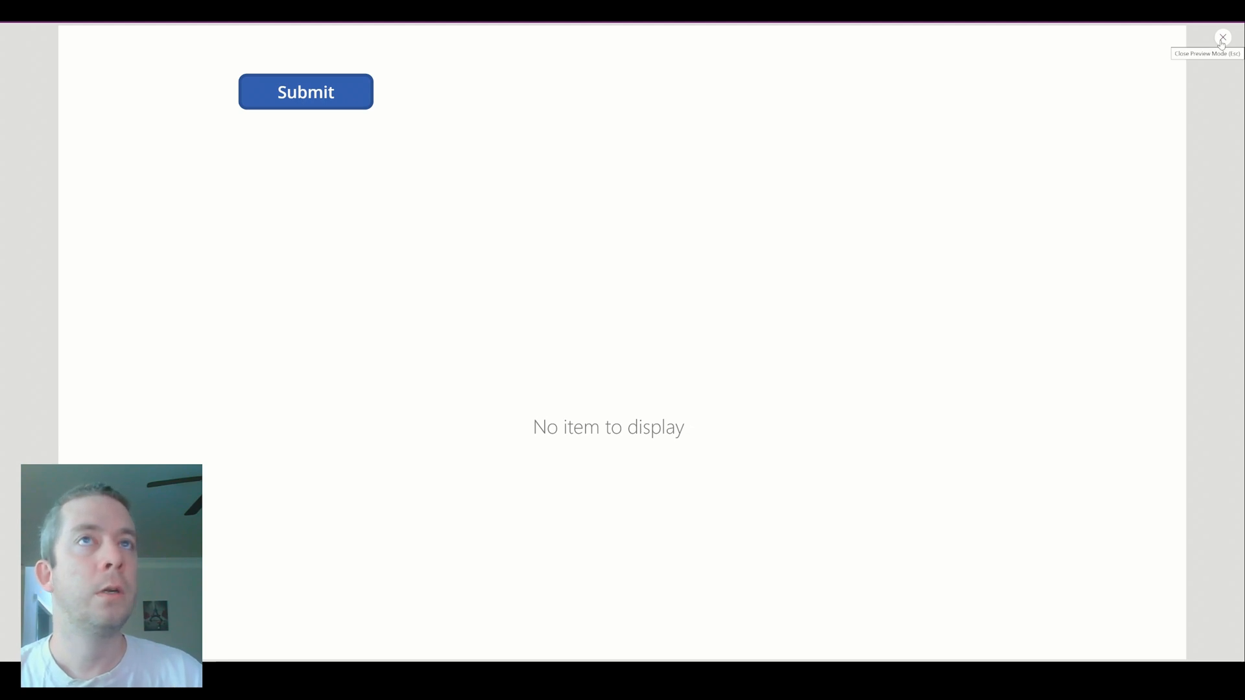
Exit preview, confirm the Settings data row limit is 2000, and close Settings.
{"action": "left_click", "coordinate": [1223, 35]}
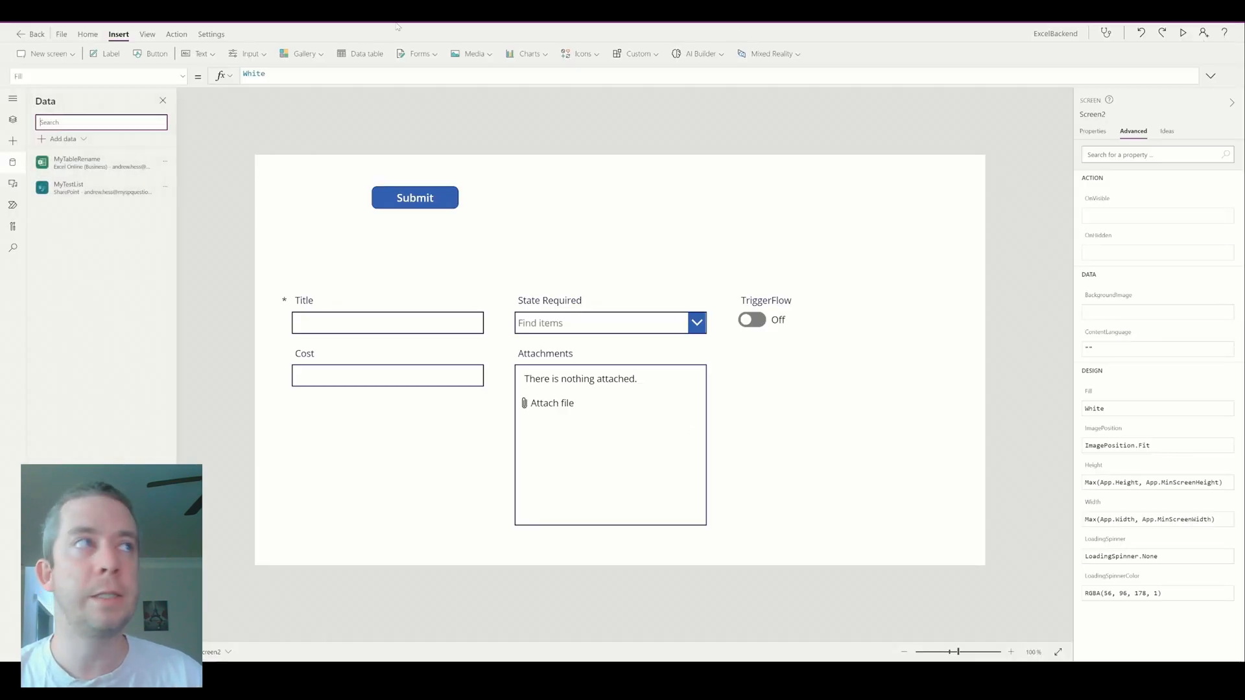
{"action": "left_click", "coordinate": [61, 34]}
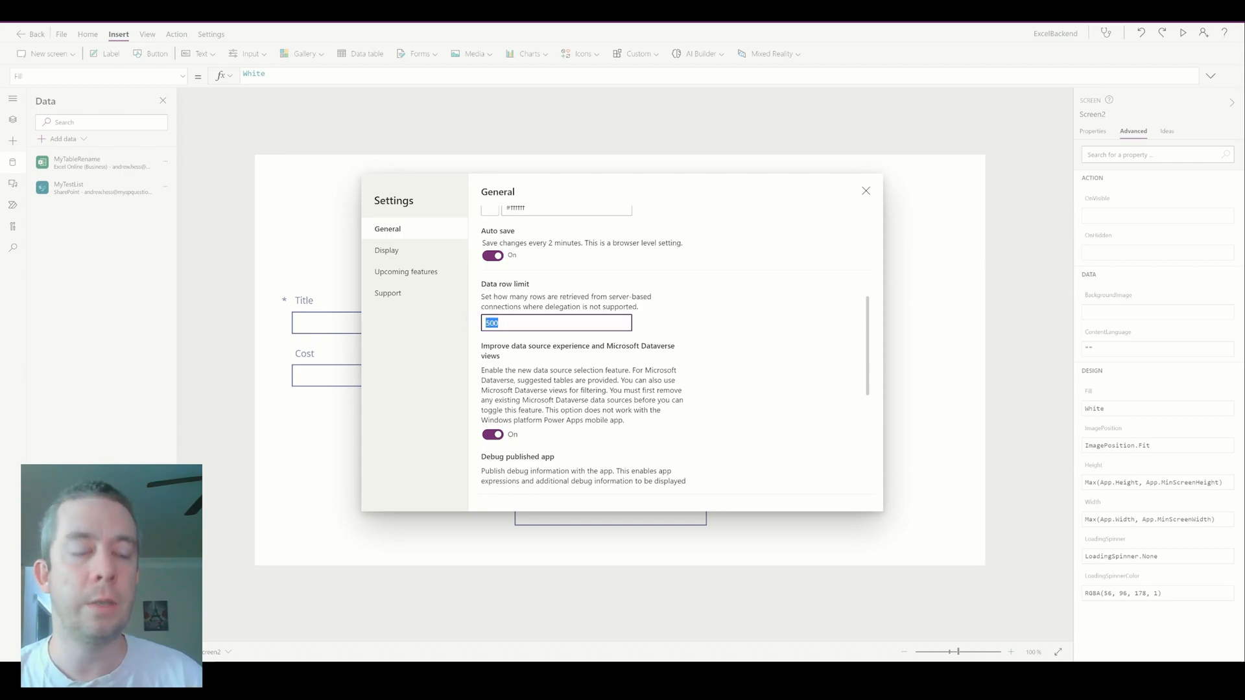
{"action": "type", "text": "20000"}
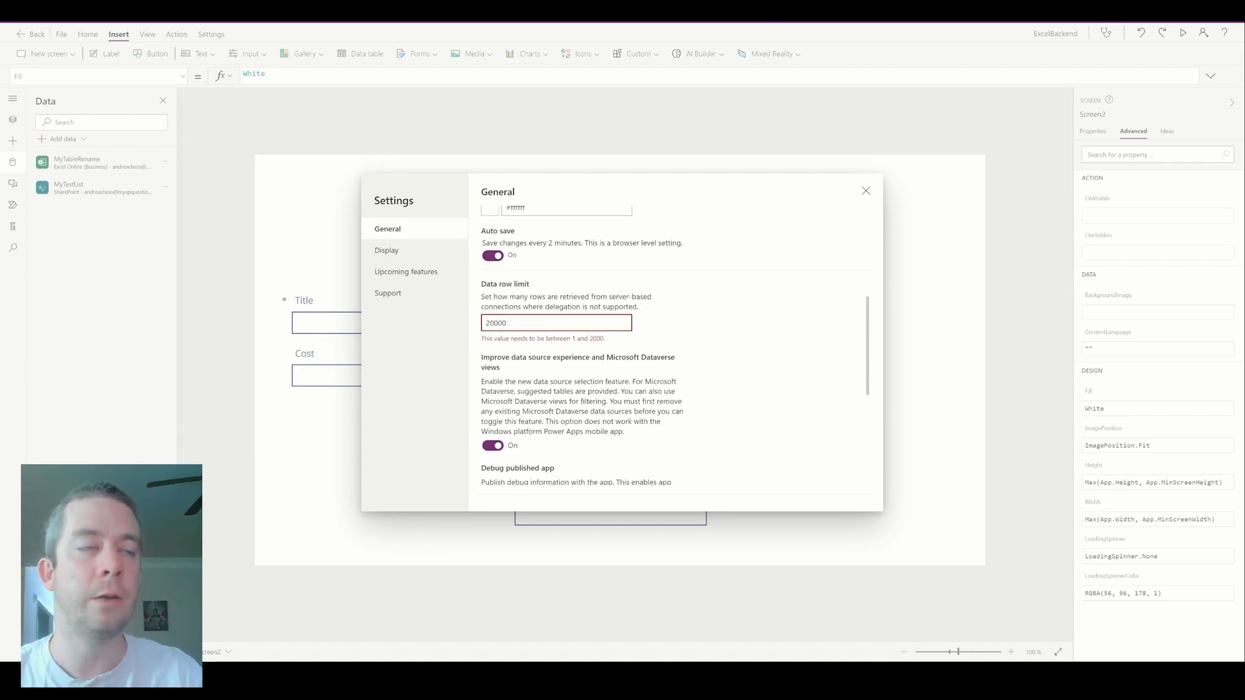
{"action": "type", "text": "2000"}
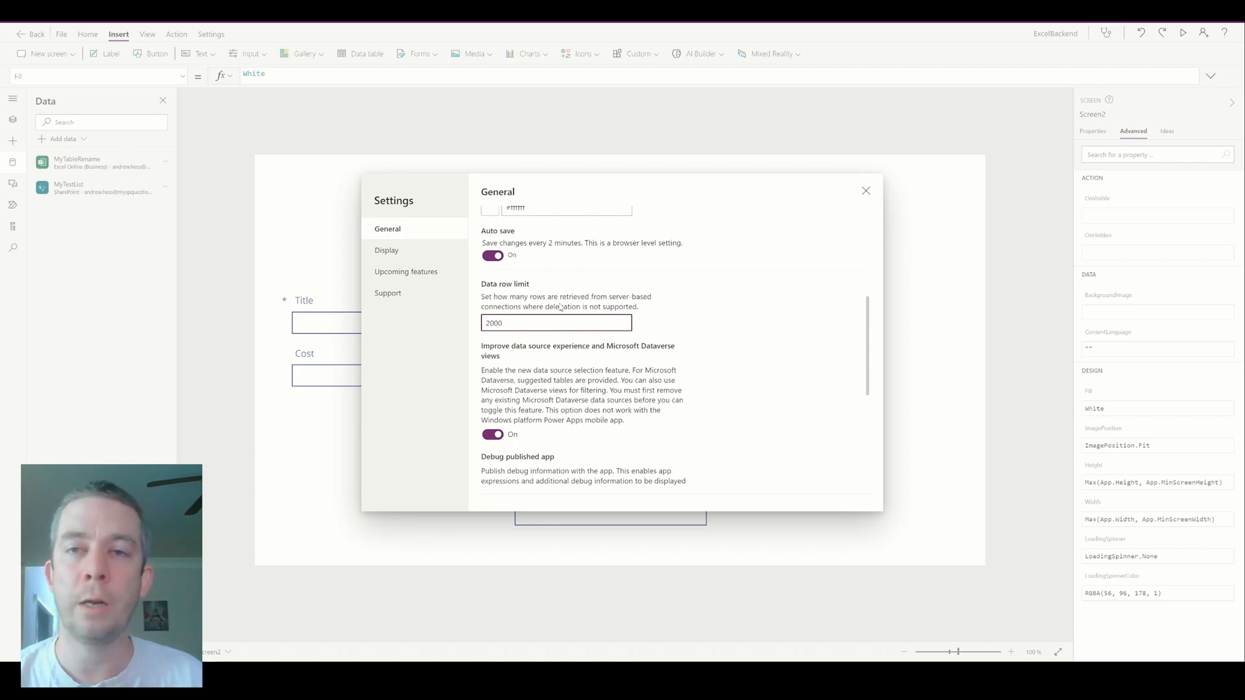
{"action": "left_click", "coordinate": [556, 323]}
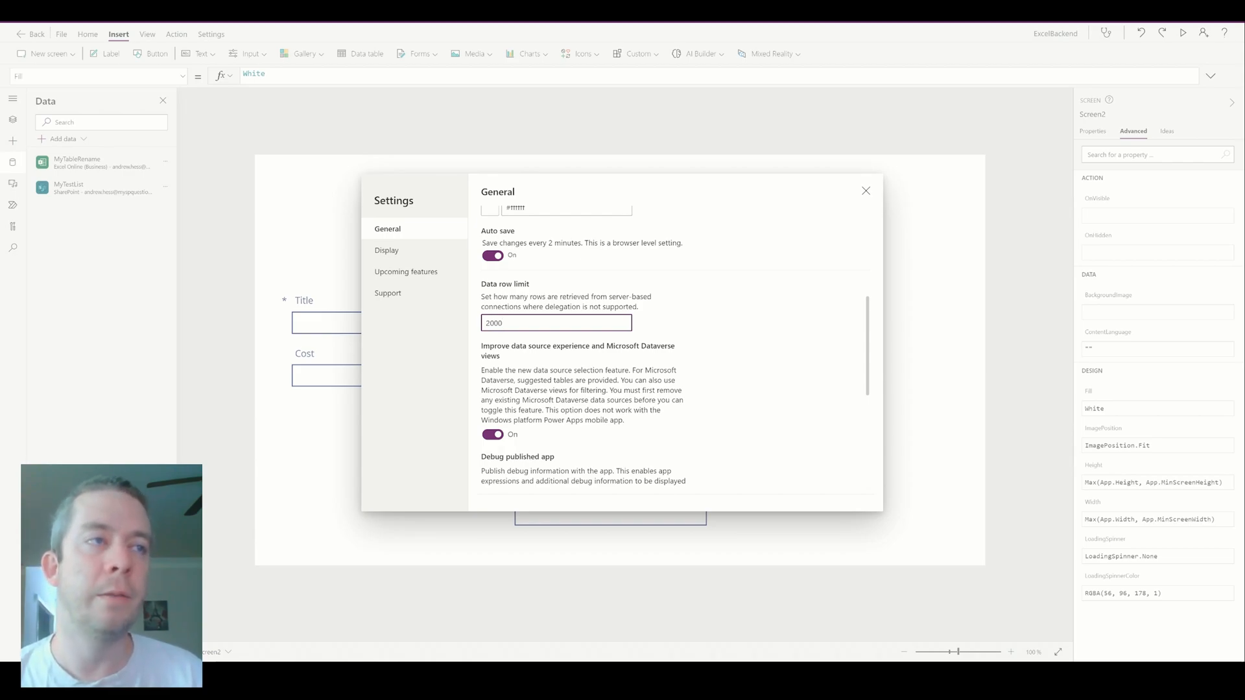
{"action": "left_click", "coordinate": [556, 323]}
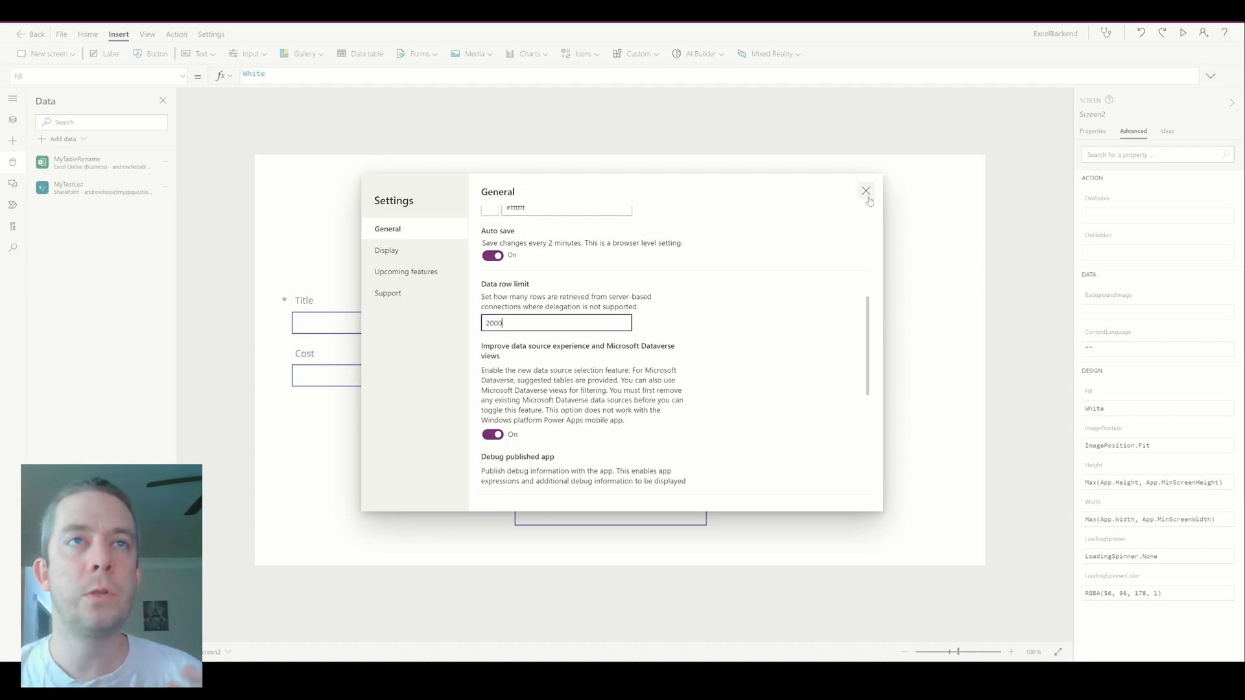
{"action": "left_click", "coordinate": [866, 191]}
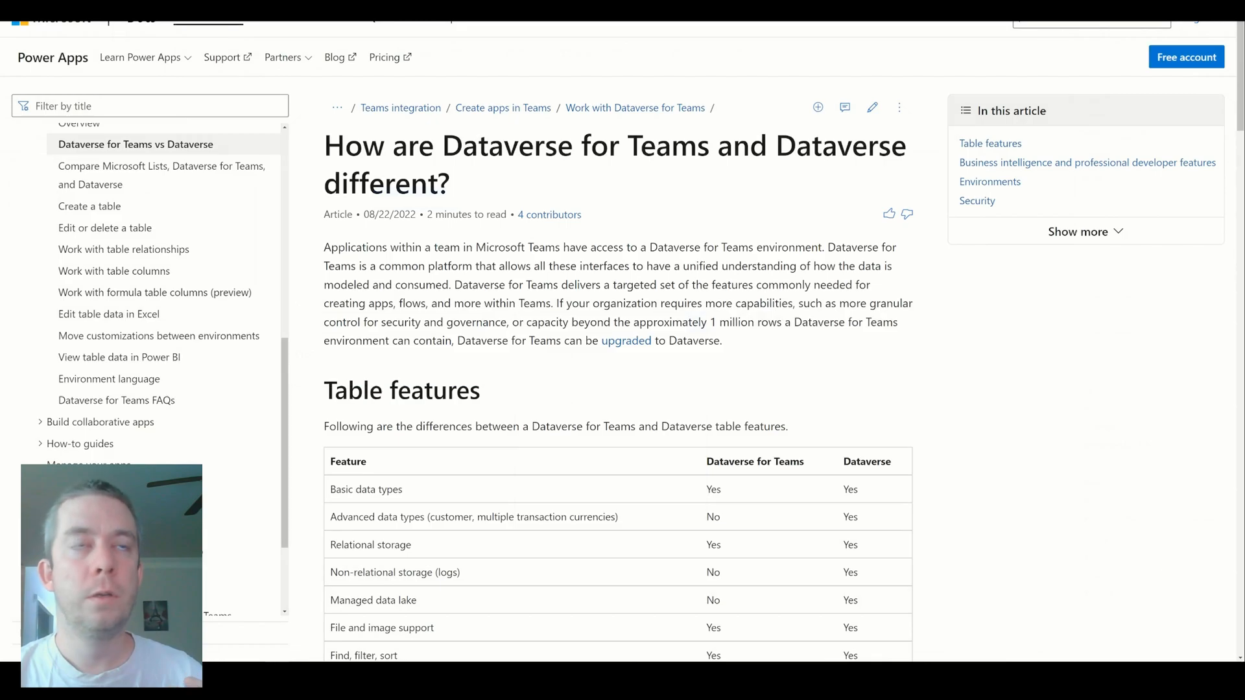
Scroll the Dataverse for Teams comparison article down to the Environments table.
{"action": "scroll", "scroll_direction": "down", "scroll_amount": 3}
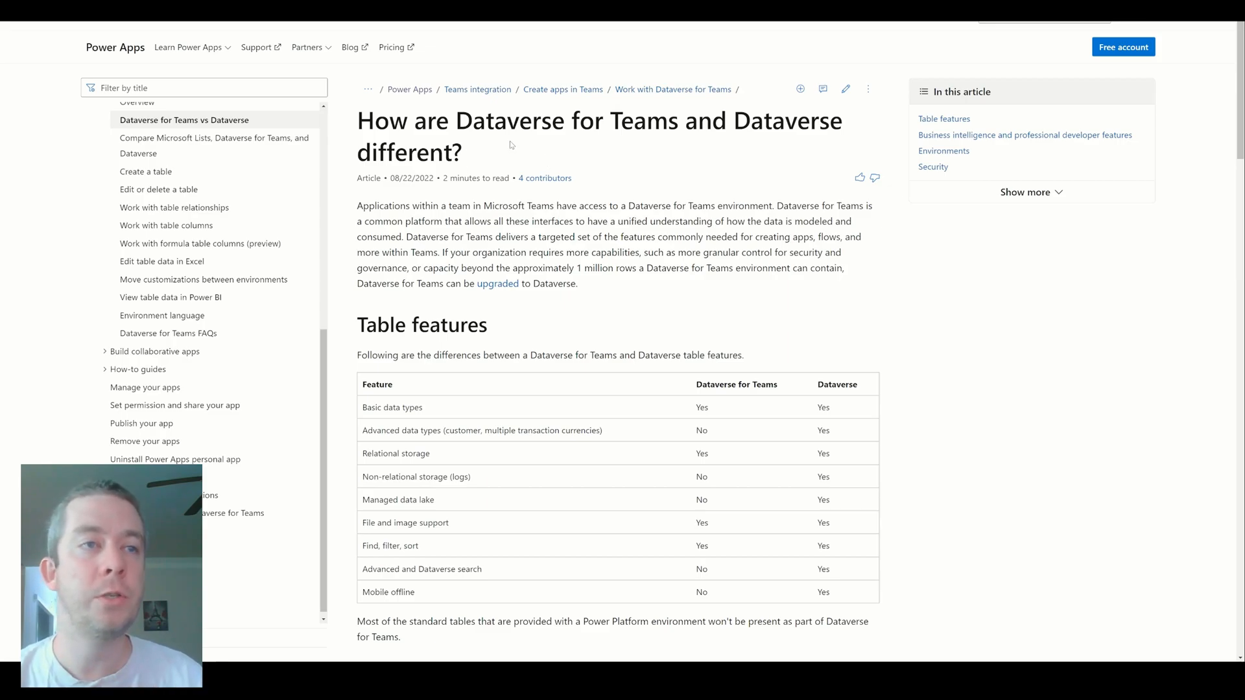
{"action": "scroll", "scroll_direction": "down", "scroll_amount": 3}
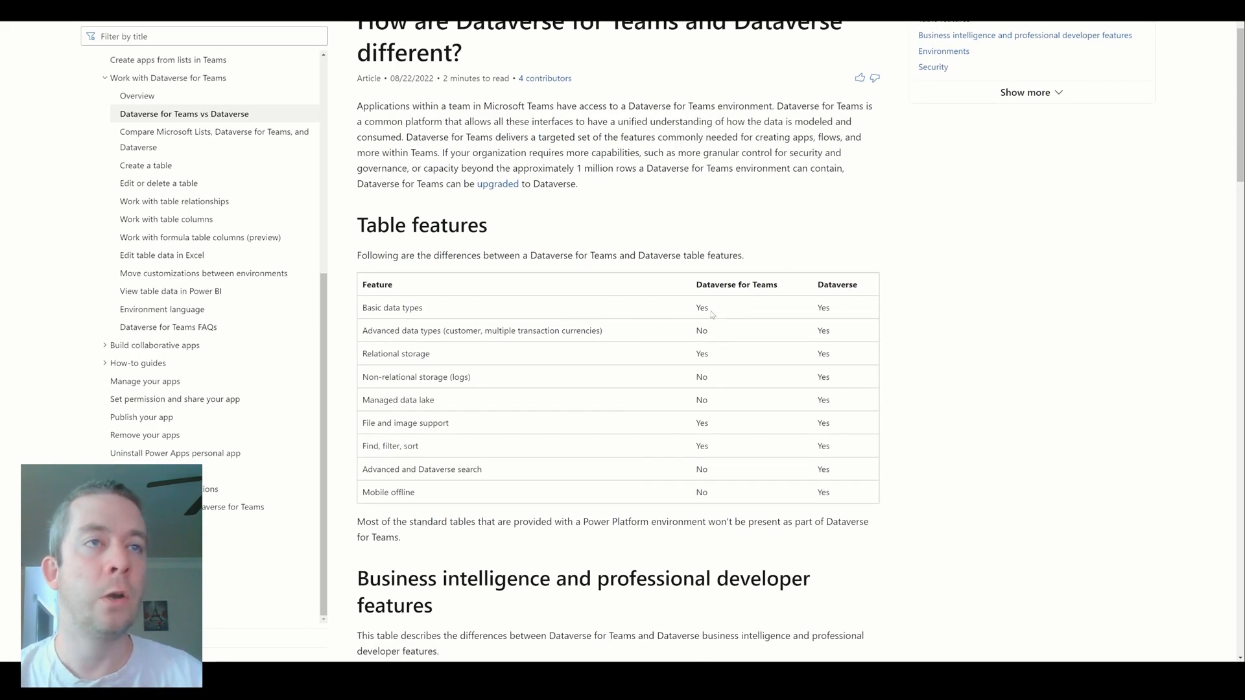
{"action": "scroll", "scroll_direction": "down", "scroll_amount": 3}
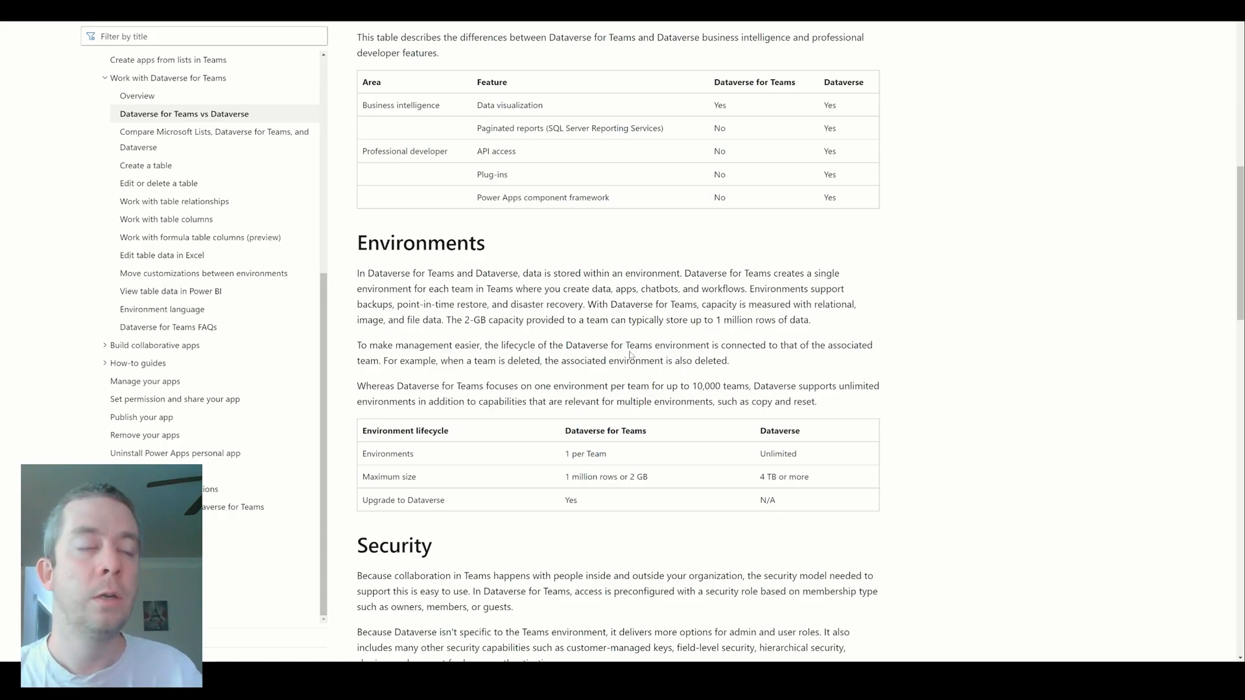
{"action": "scroll", "scroll_direction": "down", "scroll_amount": 3}
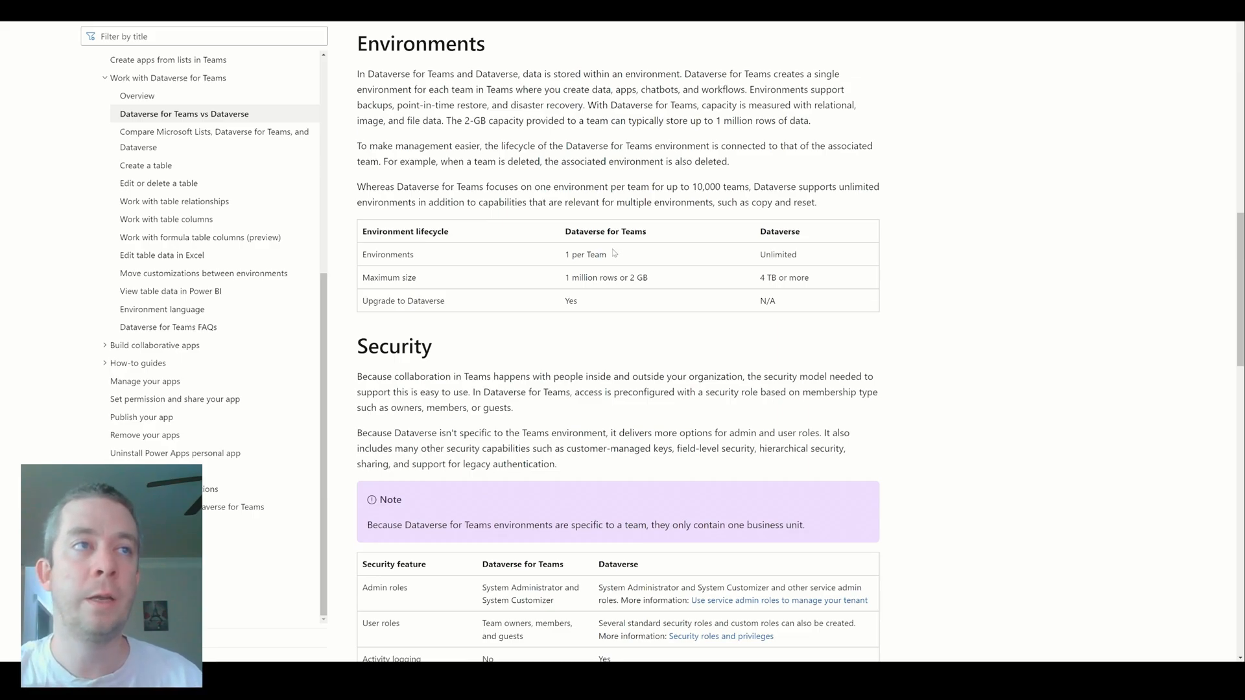
Highlight the limits: one environment per team, 1 million rows or 2 GB, and the upgrade path.
{"action": "double_click", "coordinate": [585, 254]}
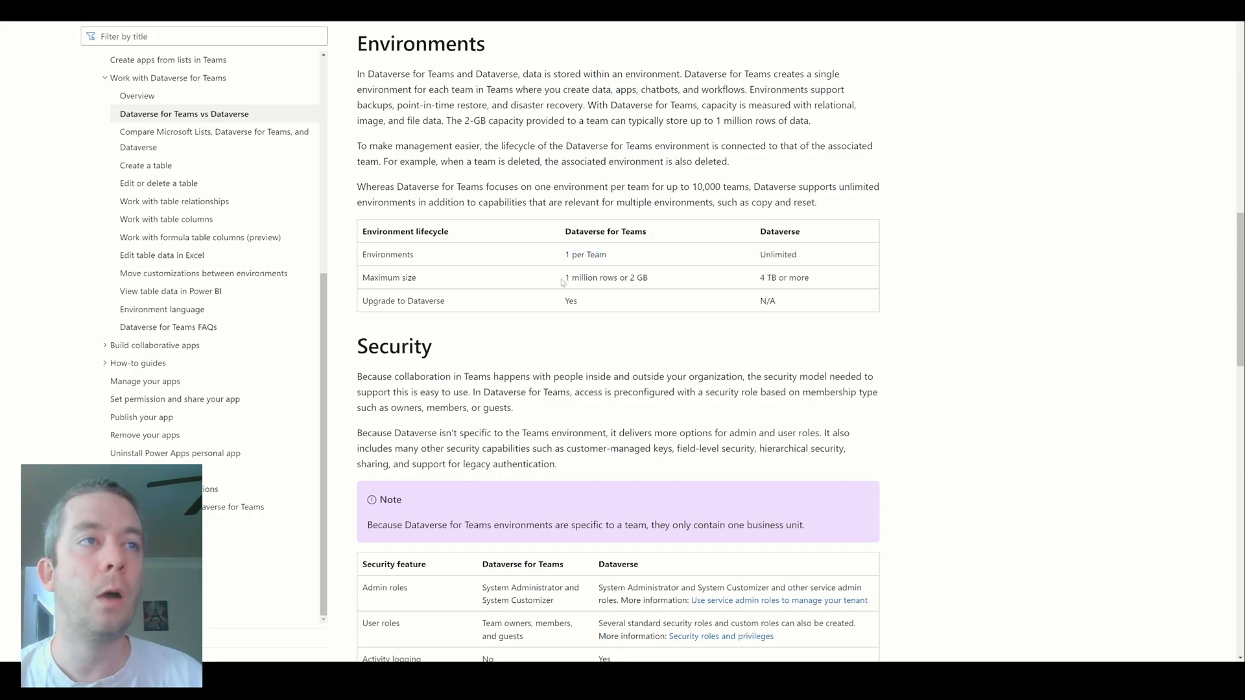
{"action": "left_click_drag", "start_coordinate": [563, 277], "coordinate": [648, 277]}
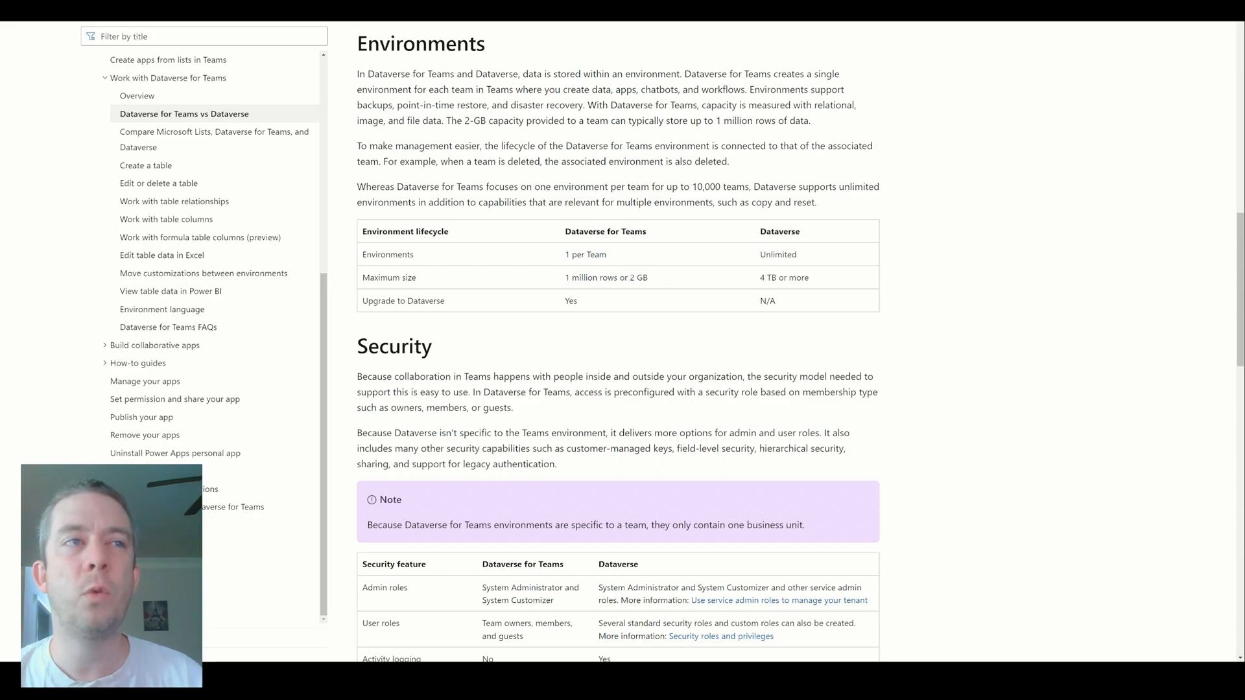
{"action": "double_click", "coordinate": [588, 277]}
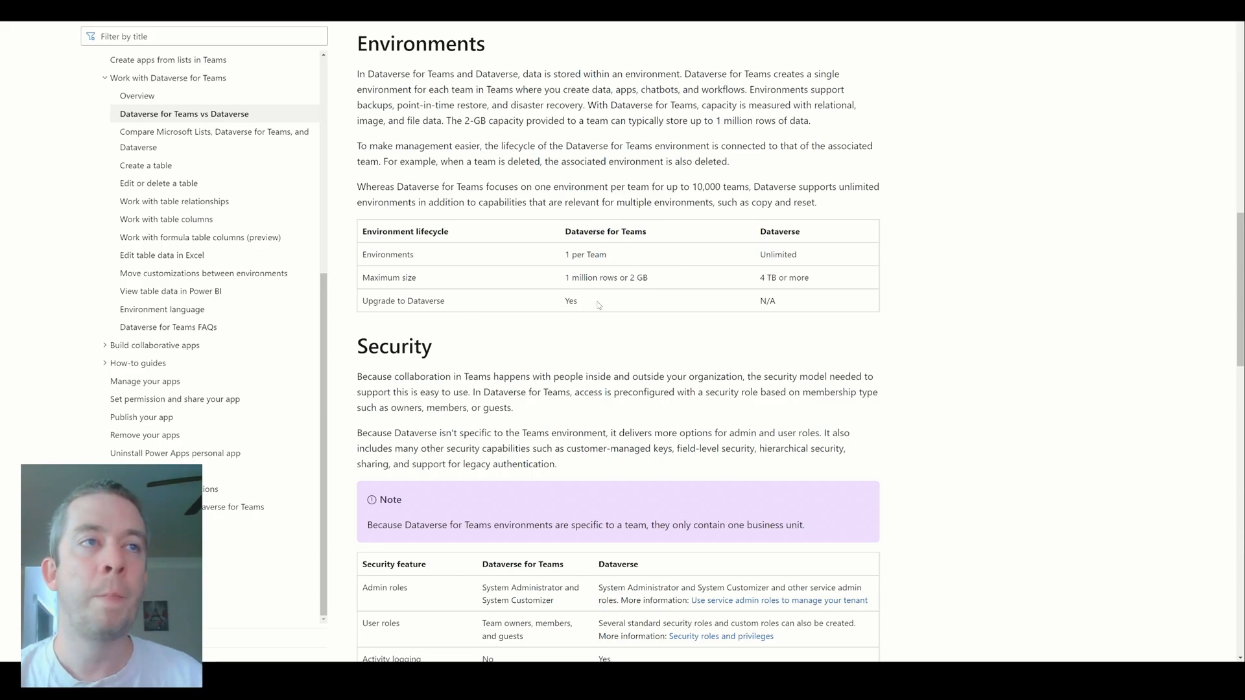
{"action": "double_click", "coordinate": [638, 277]}
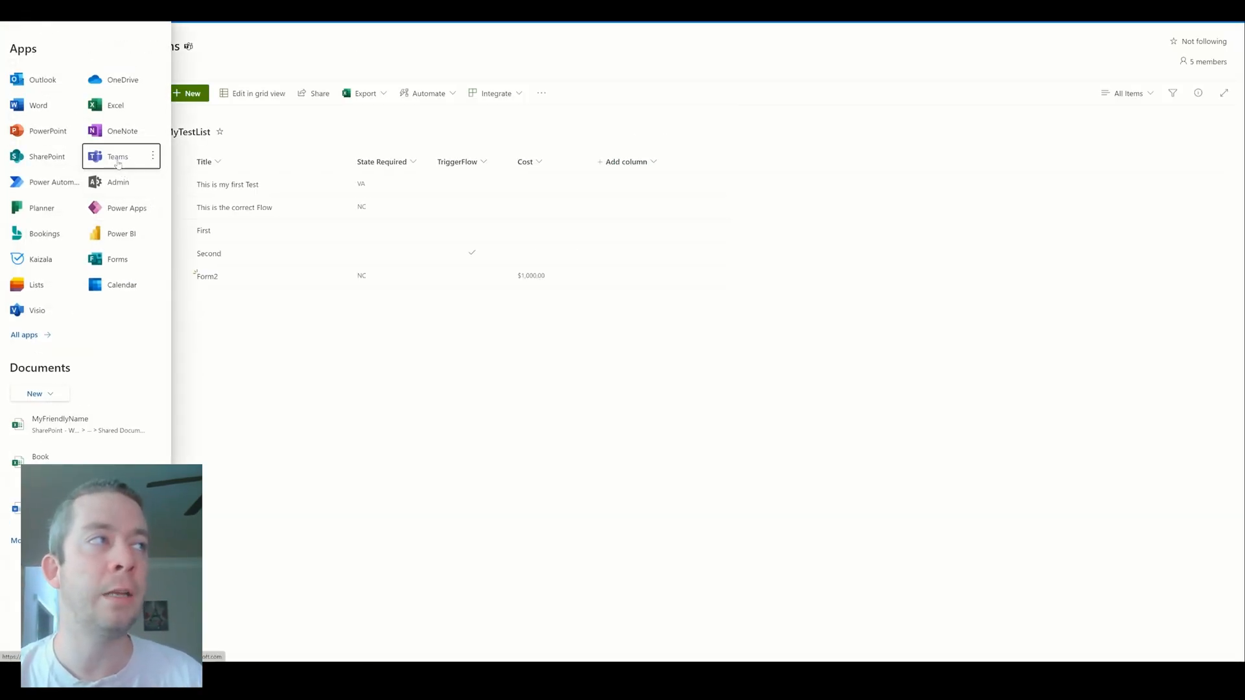
Launch Teams, open WaterProject's General channel, and show the more-apps list.
{"action": "left_click", "coordinate": [117, 156]}
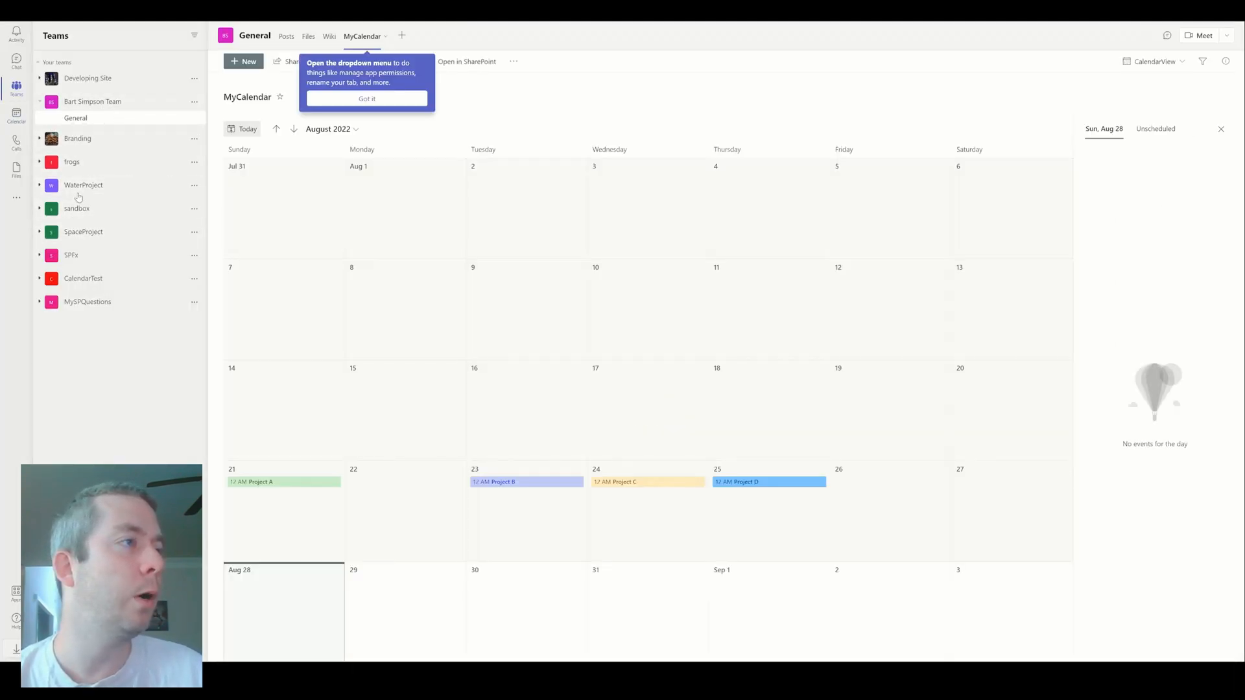
{"action": "left_click", "coordinate": [83, 185]}
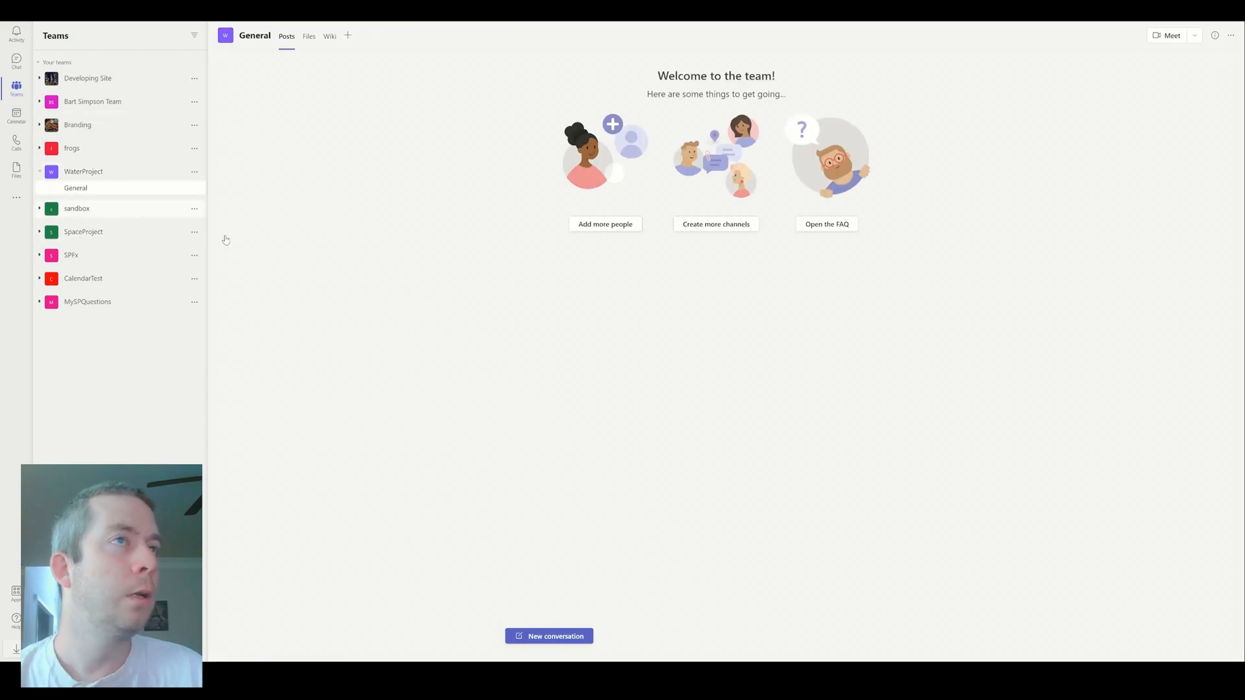
{"action": "mouse_move", "coordinate": [128, 209]}
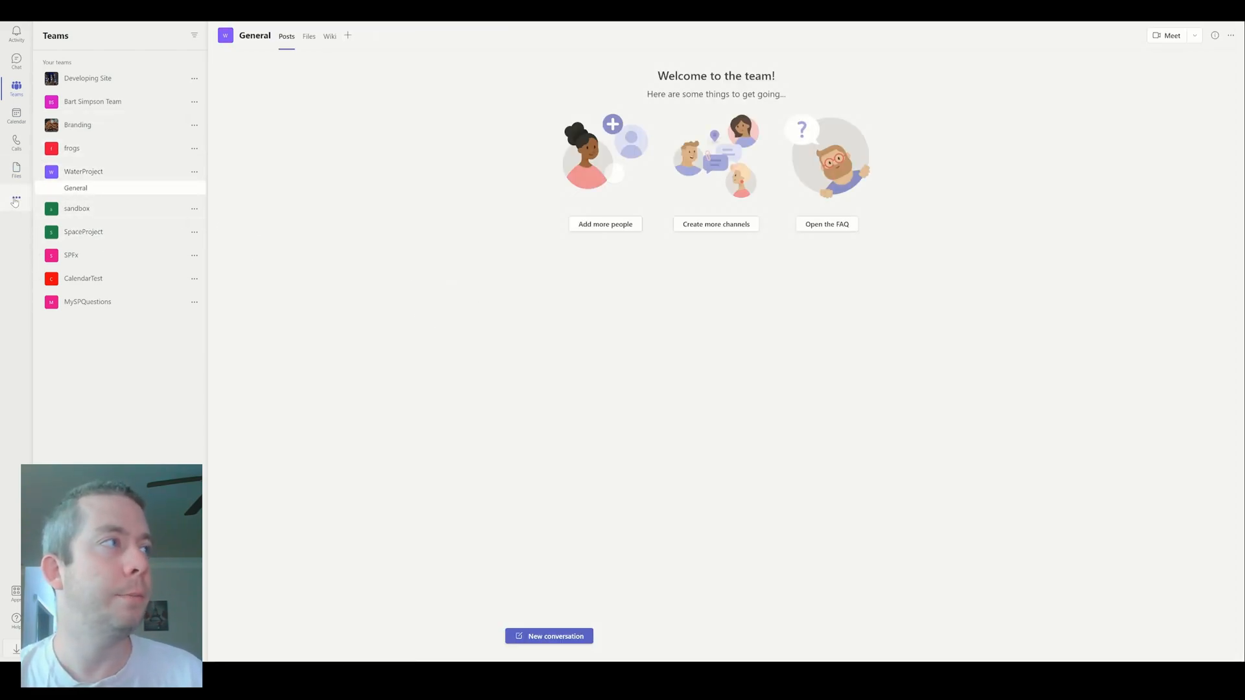
{"action": "left_click", "coordinate": [15, 201]}
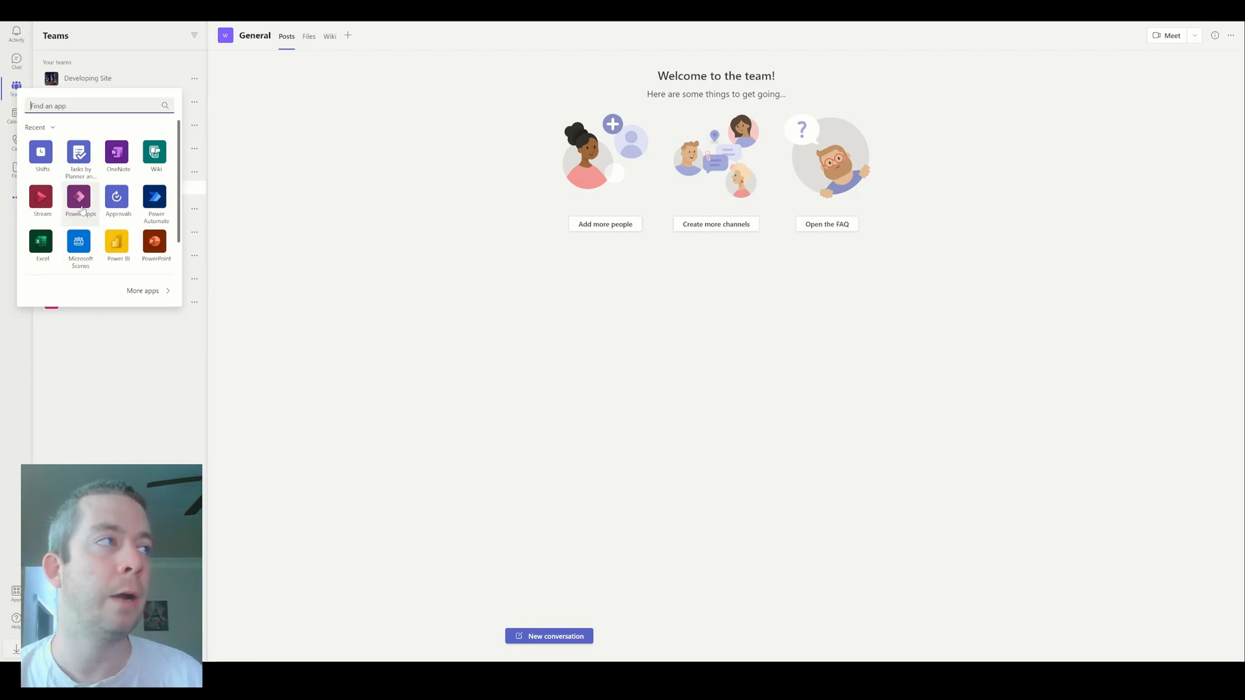
Create a new Power Apps app in Teams, choosing WaterProject as its team.
{"action": "left_click", "coordinate": [79, 198]}
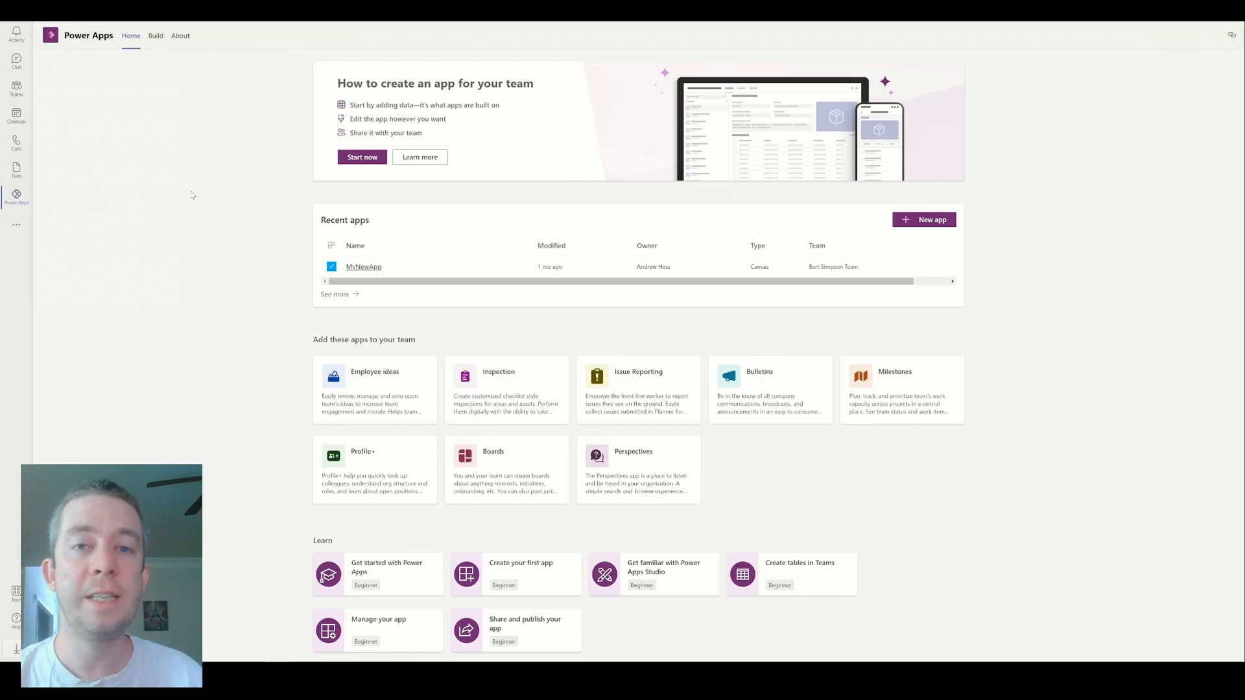
{"action": "mouse_move", "coordinate": [920, 216]}
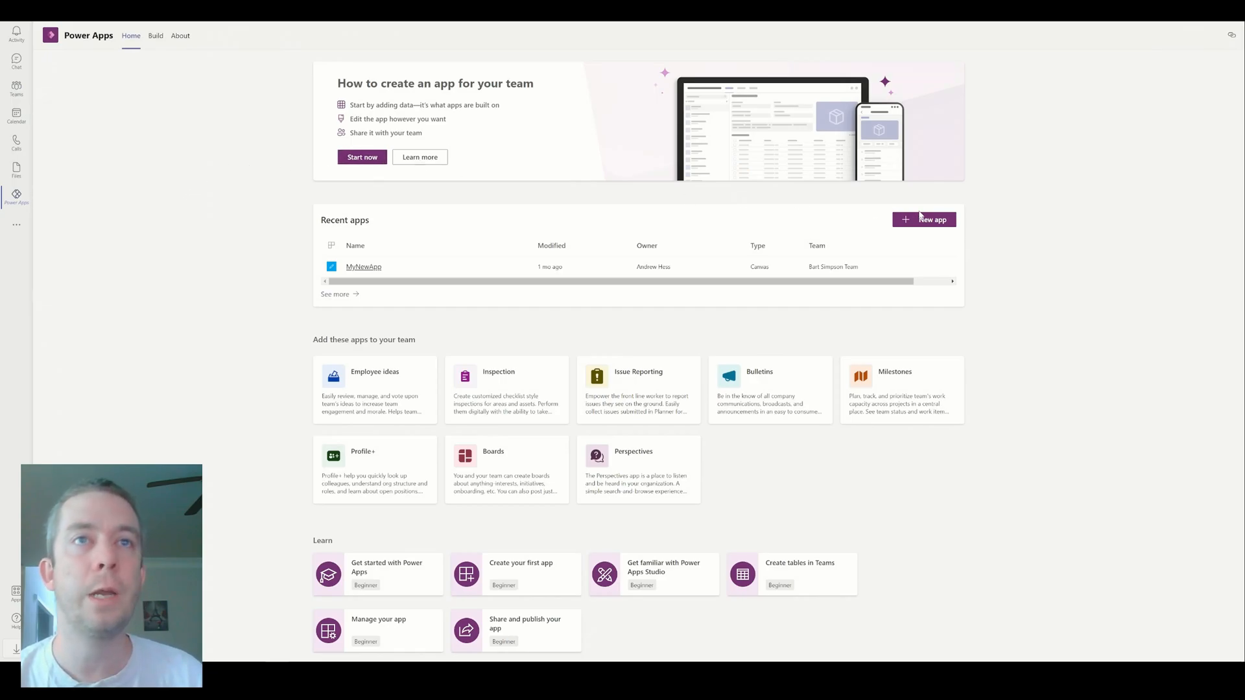
{"action": "left_click", "coordinate": [924, 219]}
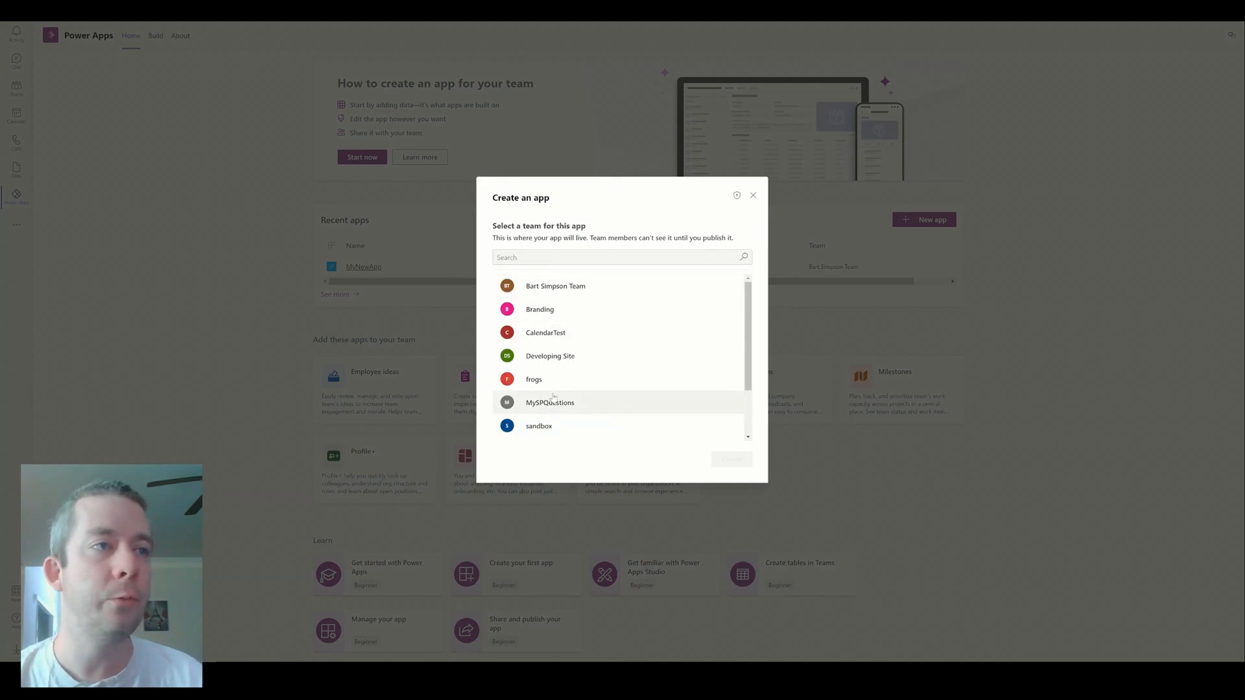
{"action": "scroll", "scroll_direction": "down", "scroll_amount": 3}
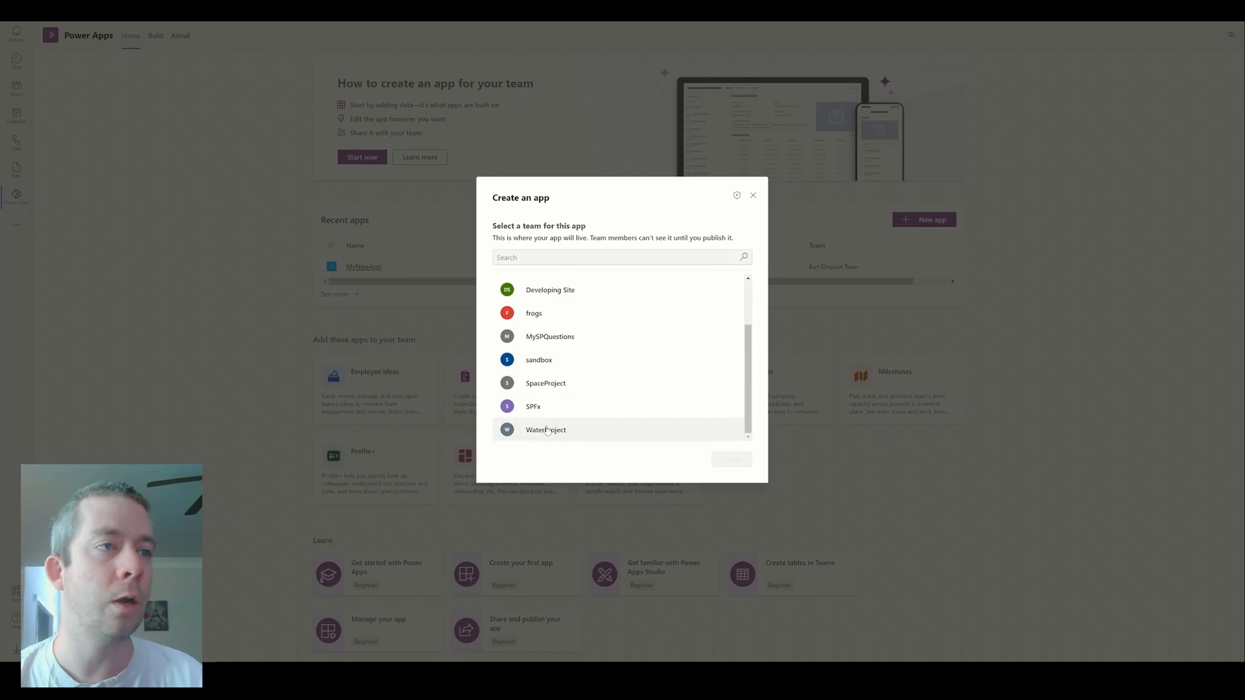
{"action": "left_click", "coordinate": [545, 430]}
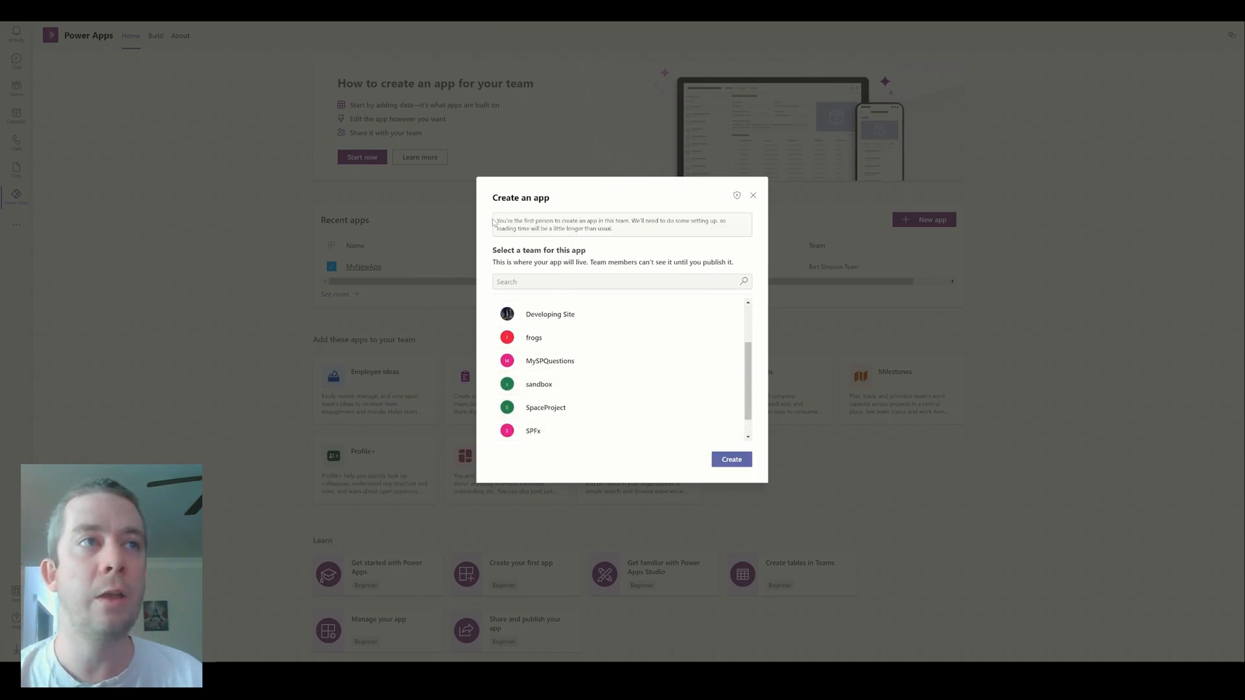
{"action": "mouse_move", "coordinate": [636, 235]}
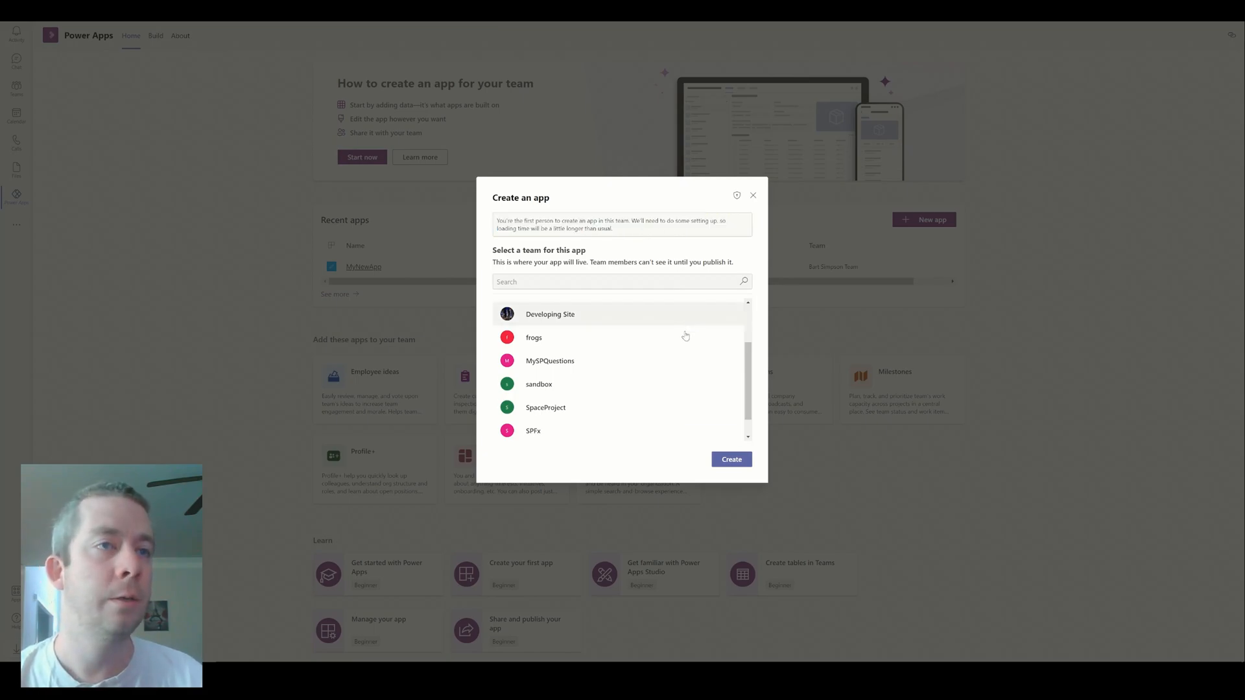
{"action": "left_click", "coordinate": [730, 460]}
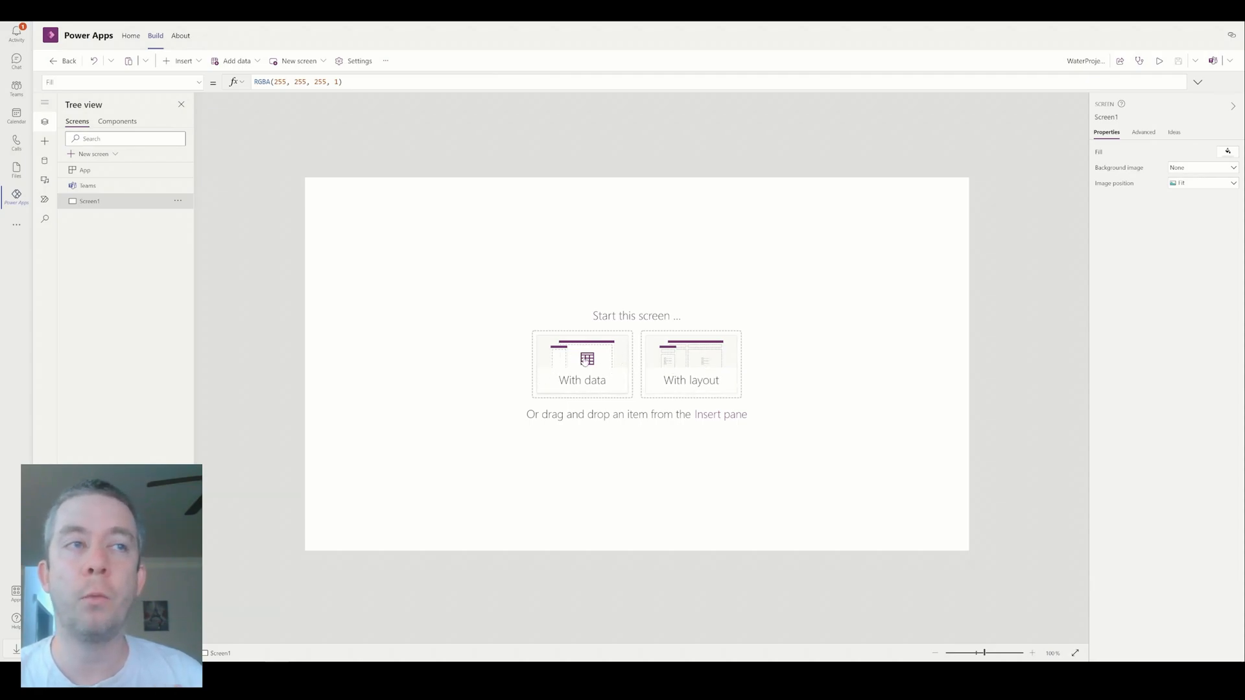
{"action": "mouse_move", "coordinate": [606, 360]}
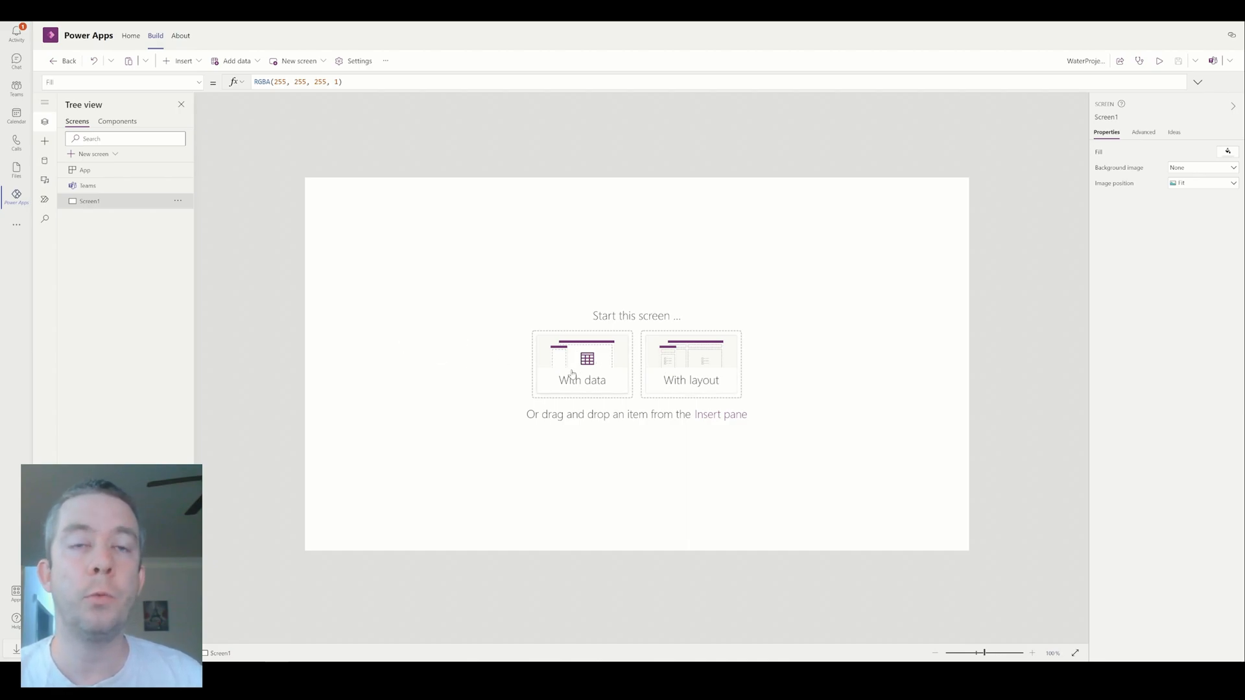
Start Screen1 'With data' to show the data source picker.
{"action": "left_click", "coordinate": [582, 364]}
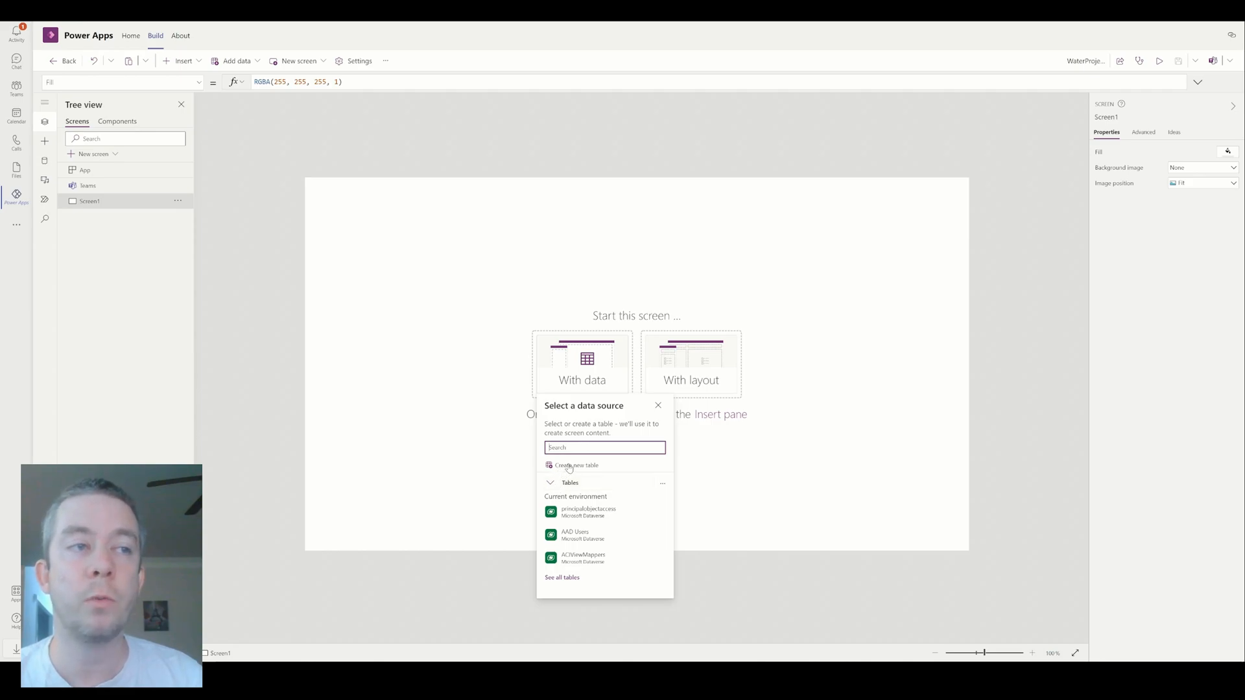
Create a new Dataverse table named ThisIsEASIES as the screen's data source.
{"action": "left_click", "coordinate": [575, 465]}
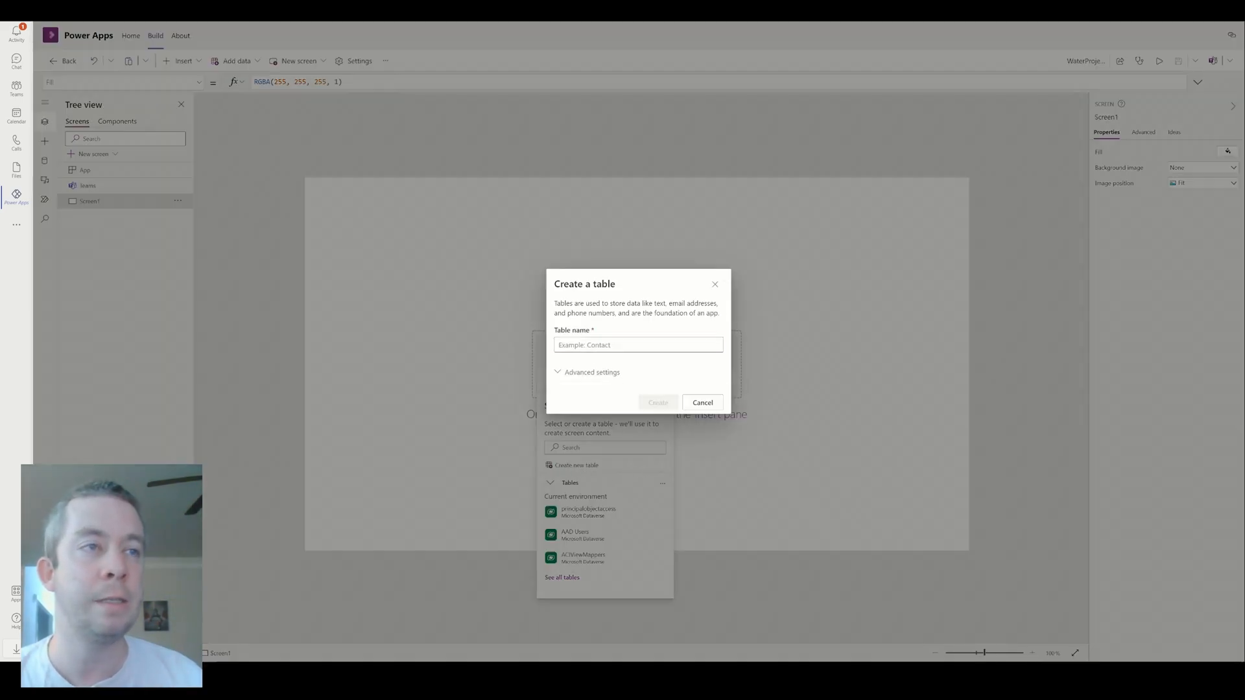
{"action": "type", "text": "ThisIsEASY"}
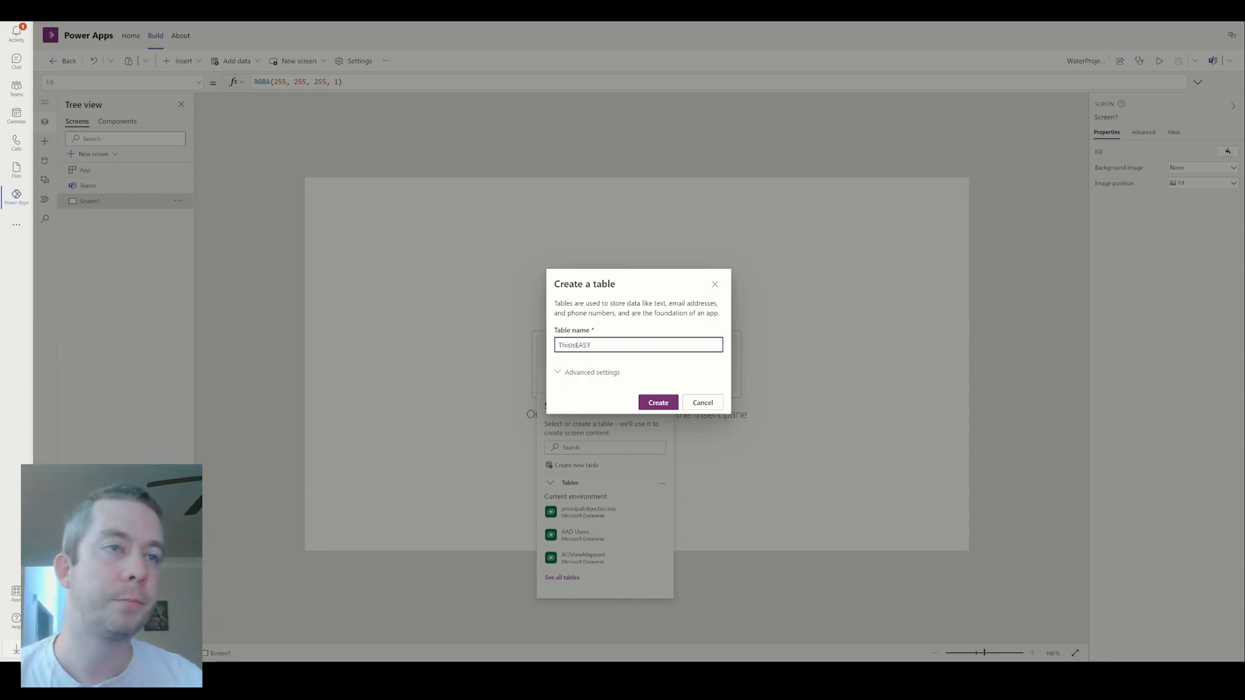
{"action": "left_click", "coordinate": [657, 402]}
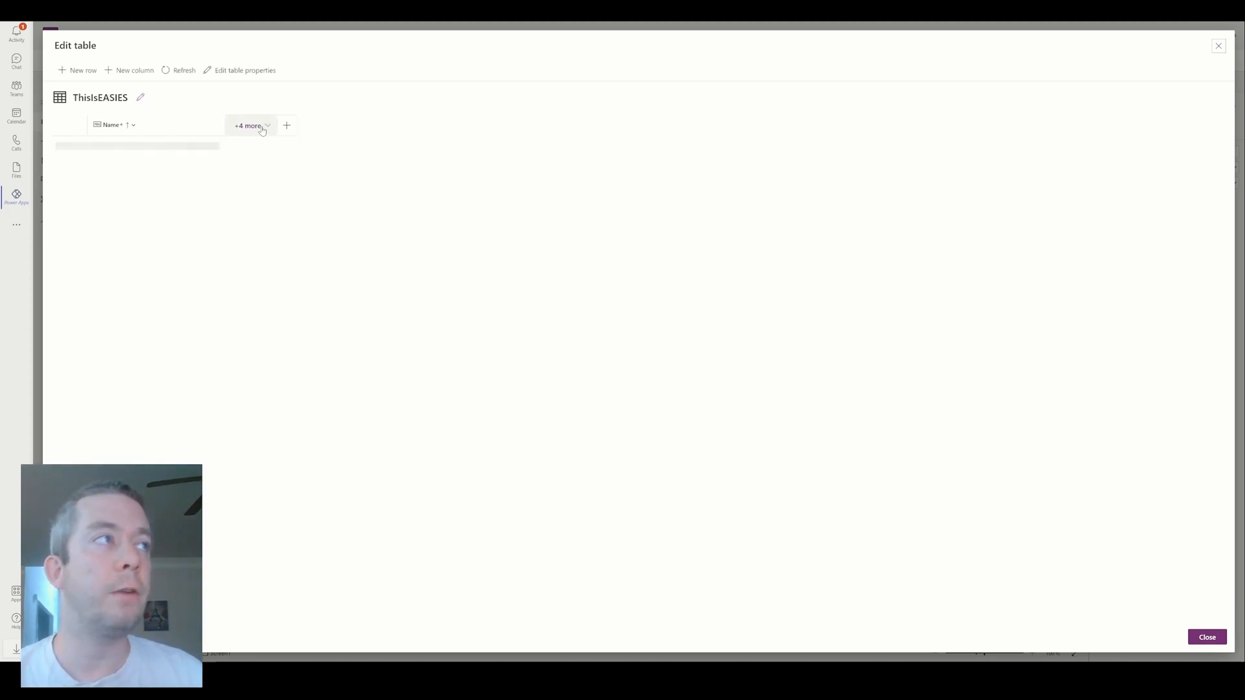
Add the NewColumn and Column A columns to the table.
{"action": "left_click", "coordinate": [287, 125]}
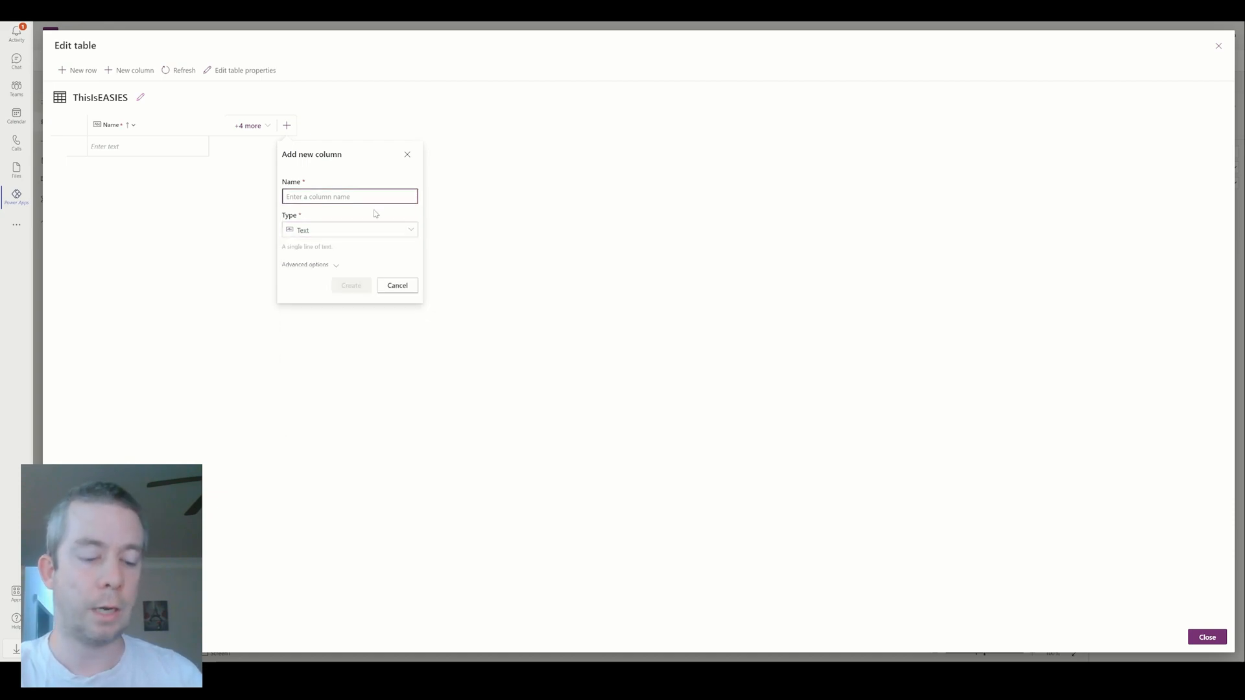
{"action": "type", "text": "NewColumn"}
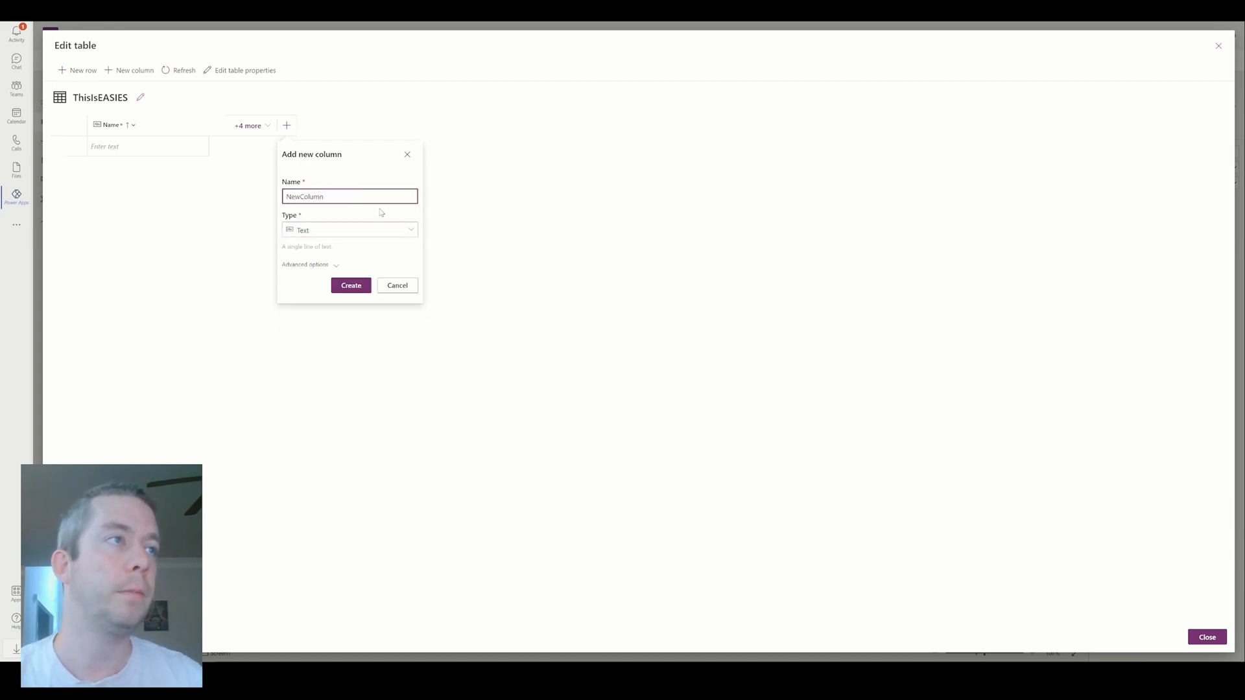
{"action": "left_click", "coordinate": [397, 286]}
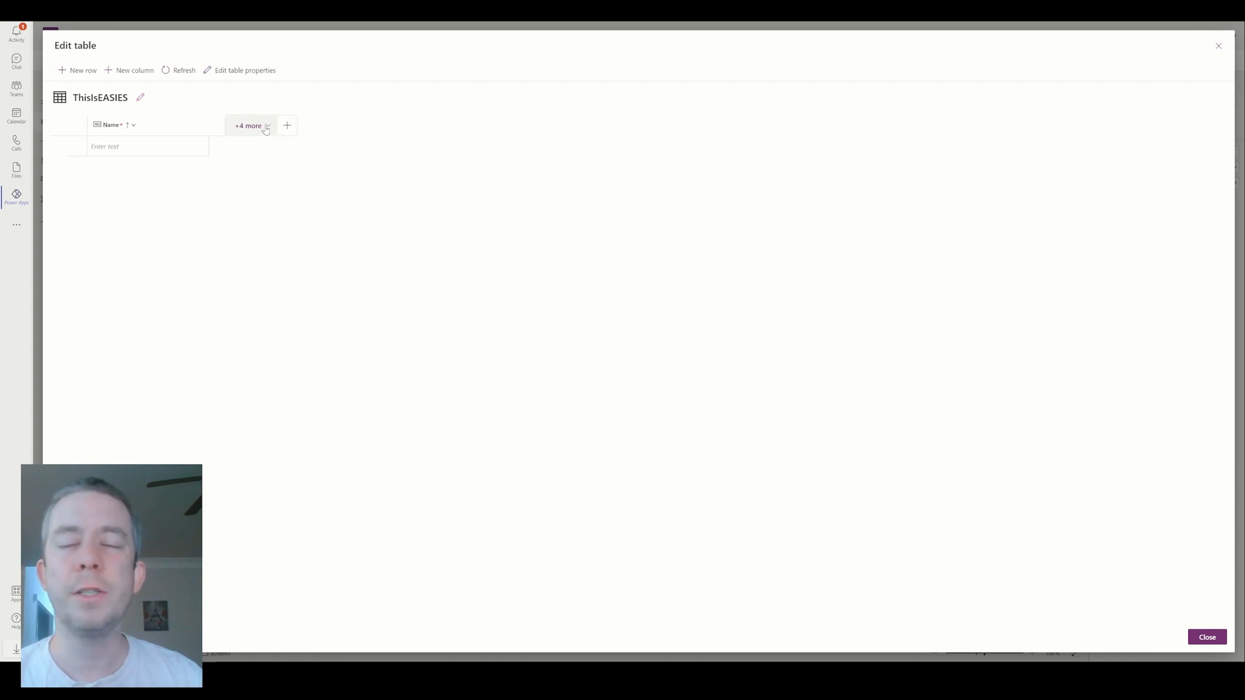
{"action": "left_click", "coordinate": [250, 125]}
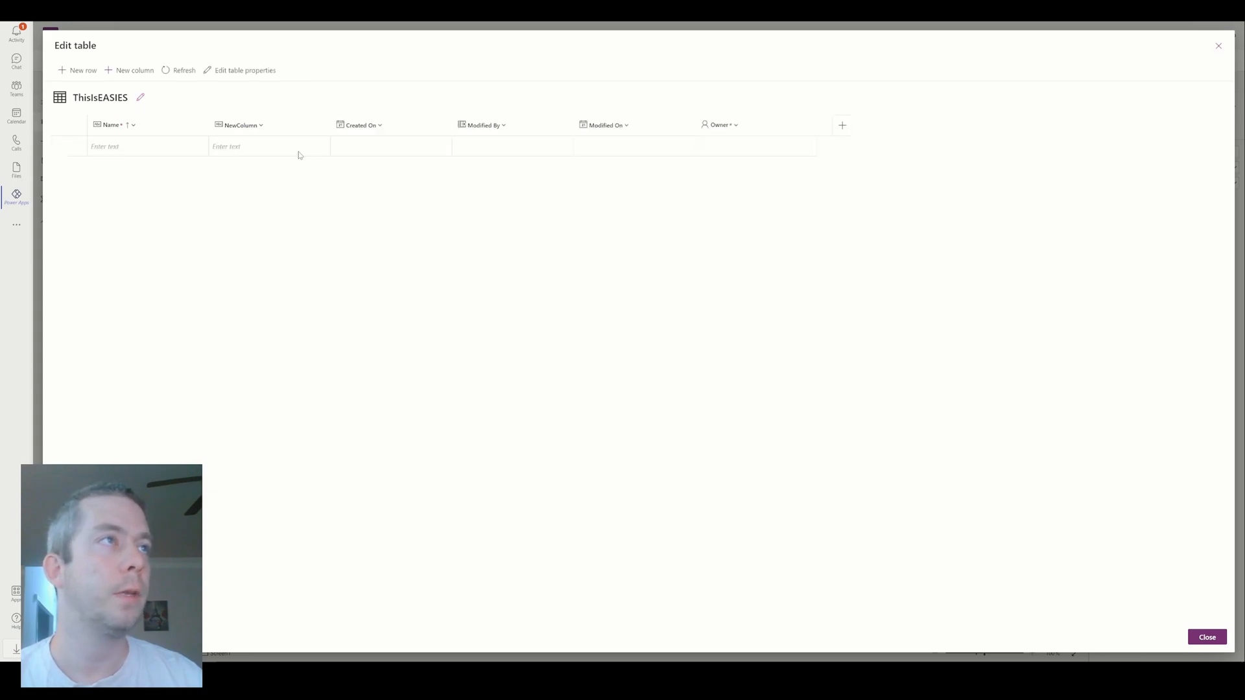
{"action": "left_click", "coordinate": [842, 125]}
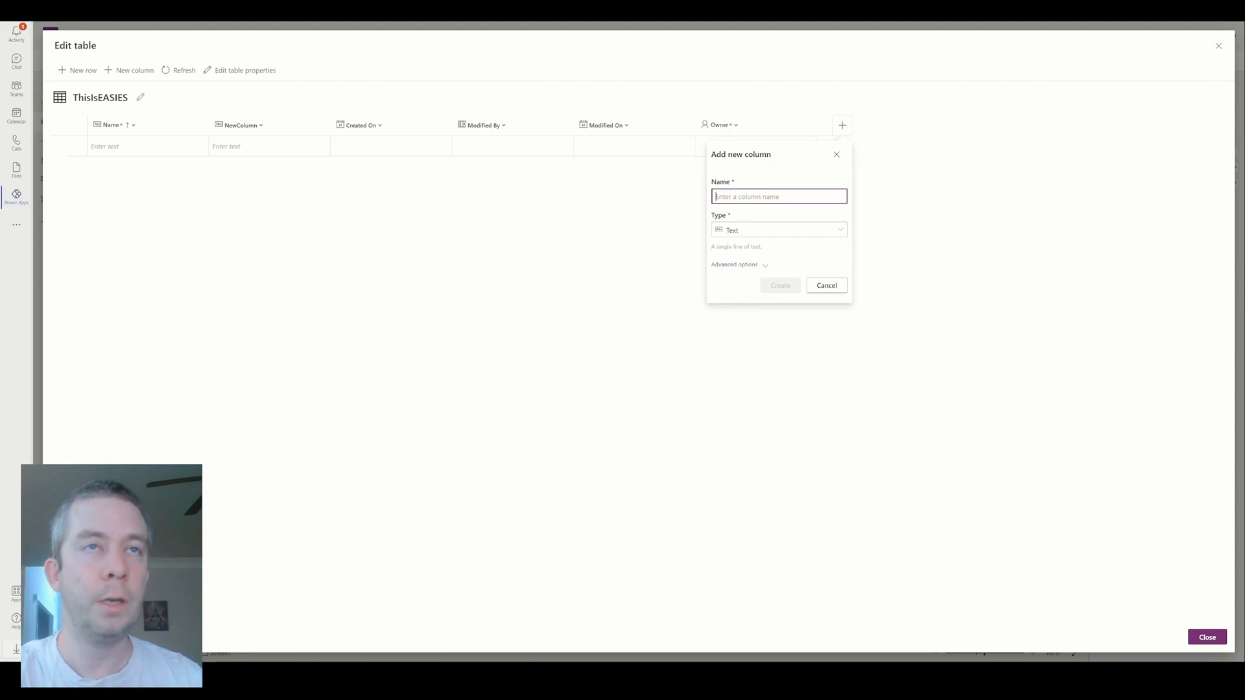
{"action": "type", "text": "Column A"}
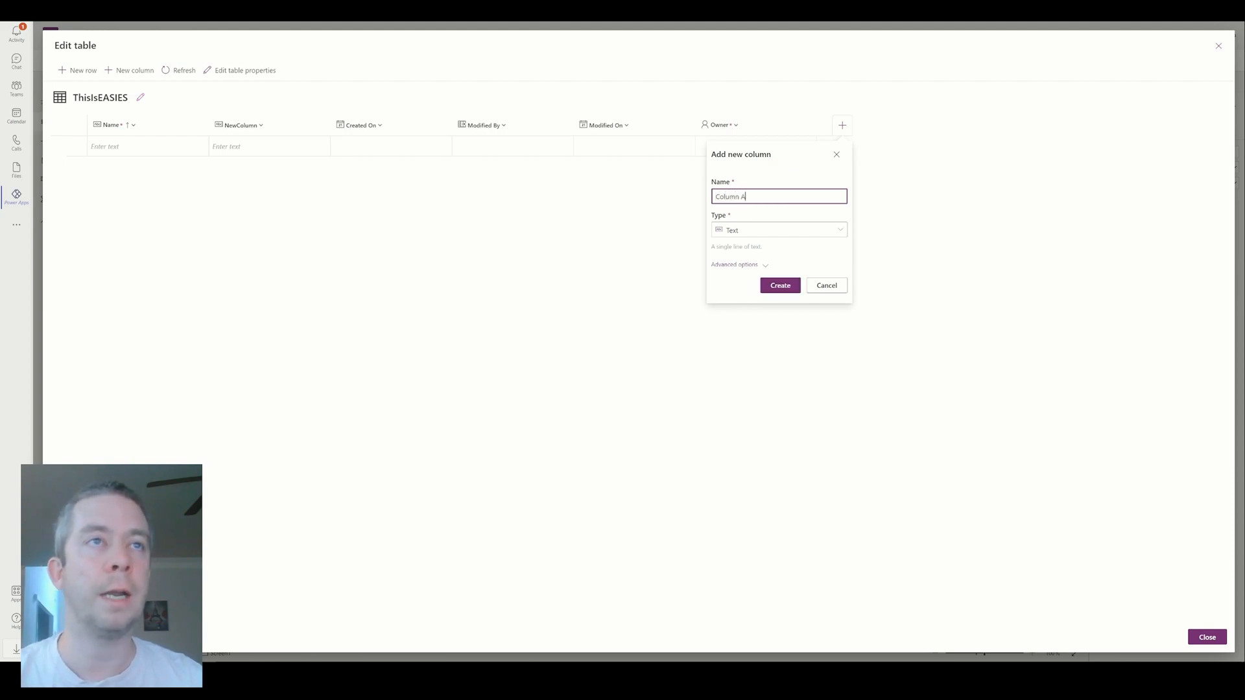
{"action": "left_click", "coordinate": [780, 285]}
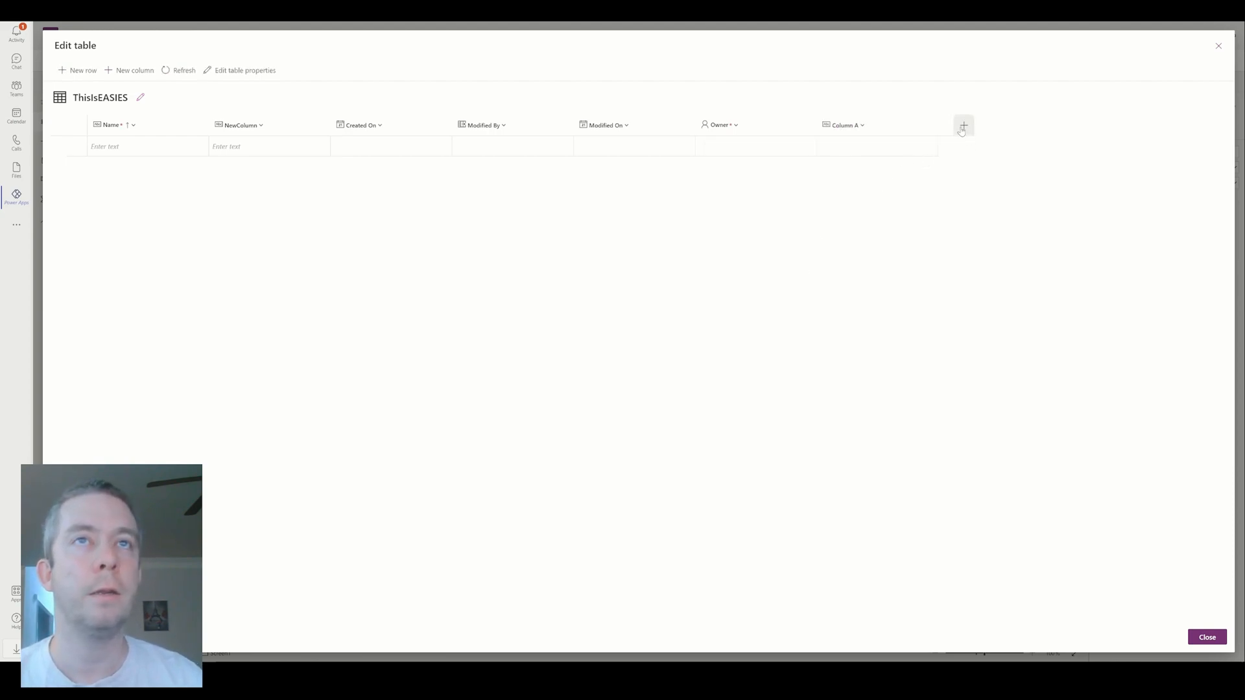
Add a Choice-type column named Choice and begin a Date column.
{"action": "left_click", "coordinate": [963, 125]}
{"action": "type", "text": "Choice"}
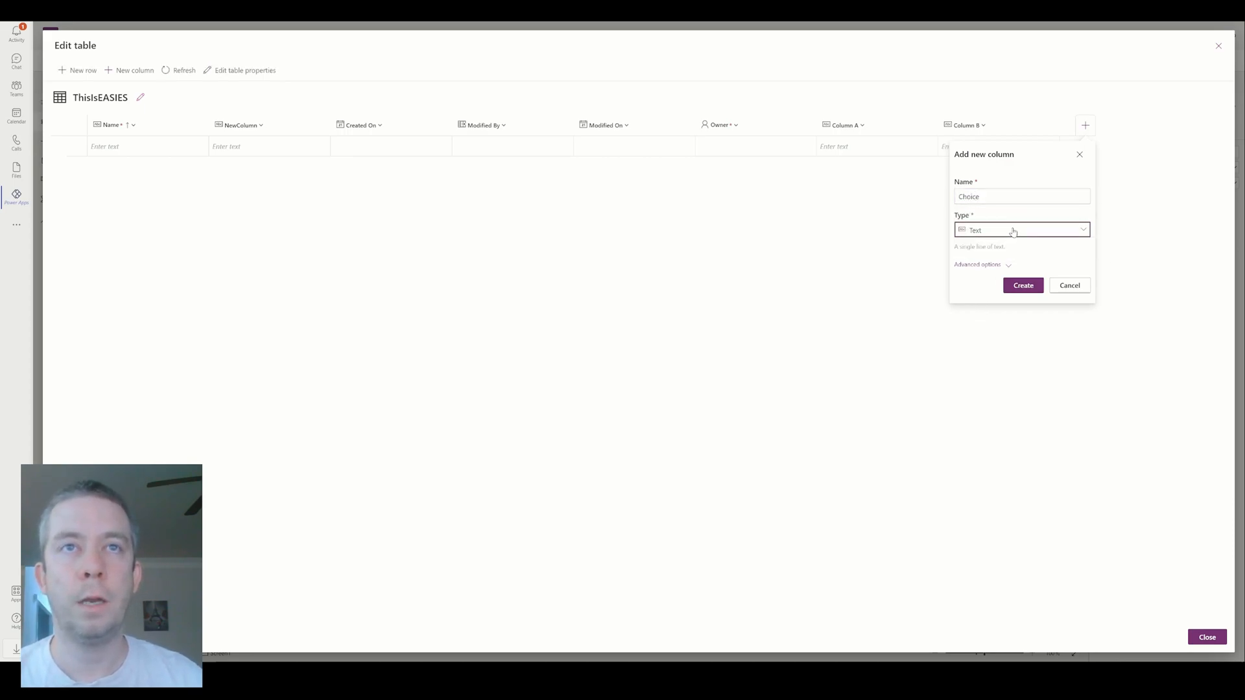
{"action": "left_click", "coordinate": [1020, 231]}
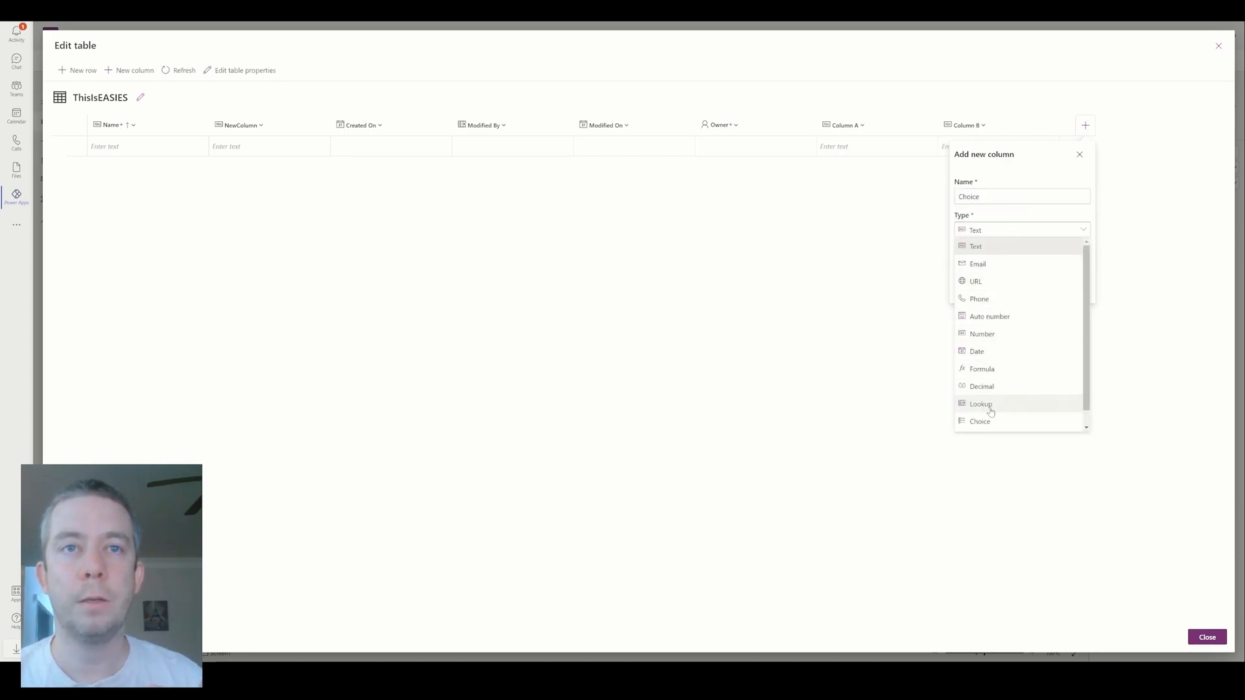
{"action": "left_click", "coordinate": [979, 421]}
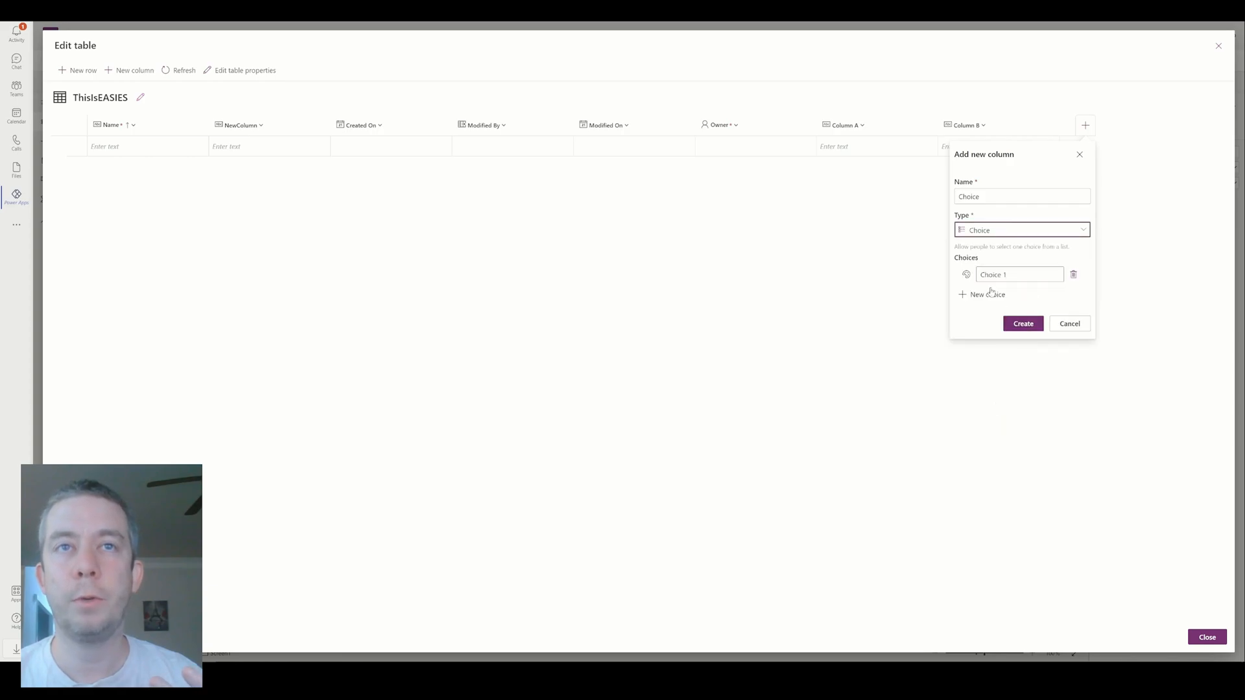
{"action": "left_click", "coordinate": [1023, 324]}
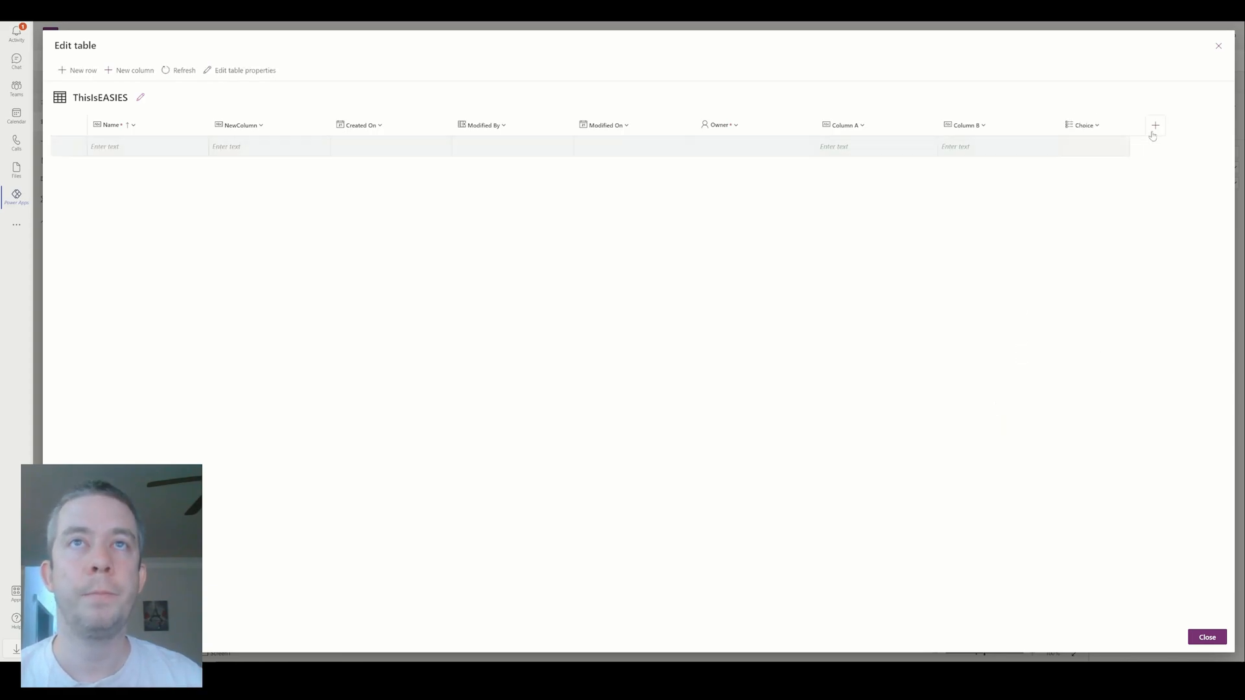
{"action": "left_click", "coordinate": [1155, 125]}
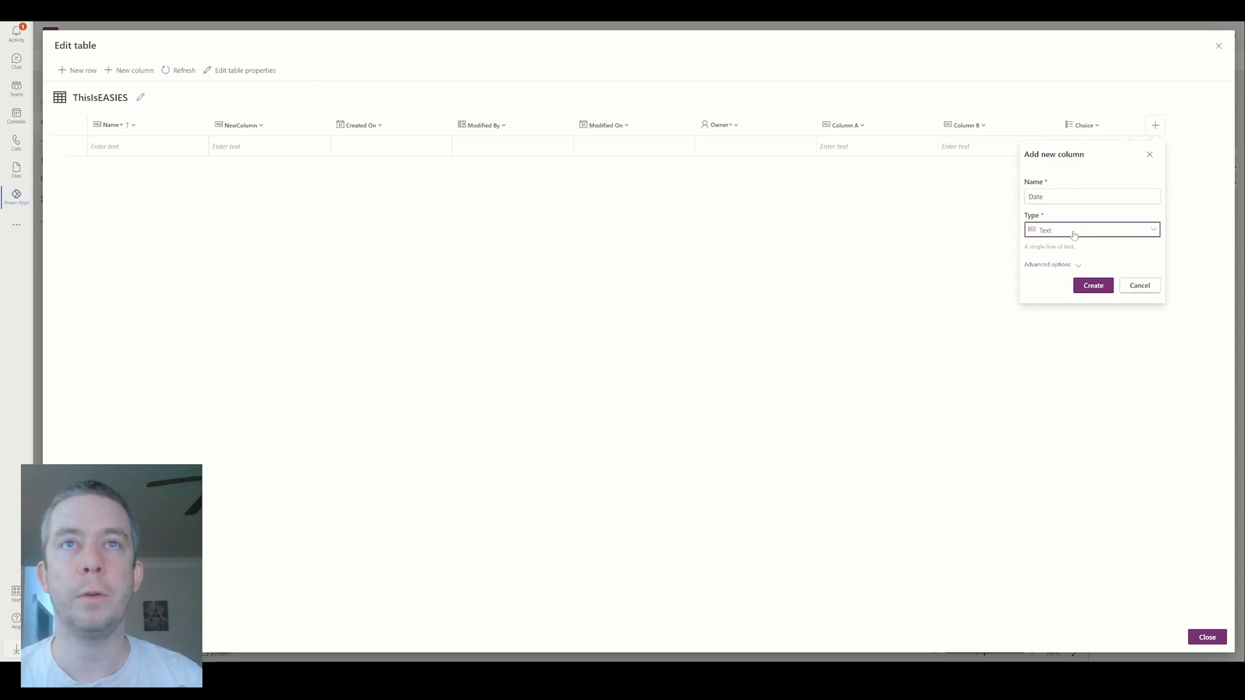
{"action": "left_click", "coordinate": [1139, 285]}
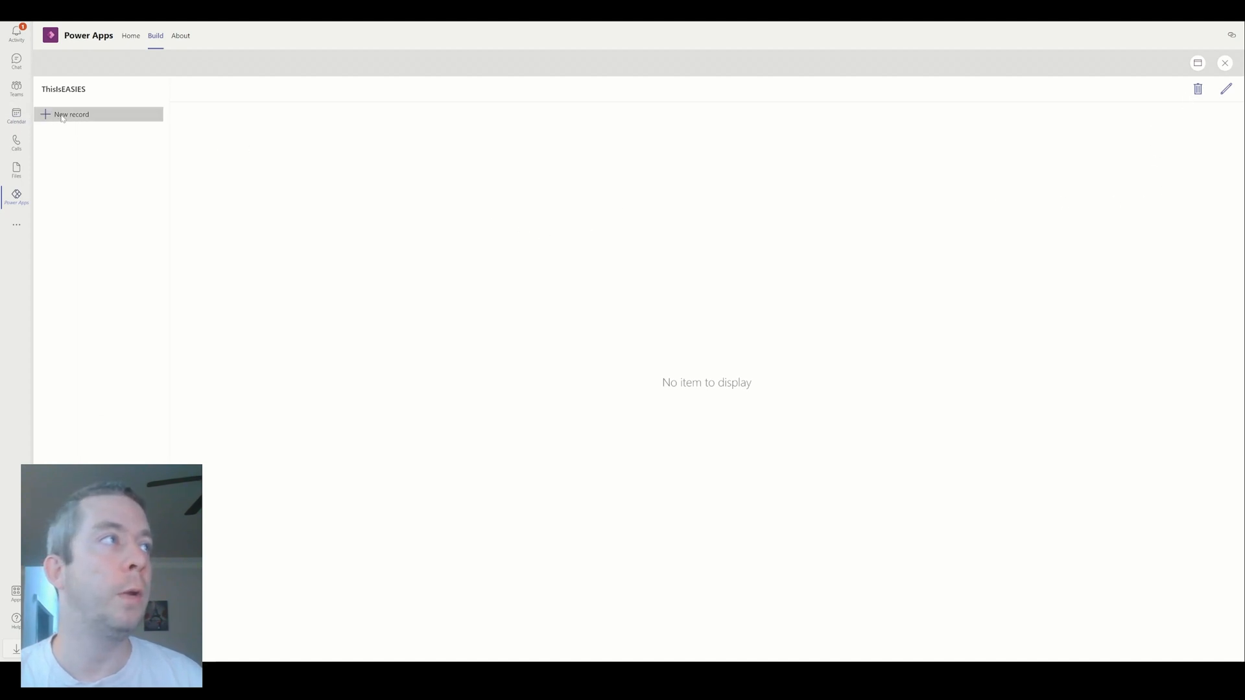
Save a Type In record: 8/27/2022, 'This is Easy', A, B, Choice 2.
{"action": "left_click", "coordinate": [70, 114]}
{"action": "type", "text": "Type In"}
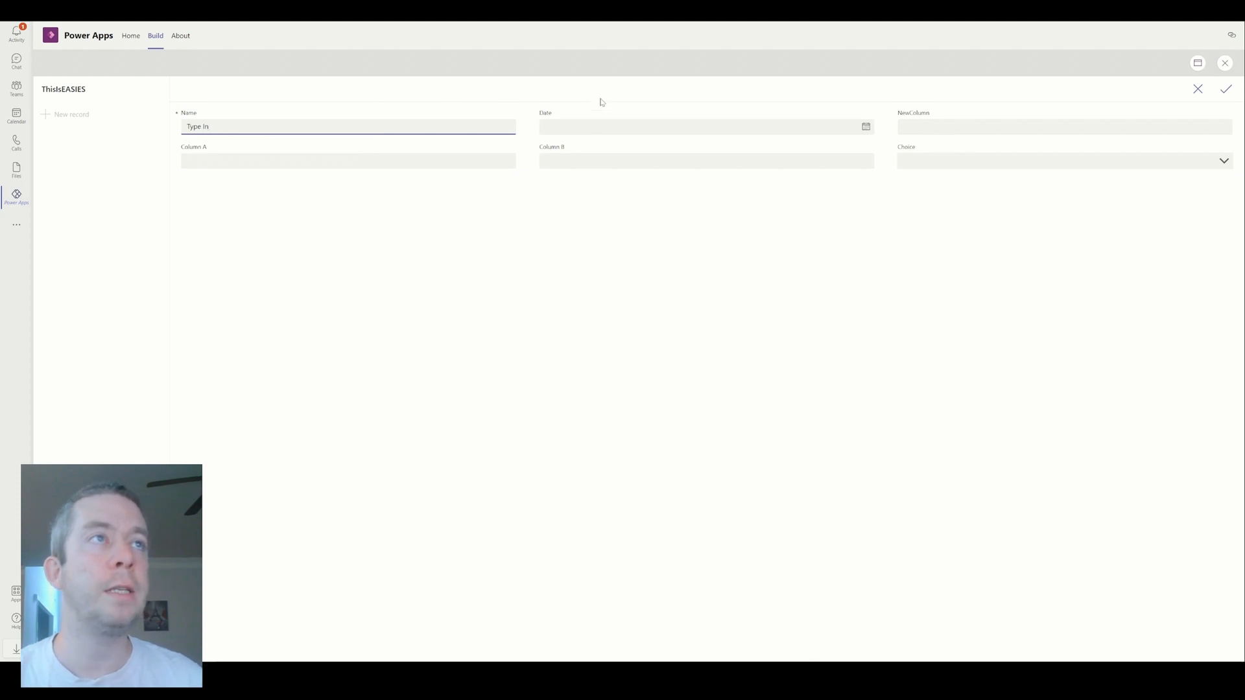
{"action": "left_click", "coordinate": [705, 127]}
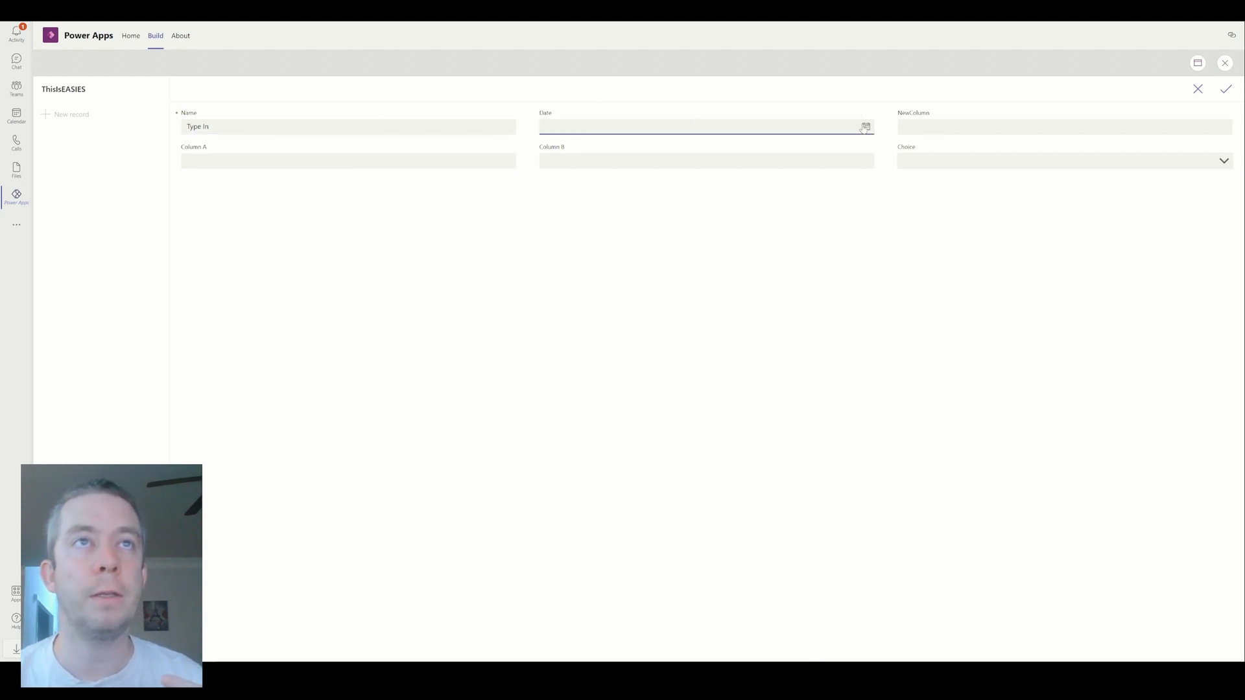
{"action": "type", "text": "8/27/2022"}
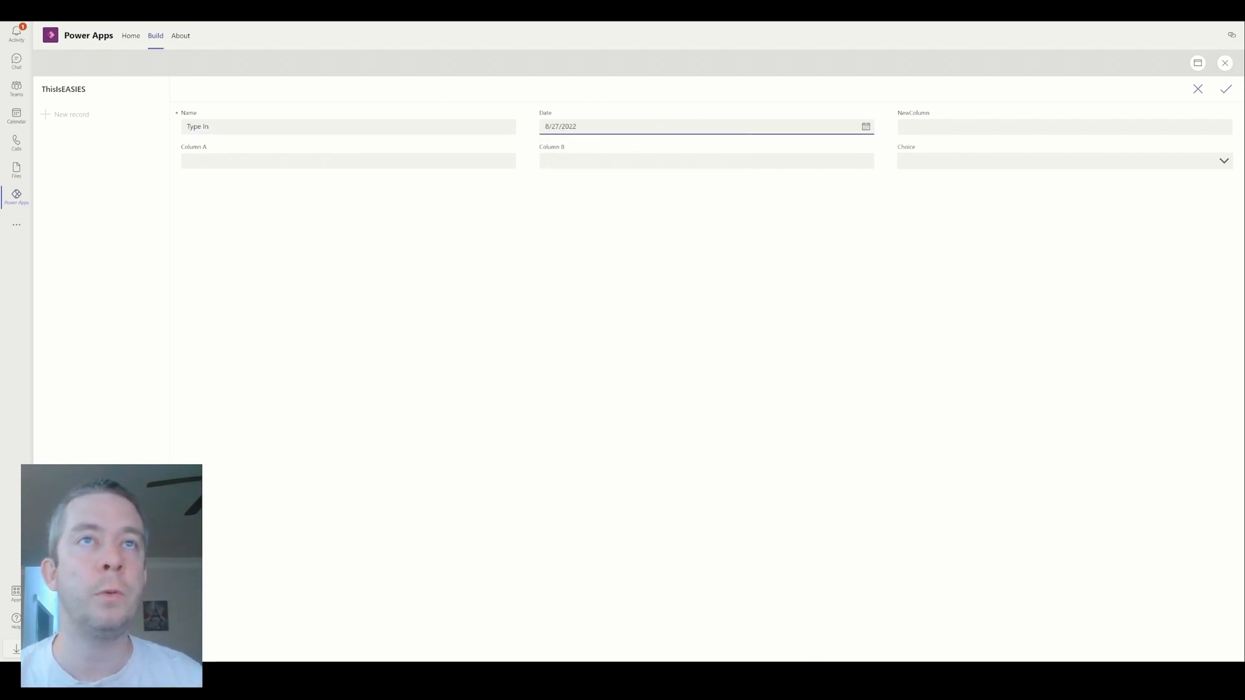
{"action": "type", "text": "T"}
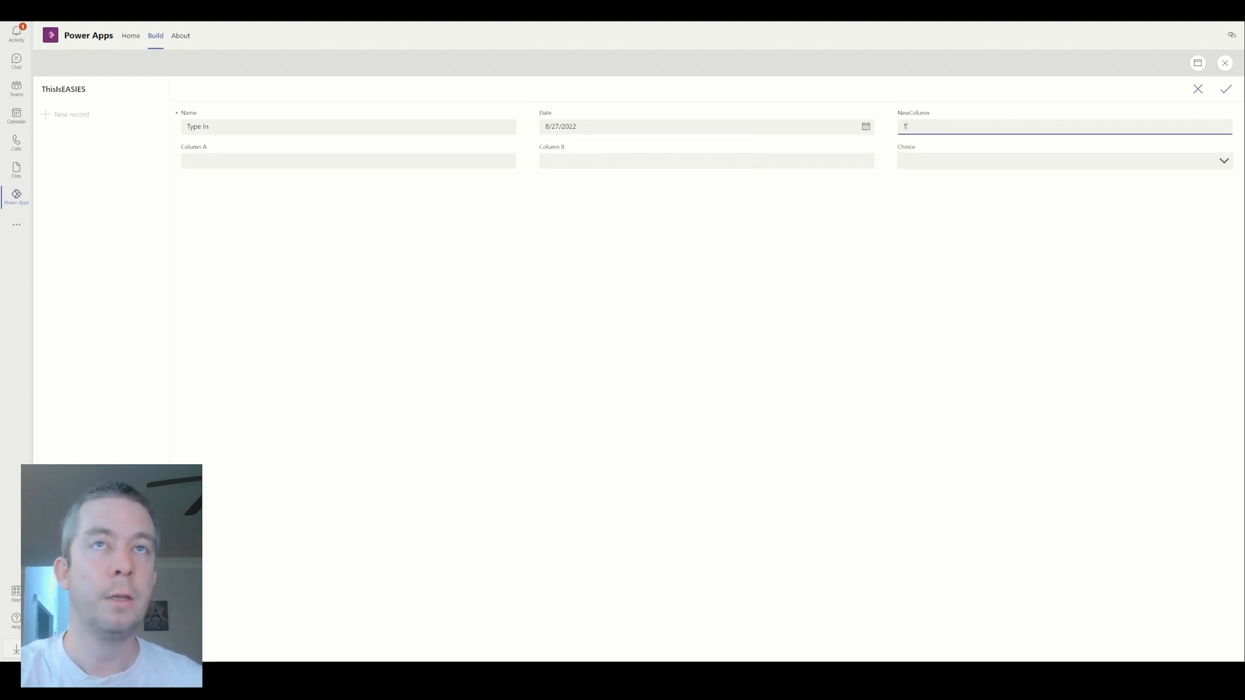
{"action": "type", "text": "his is Easy"}
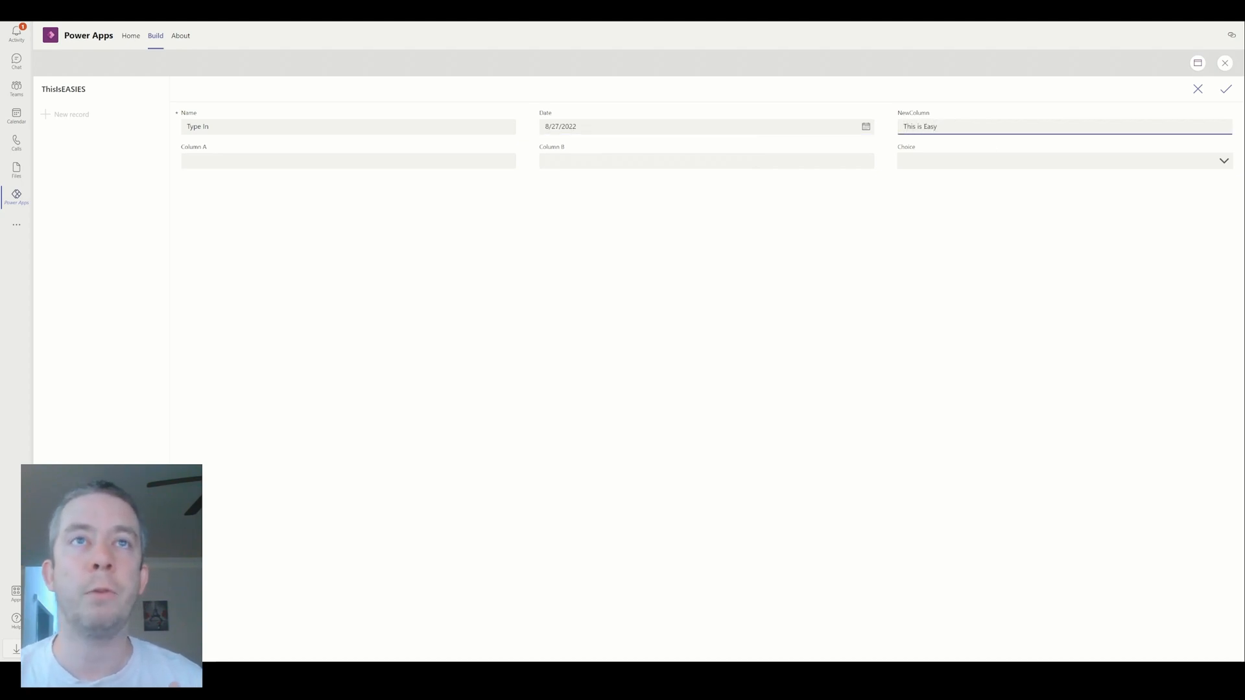
{"action": "left_click", "coordinate": [1063, 161]}
{"action": "type", "text": "A"}
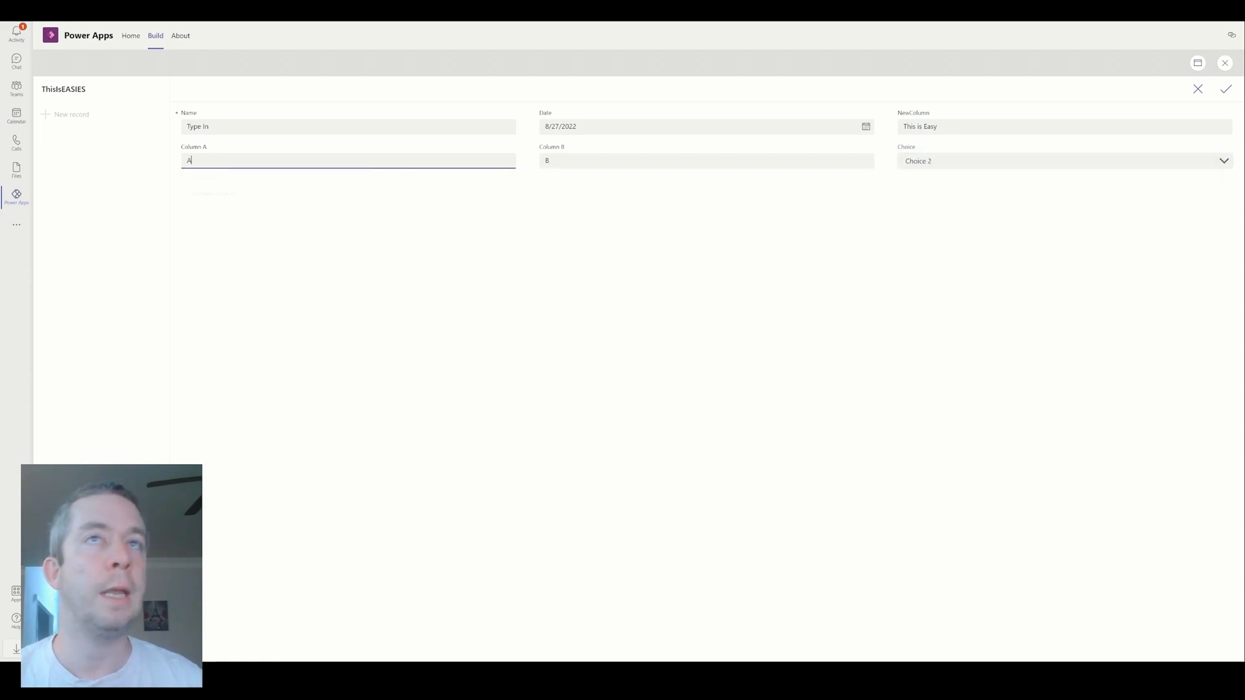
{"action": "left_click", "coordinate": [1226, 88]}
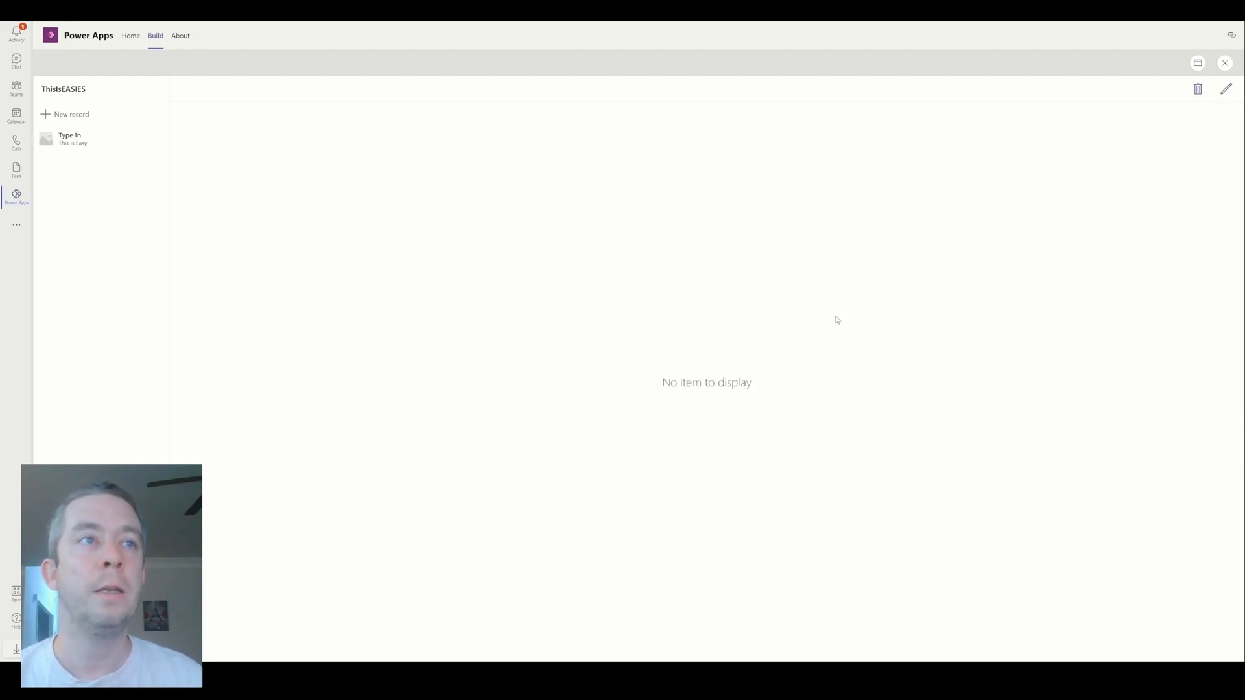
{"action": "left_click", "coordinate": [70, 138]}
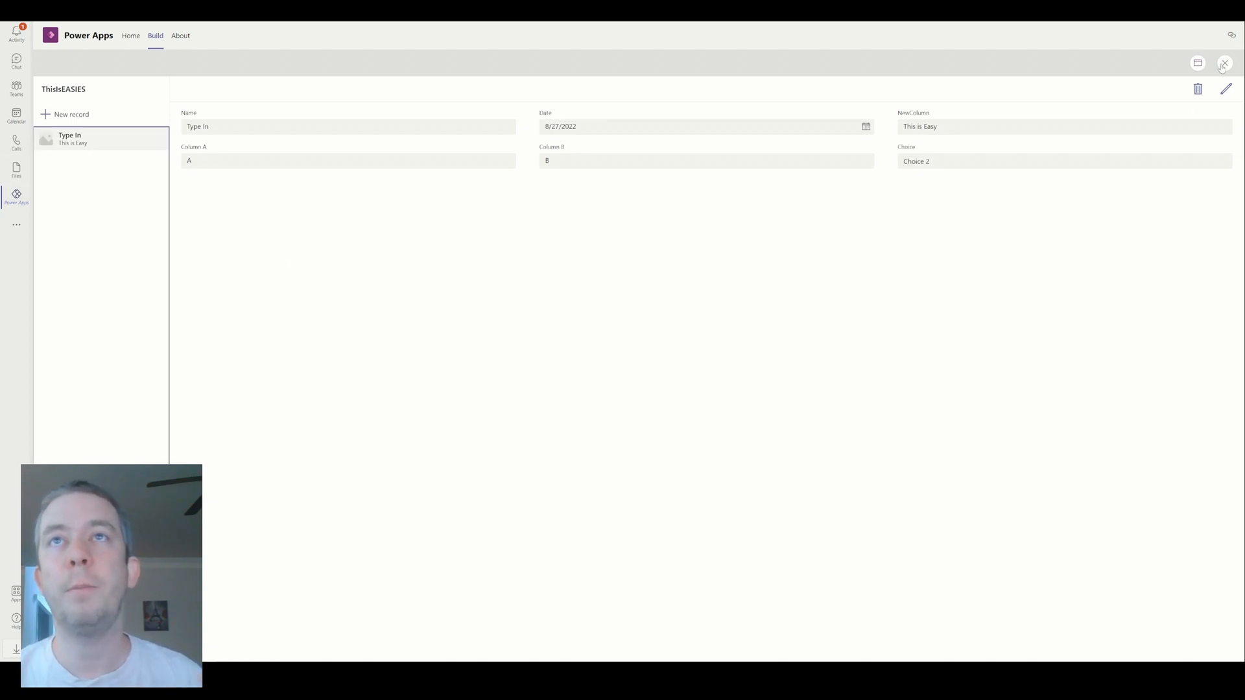
Open the app in the studio, dismiss the tip, then return to the Build page.
{"action": "left_click", "coordinate": [1225, 63]}
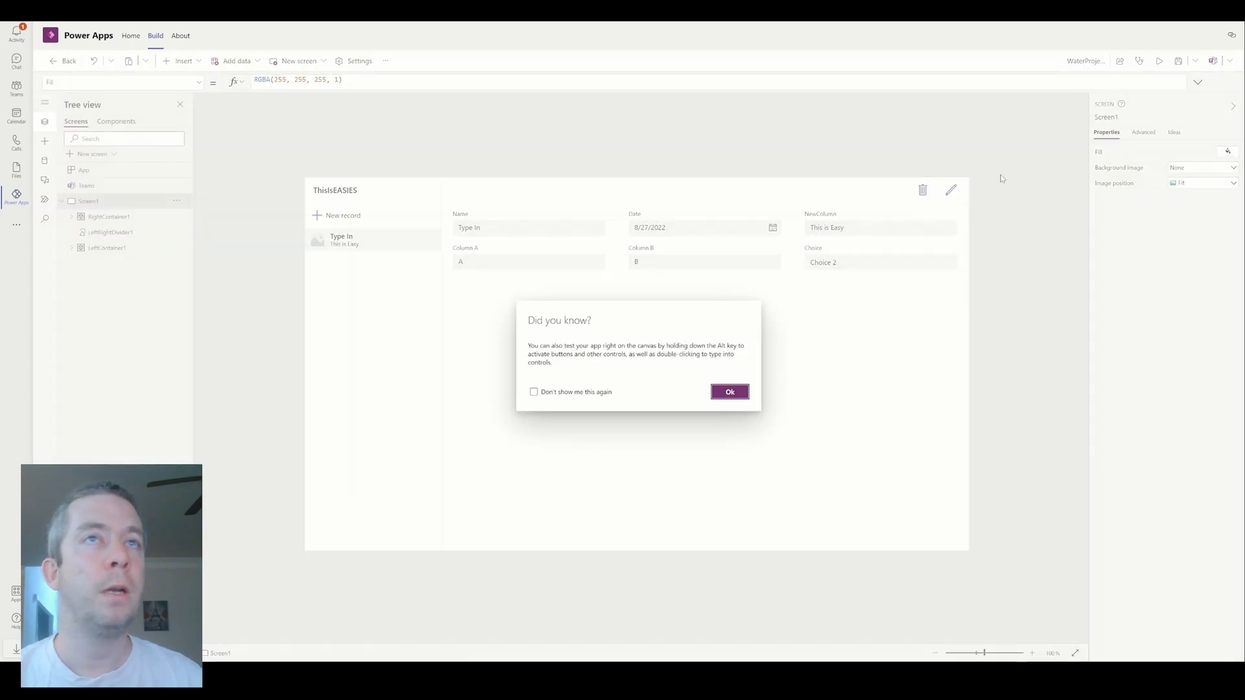
{"action": "left_click", "coordinate": [729, 392]}
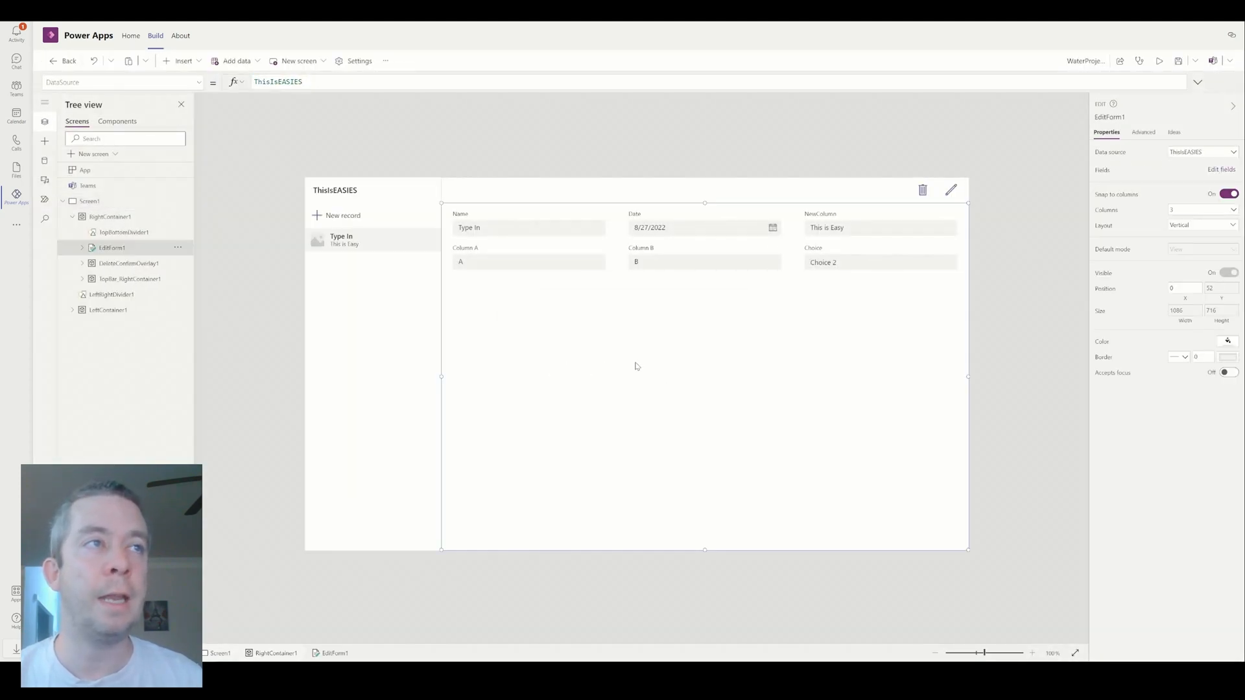
{"action": "mouse_move", "coordinate": [498, 176]}
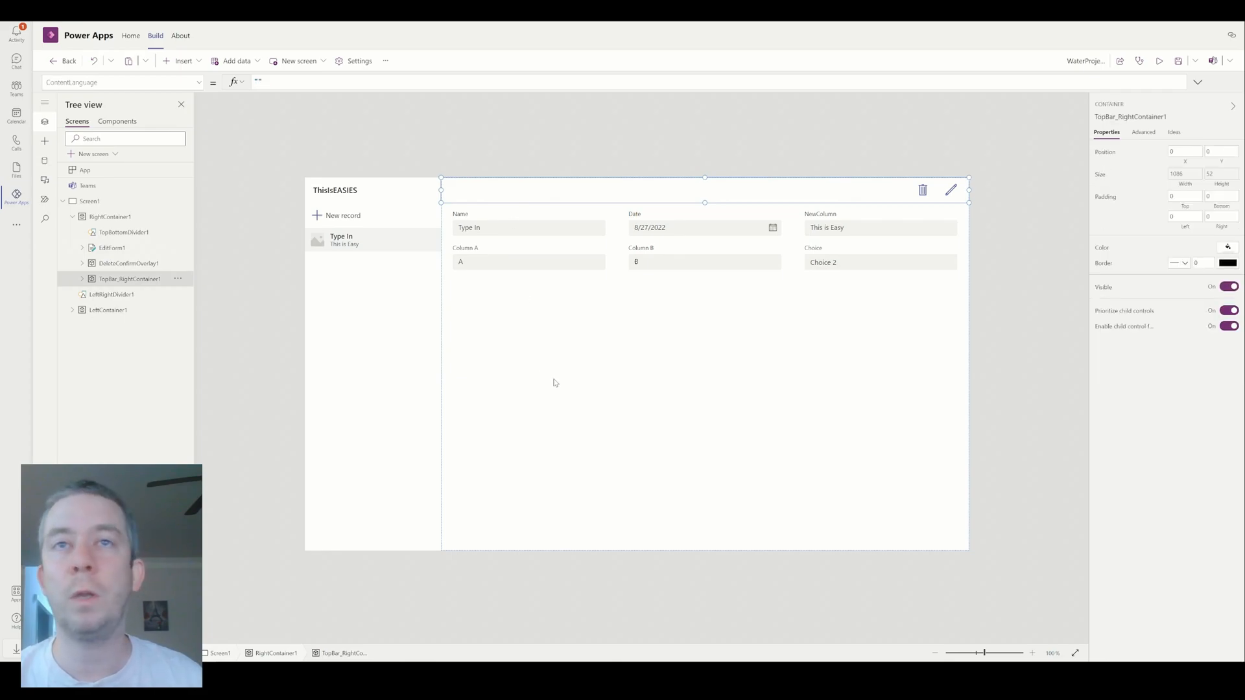
{"action": "left_click", "coordinate": [111, 247]}
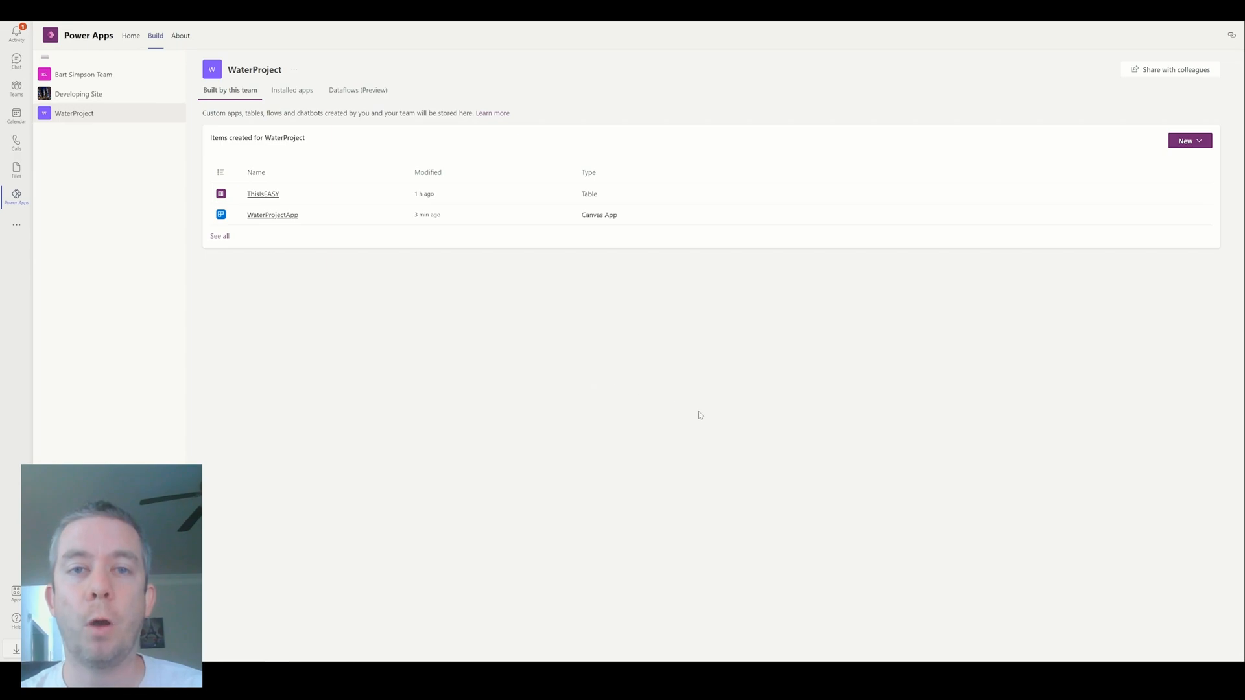
{"action": "mouse_move", "coordinate": [1160, 230]}
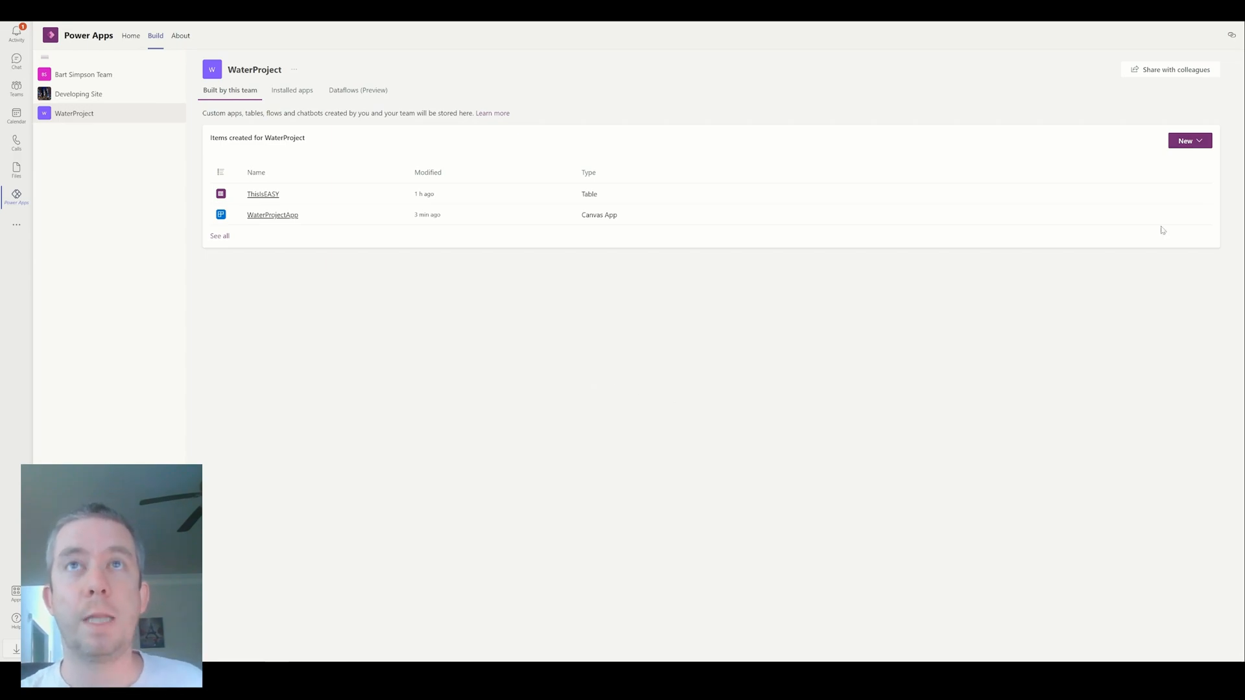
Share WaterProjectApp with the WaterProject group with 'Colleague can use' enabled.
{"action": "left_click", "coordinate": [1169, 69]}
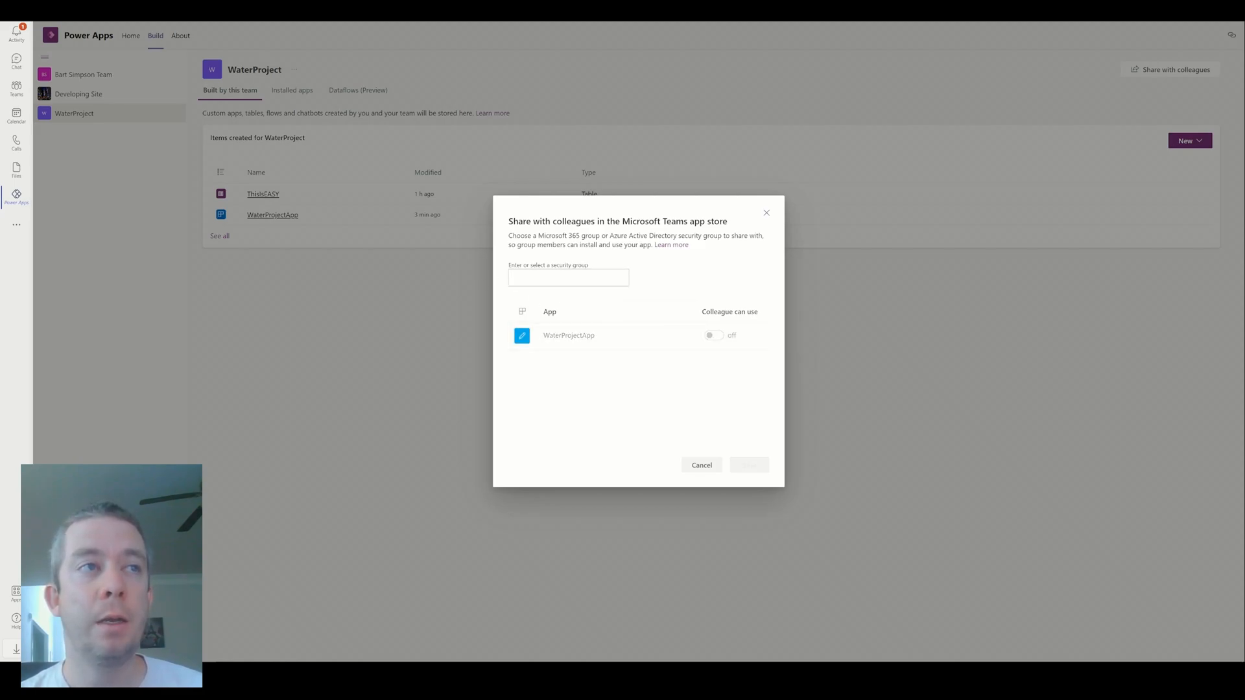
{"action": "left_click", "coordinate": [568, 277]}
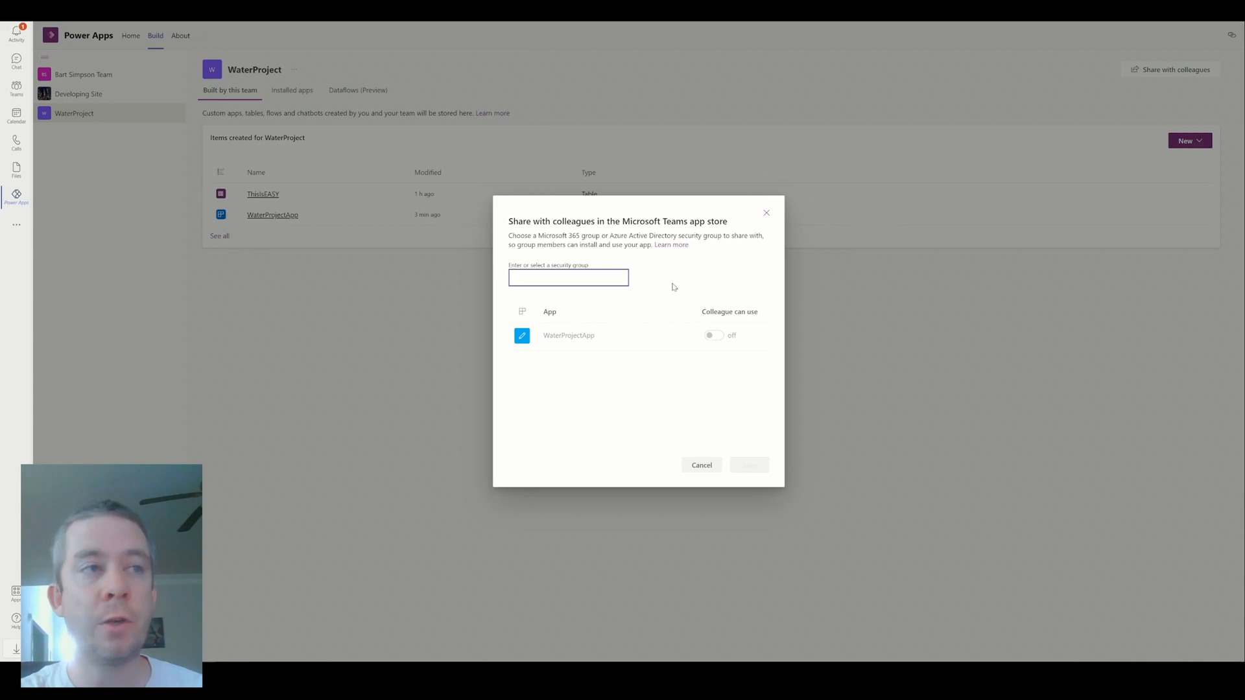
{"action": "left_click", "coordinate": [713, 332]}
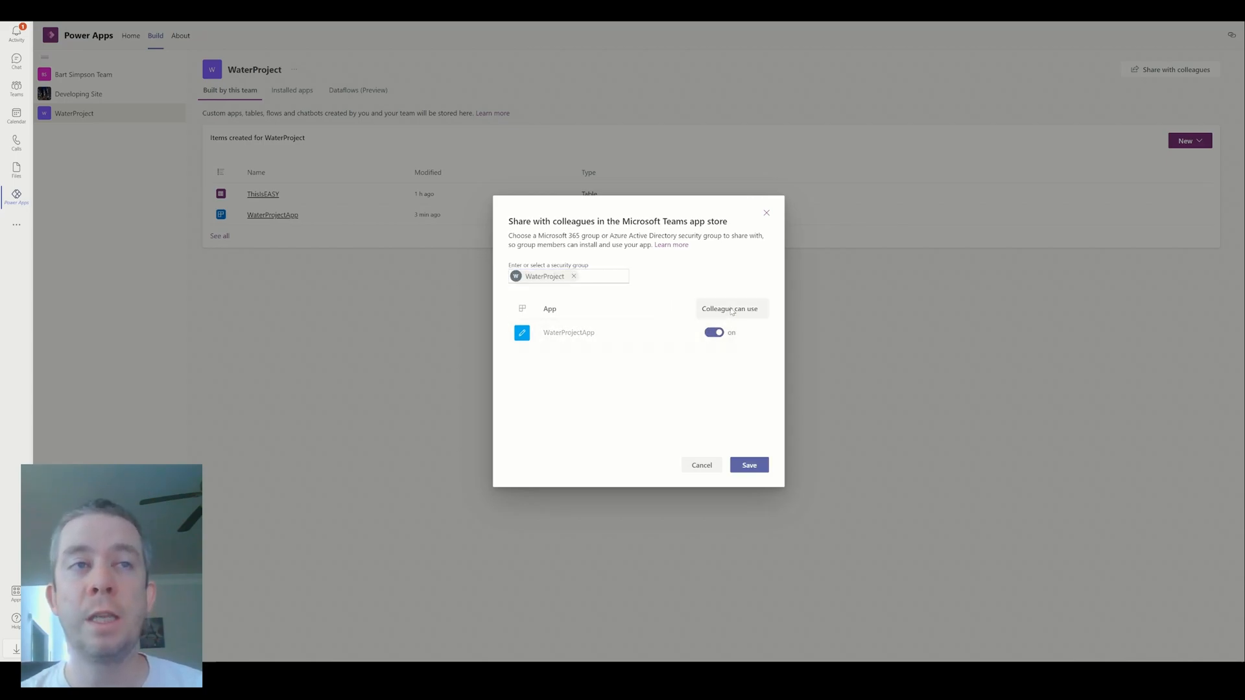
{"action": "left_click", "coordinate": [749, 465]}
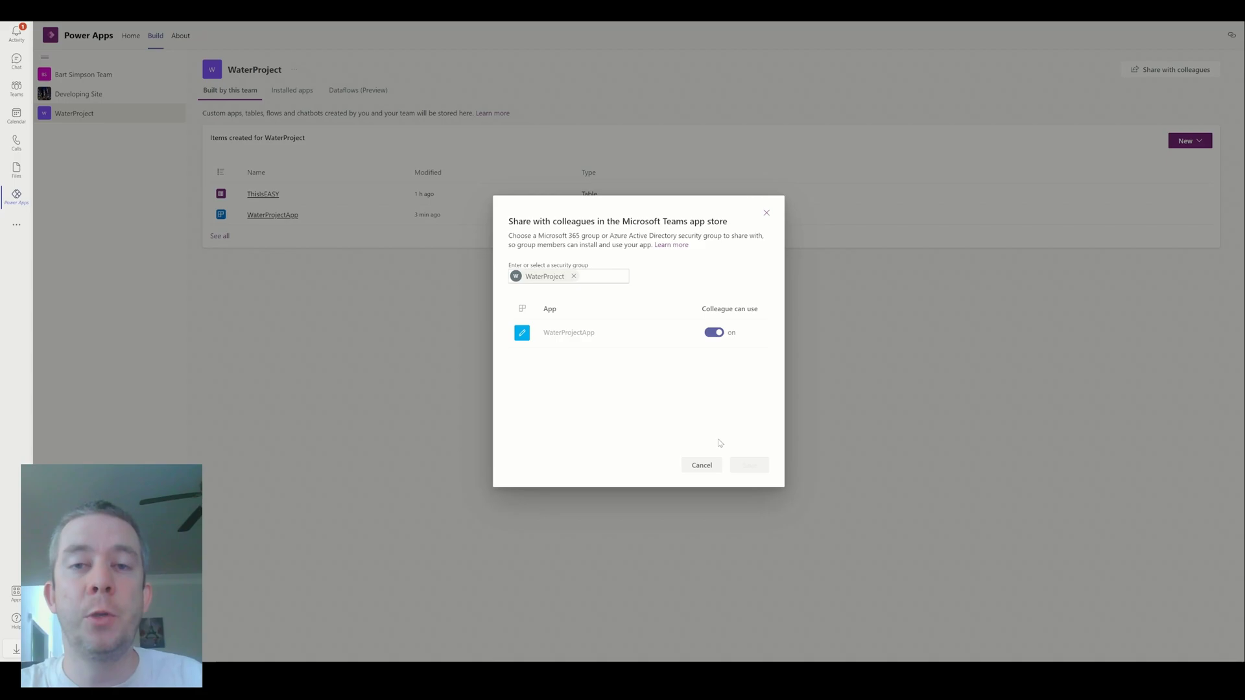
{"action": "left_click", "coordinate": [749, 465]}
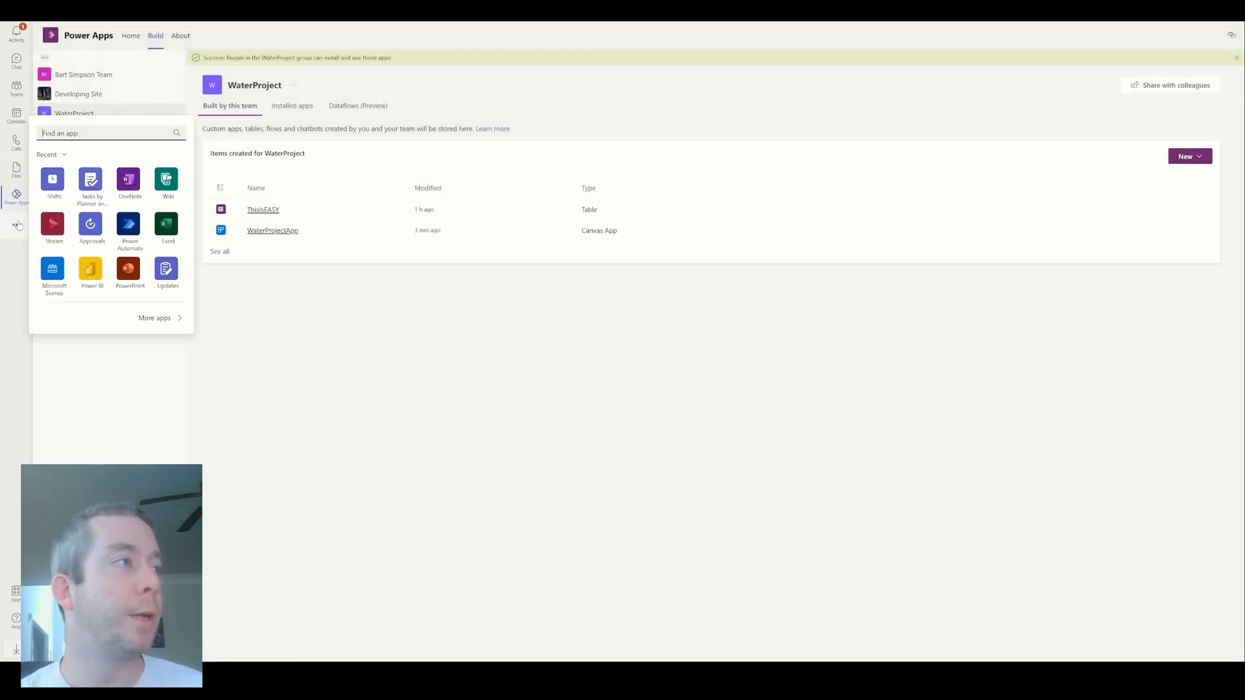
Browse the Teams app store to find WaterProjectApp under Built with Power Platform.
{"action": "left_click", "coordinate": [16, 590]}
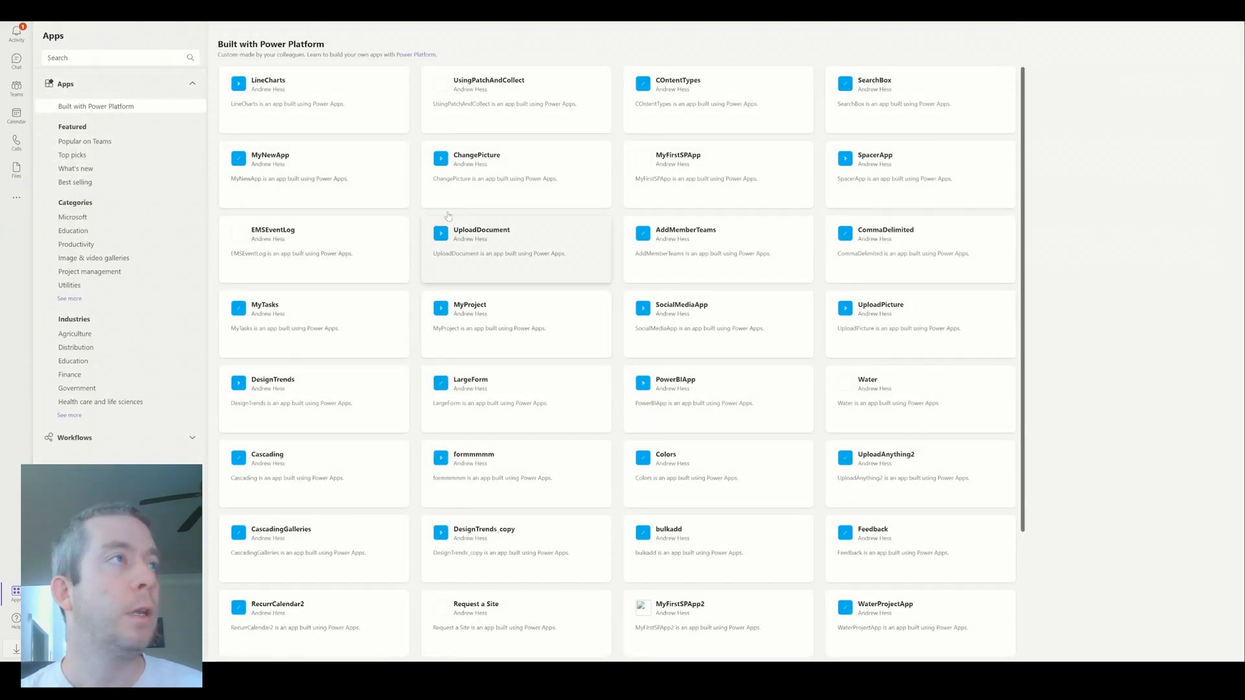
{"action": "scroll", "scroll_direction": "down", "scroll_amount": 3}
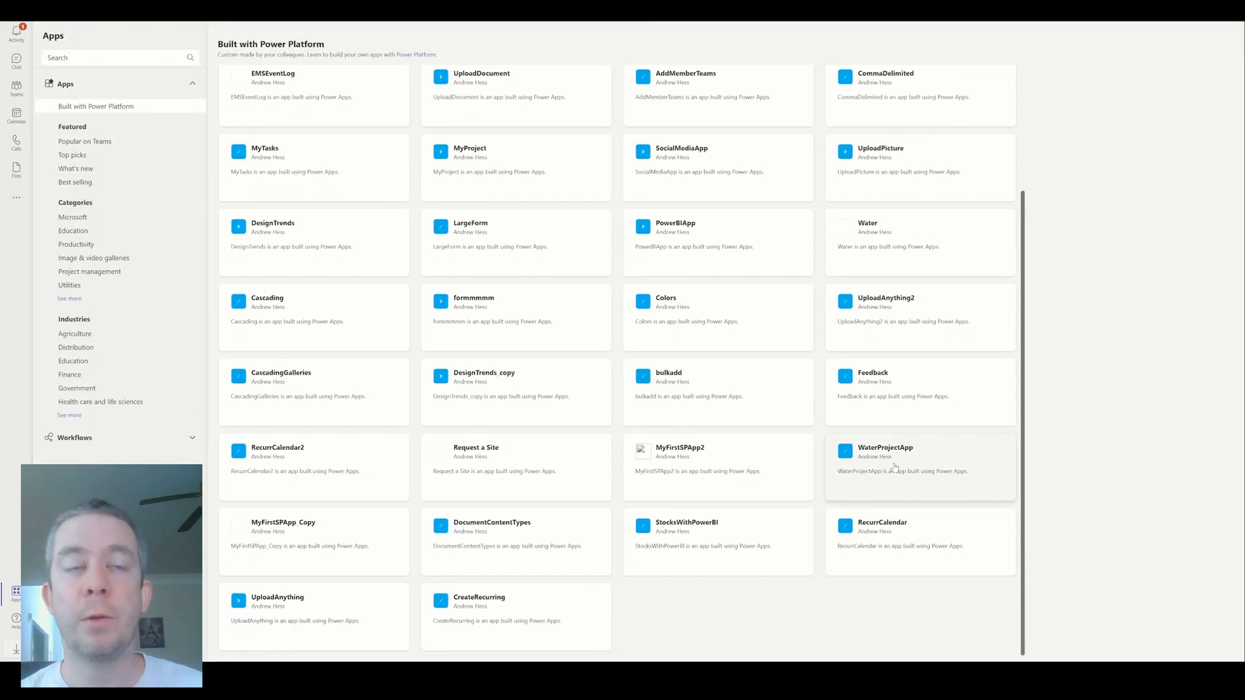